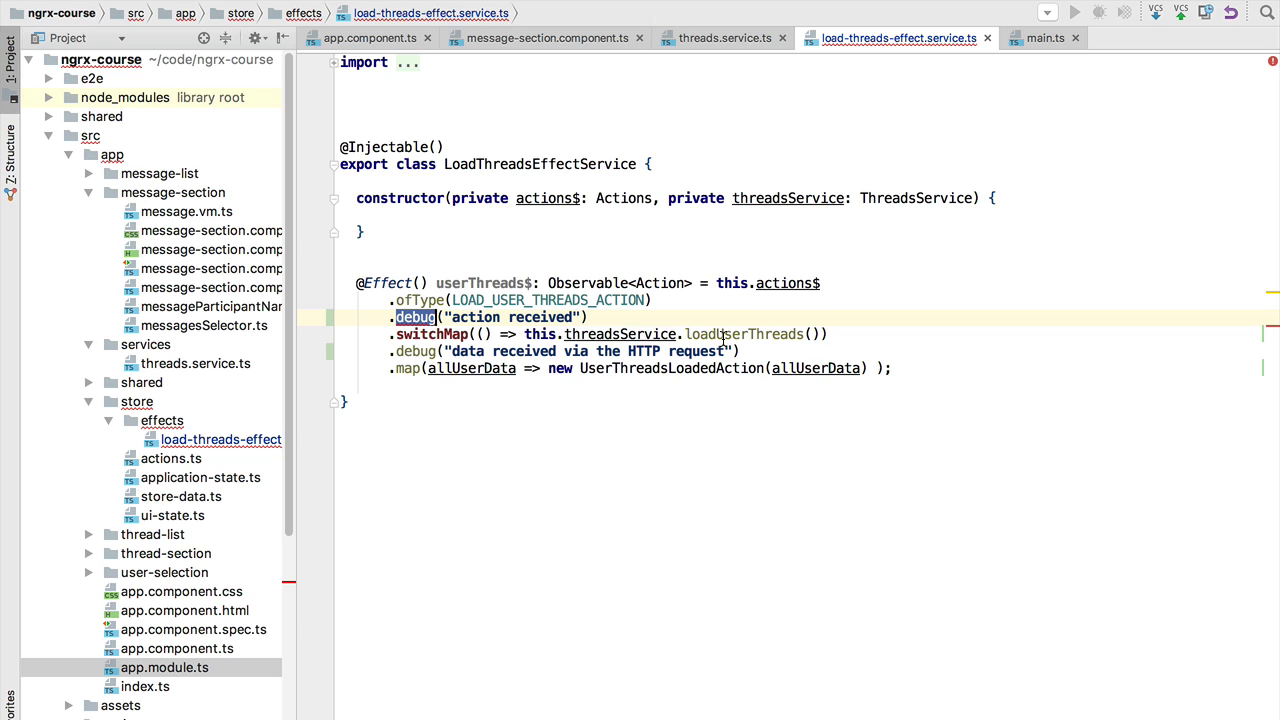
{"action": "mouse_move", "coordinate": [416, 316]}
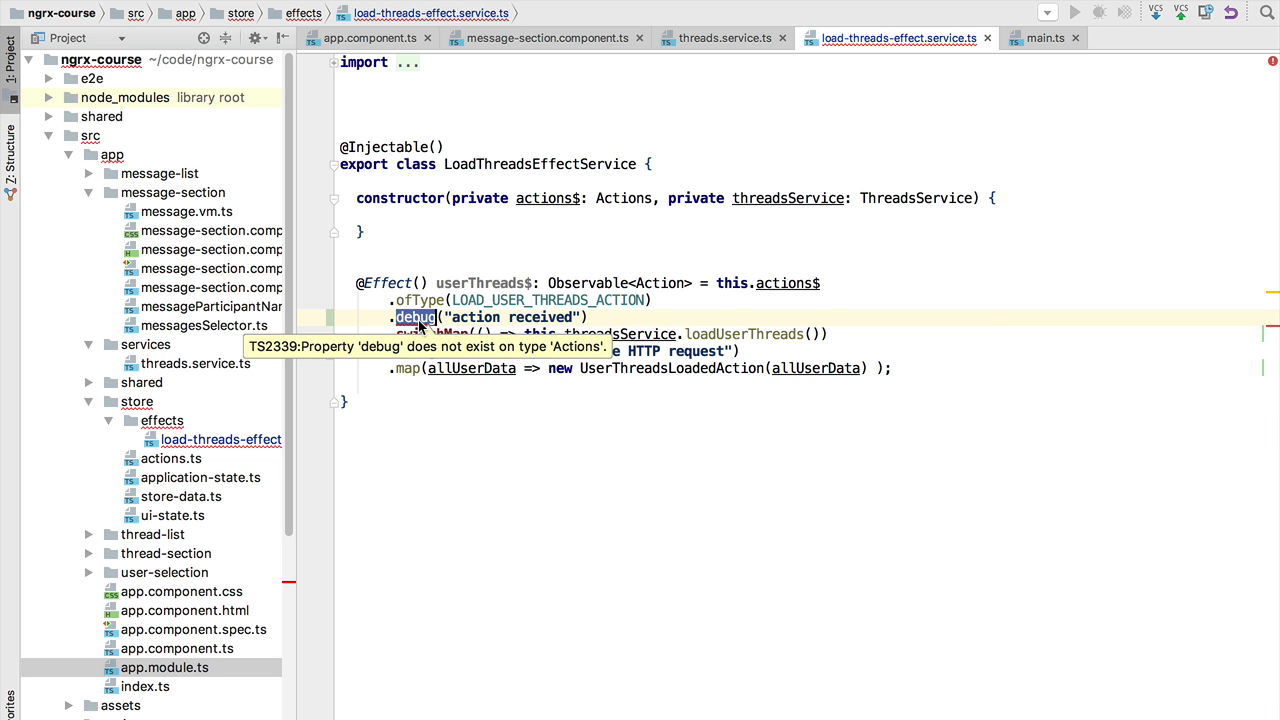
{"action": "mouse_move", "coordinate": [996, 116]}
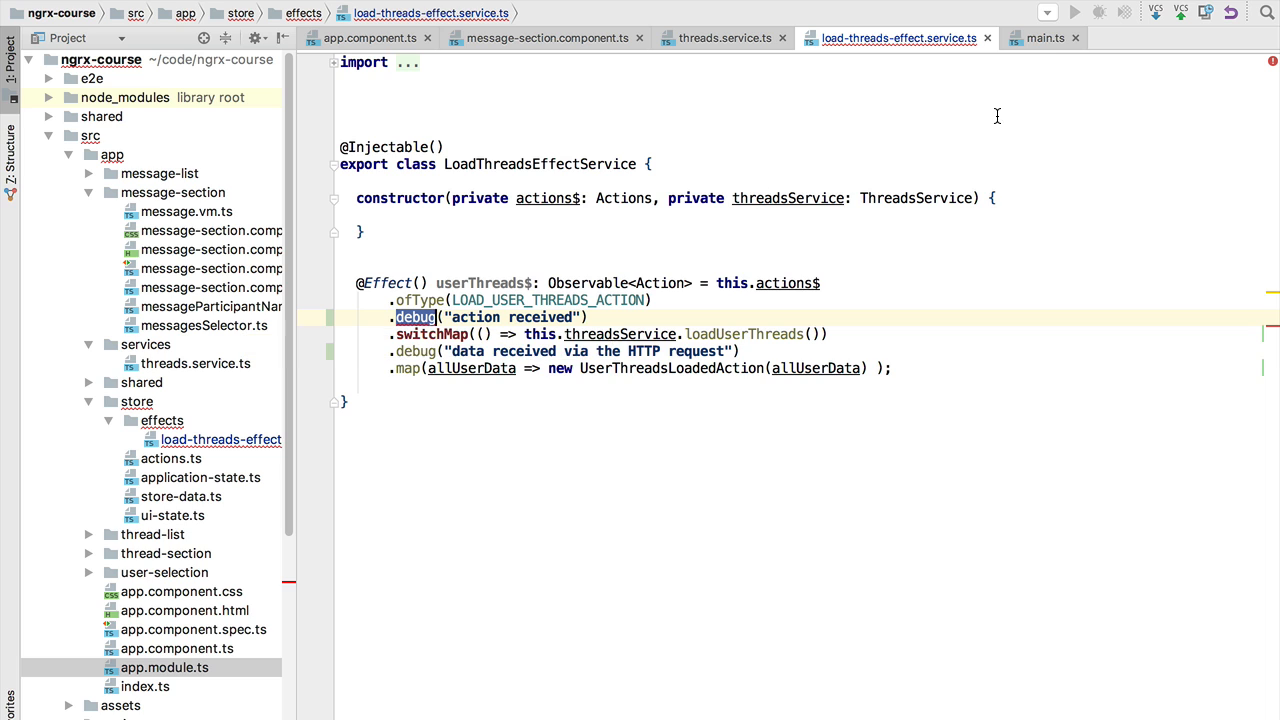
In main.ts, start an Observable.prototype.debug assignment using the imported Observable
{"action": "left_click", "coordinate": [1044, 38]}
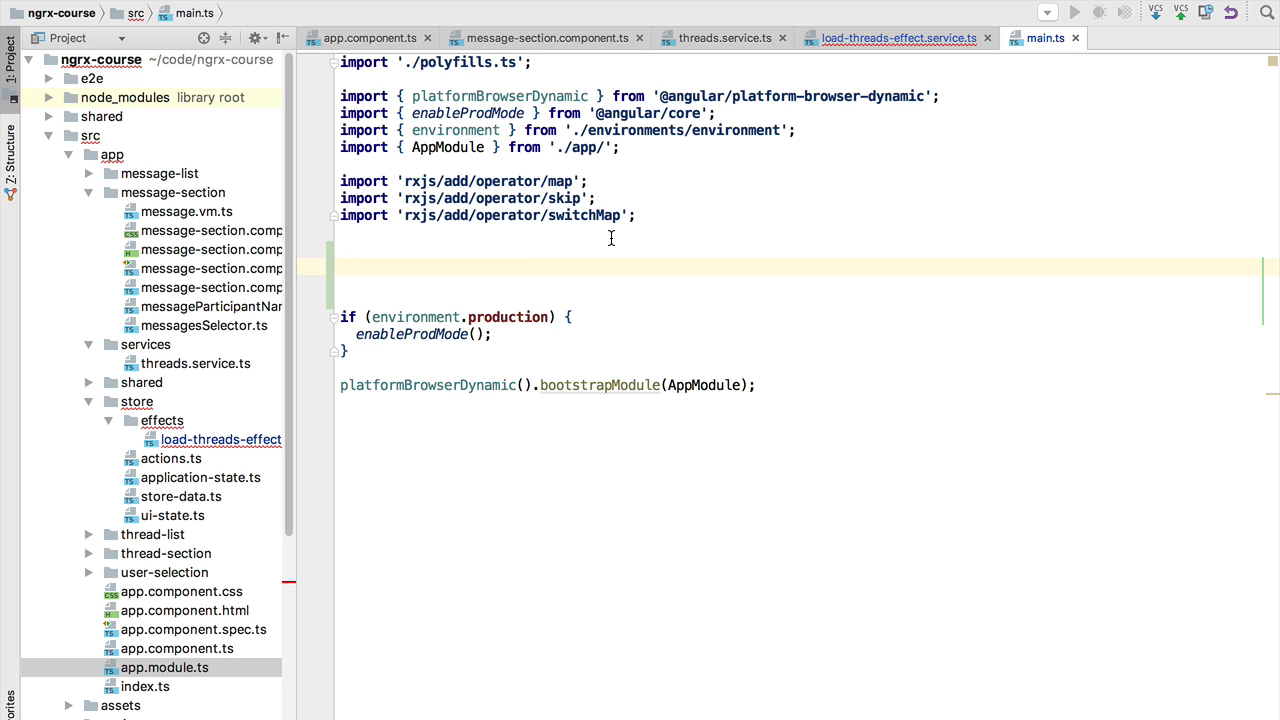
{"action": "type", "text": "Observable."}
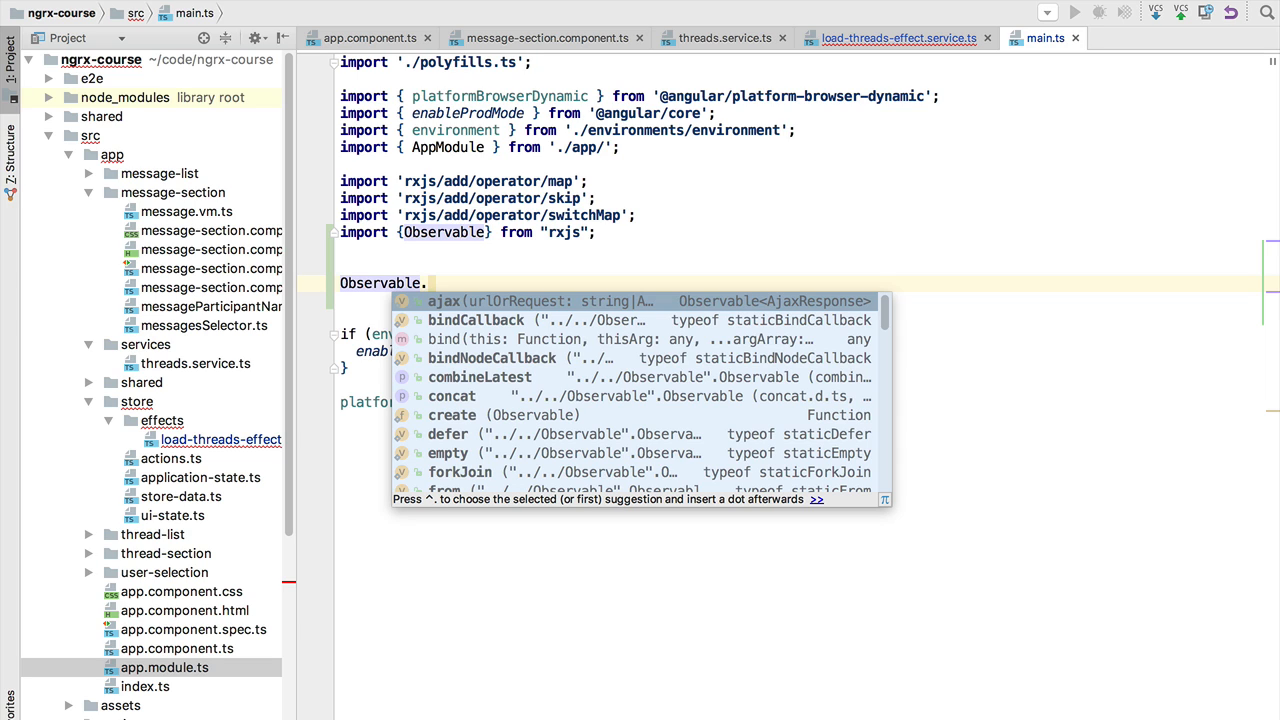
{"action": "mouse_move", "coordinate": [568, 180]}
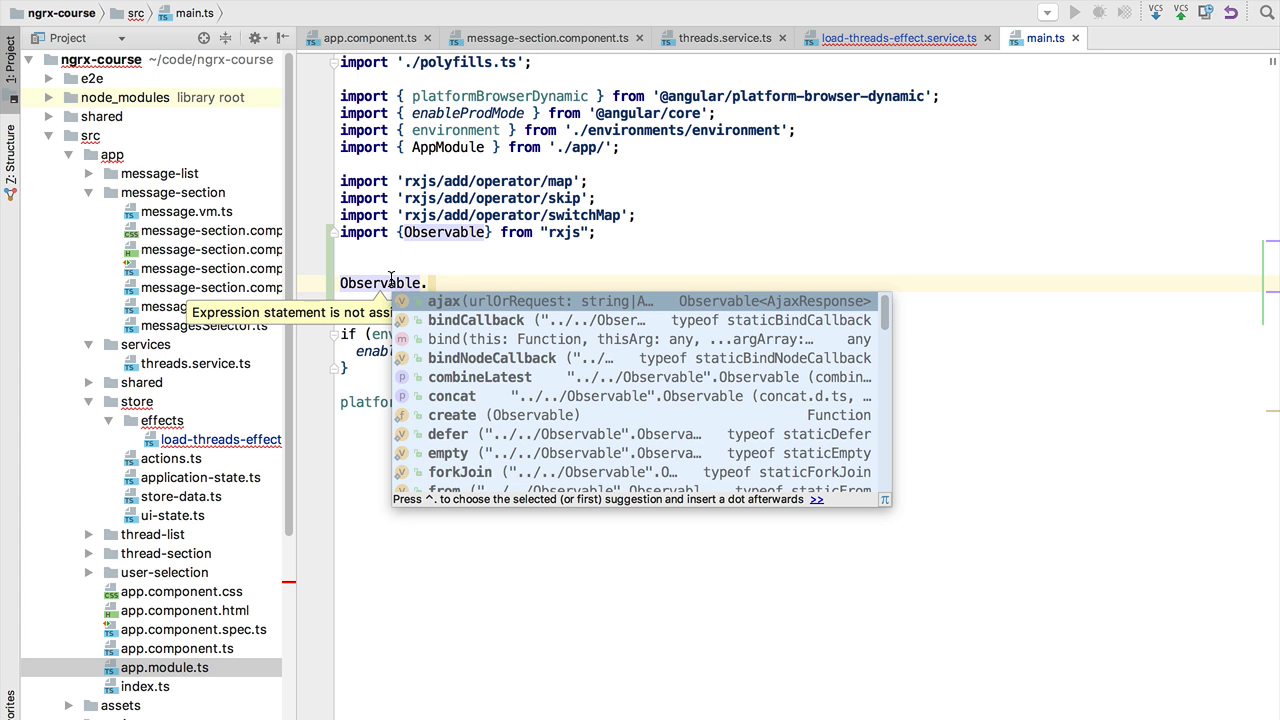
{"action": "type", "text": "prototype."}
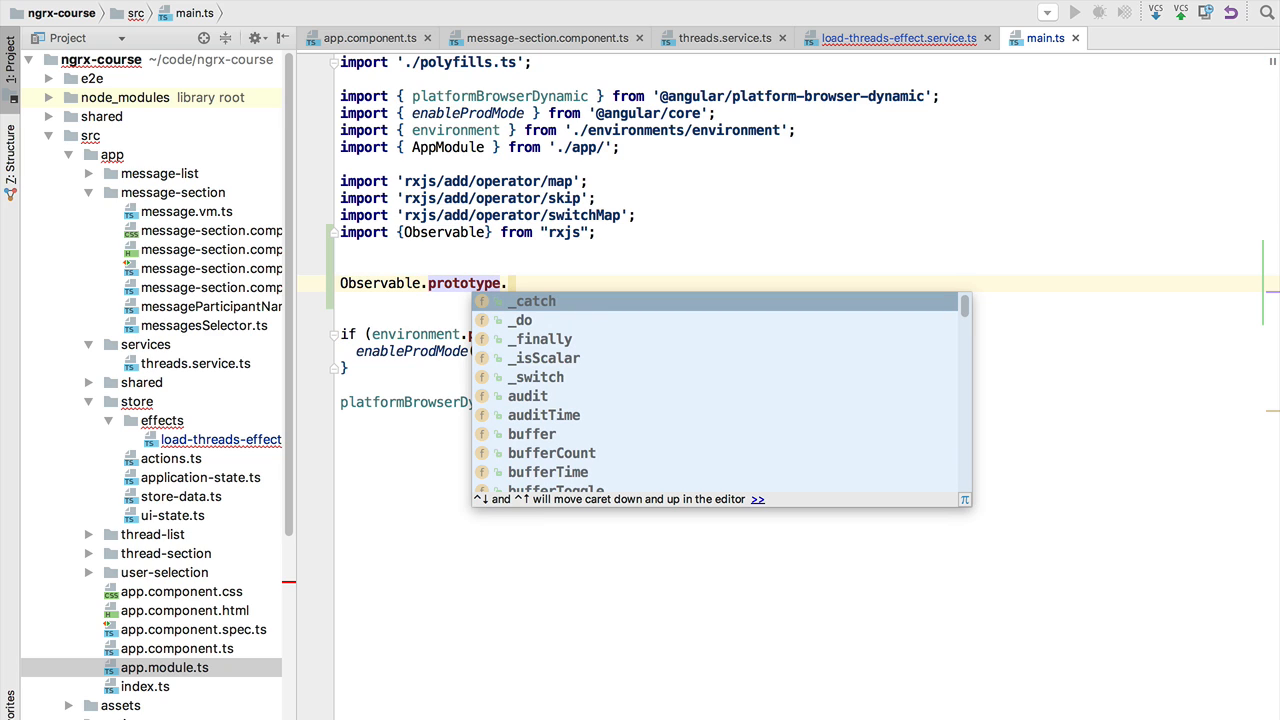
{"action": "type", "text": "debug"}
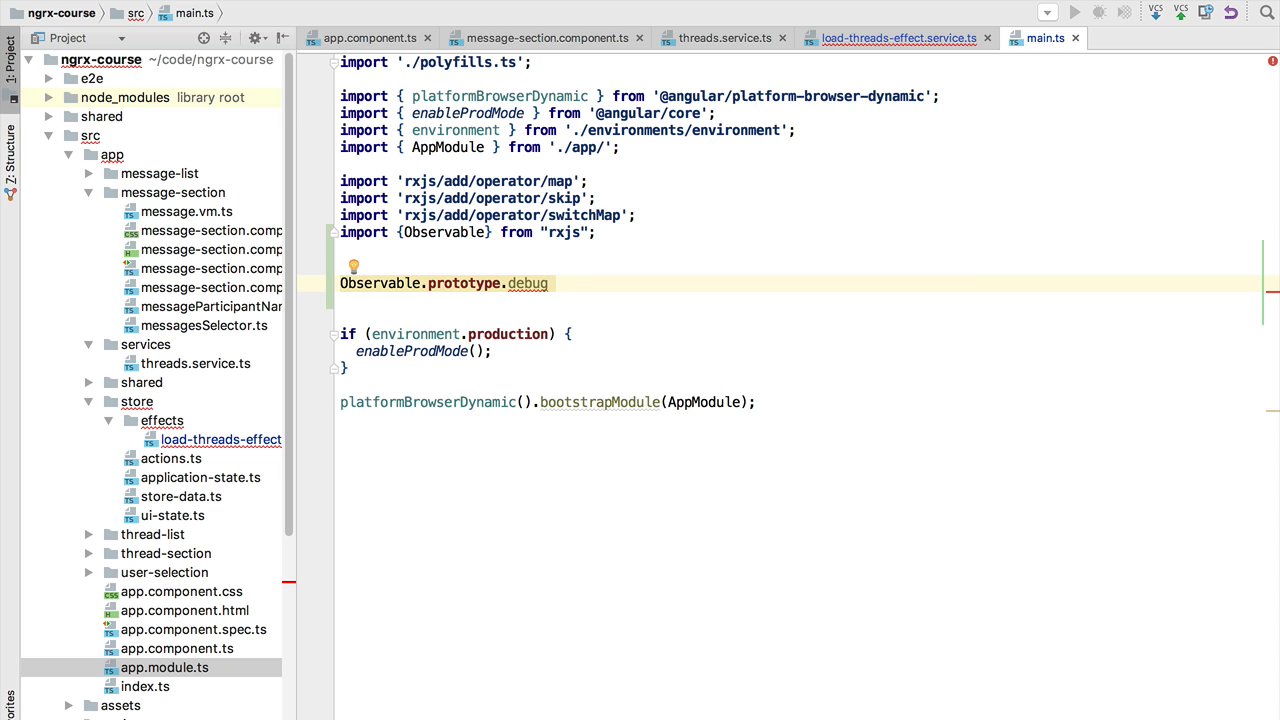
Assign it an empty function taking a message: string parameter
{"action": "type", "text": "= func"}
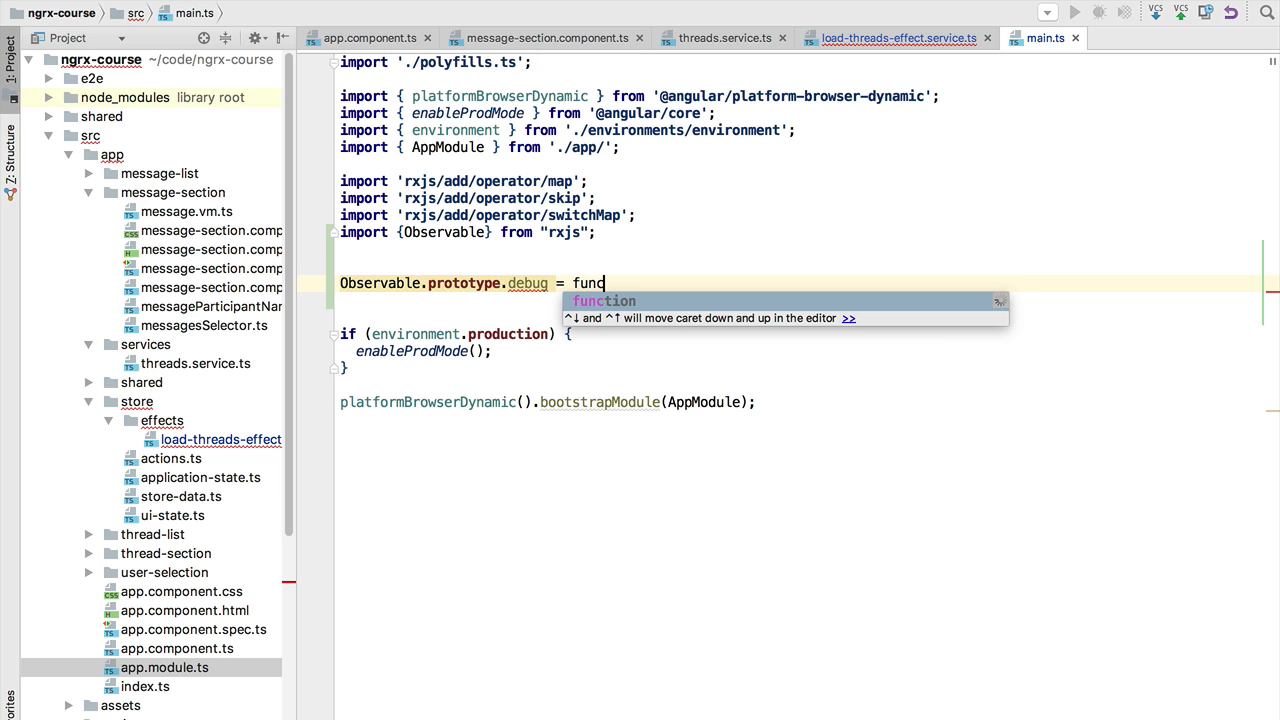
{"action": "key", "text": "Tab"}
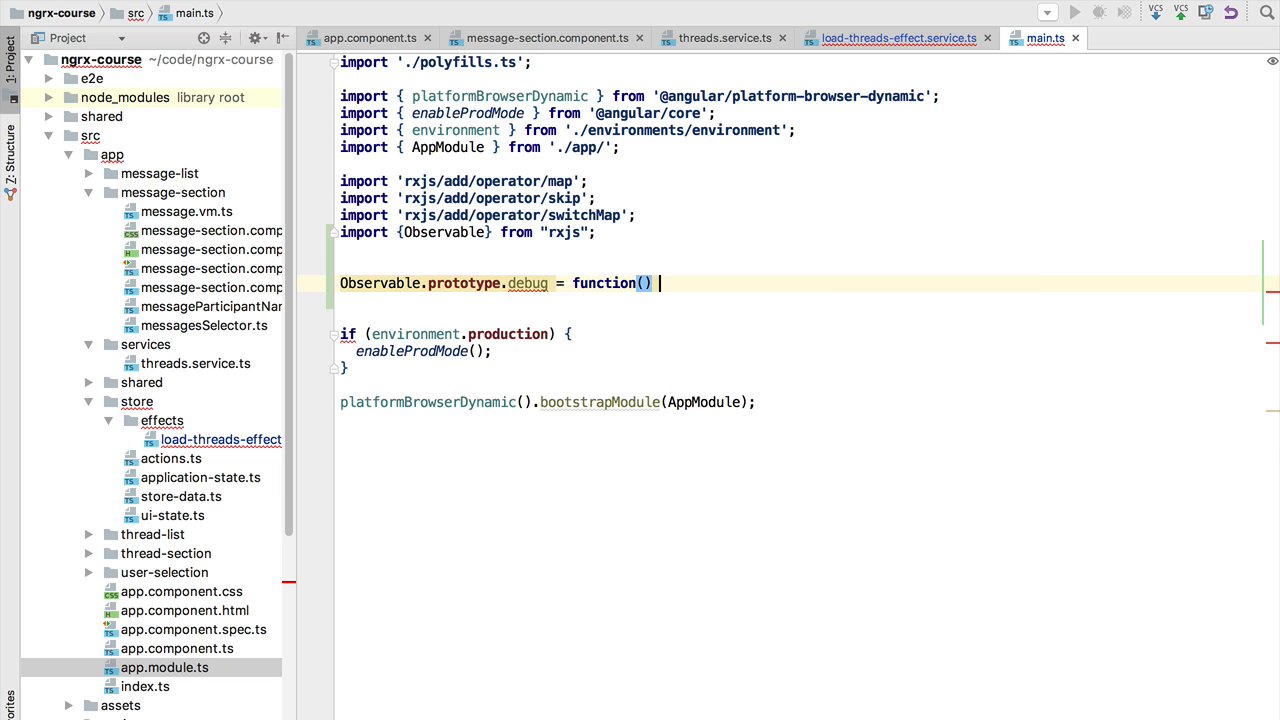
{"action": "type", "text": "{"}
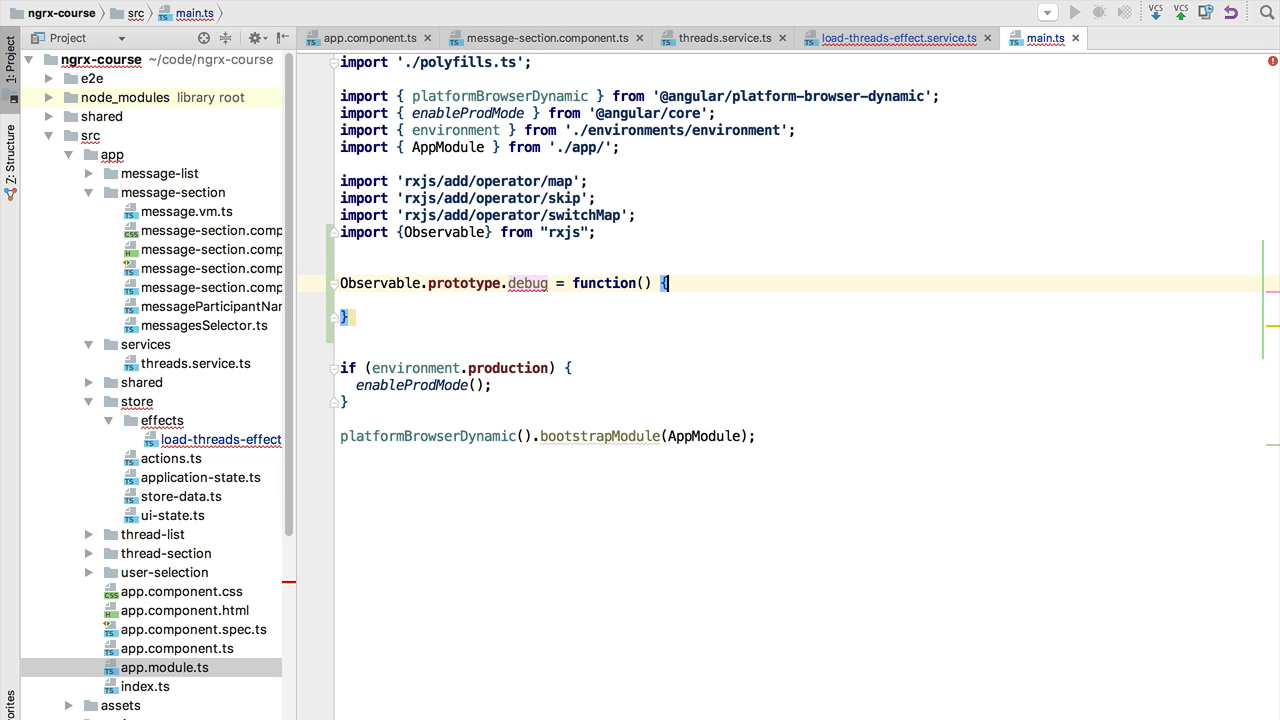
{"action": "type", "text": "message"}
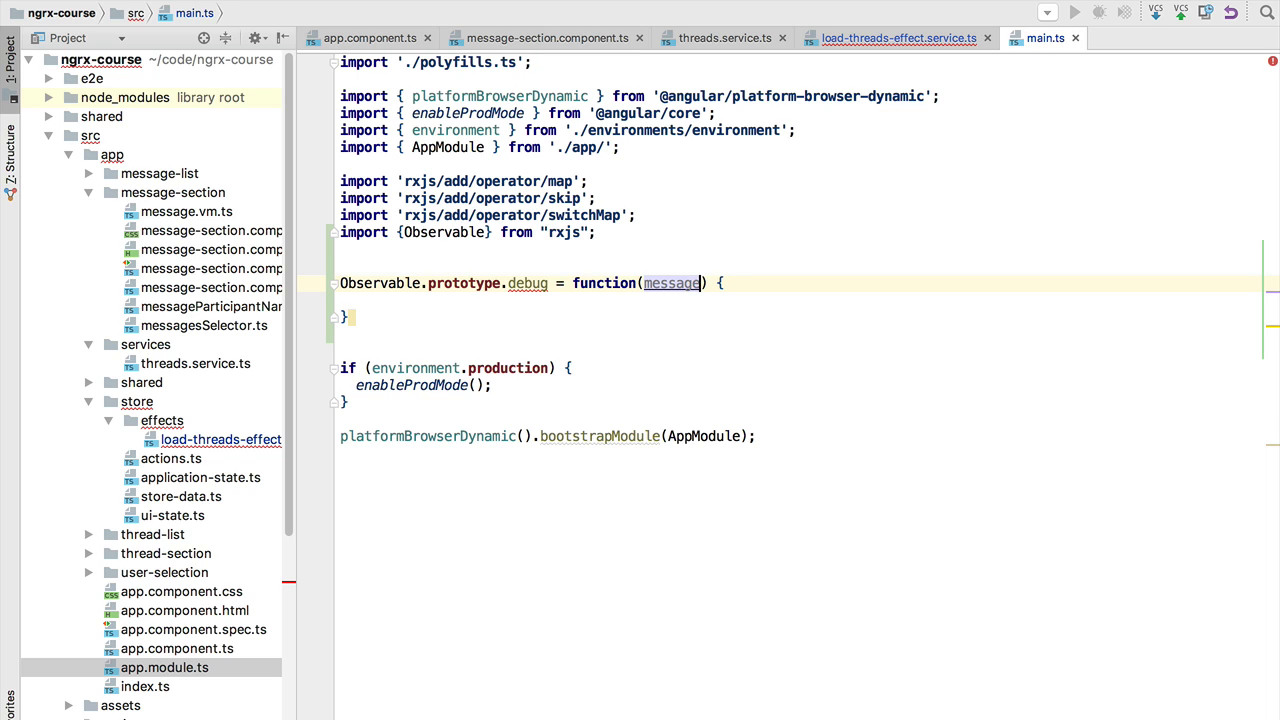
{"action": "type", "text": ":string"}
{"action": "left_click", "coordinate": [348, 316]}
{"action": "type", "text": ";"}
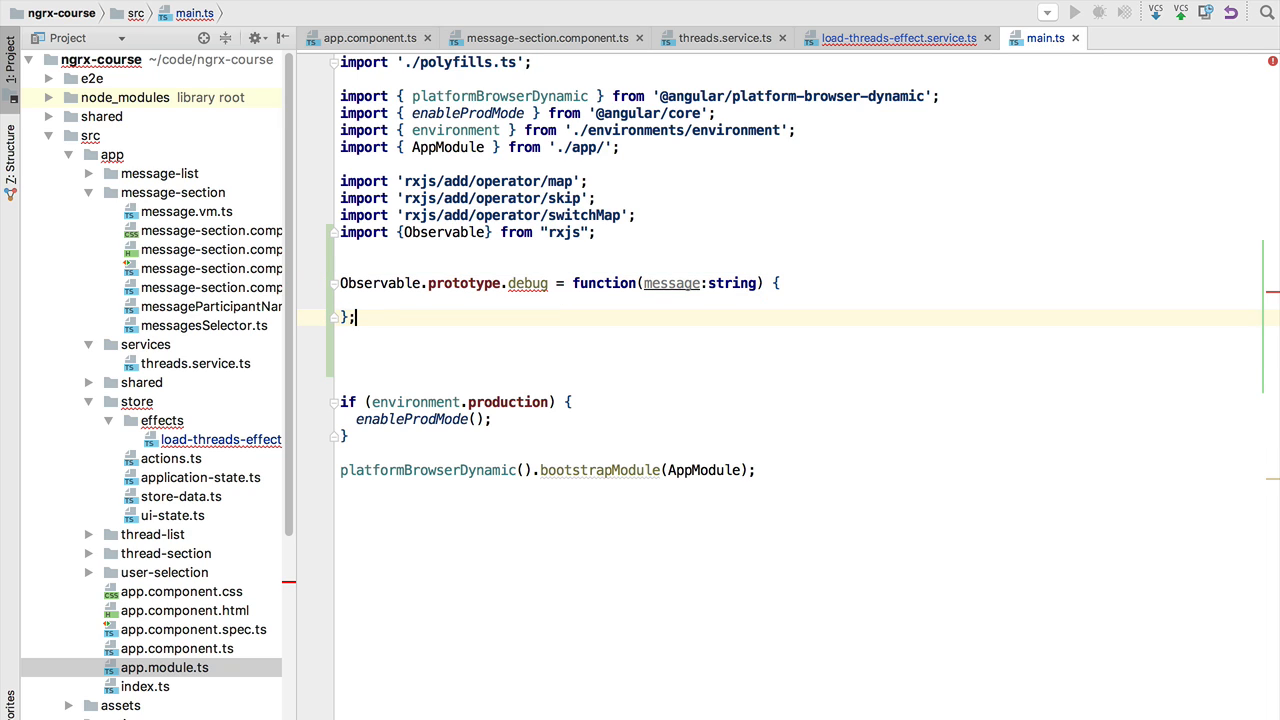
{"action": "mouse_move", "coordinate": [528, 284]}
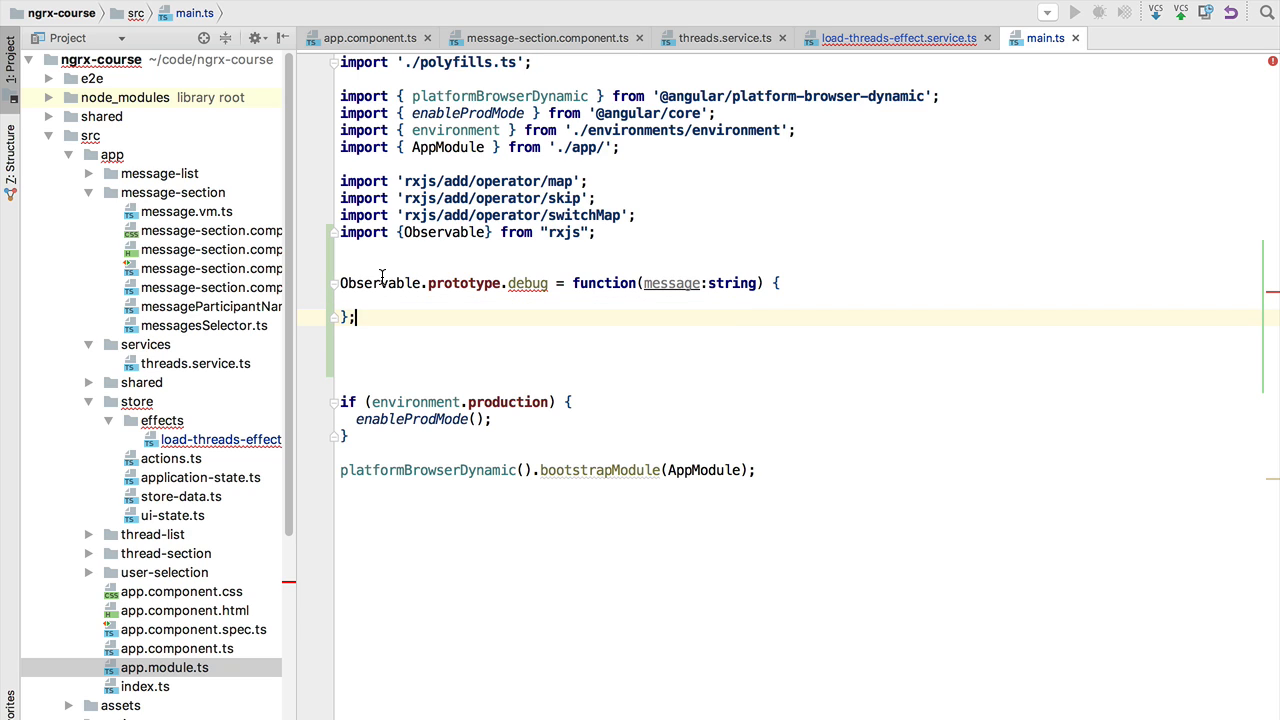
{"action": "mouse_move", "coordinate": [388, 280]}
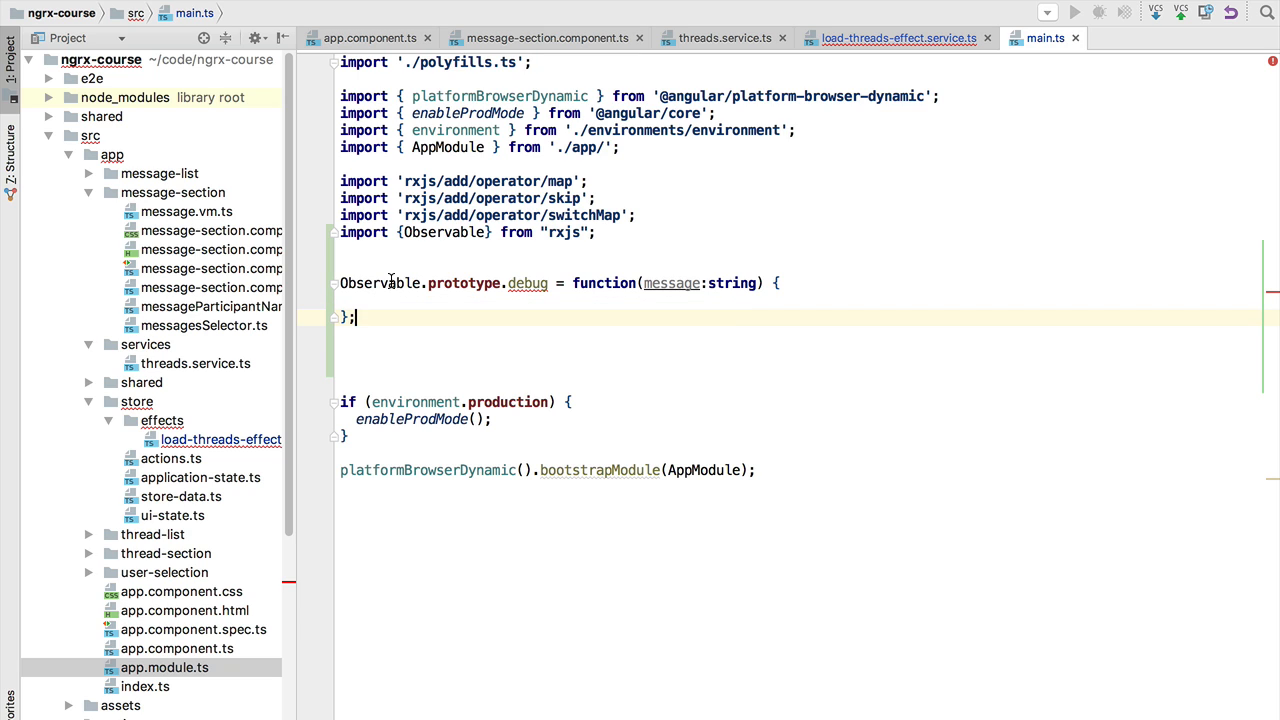
{"action": "mouse_move", "coordinate": [528, 284]}
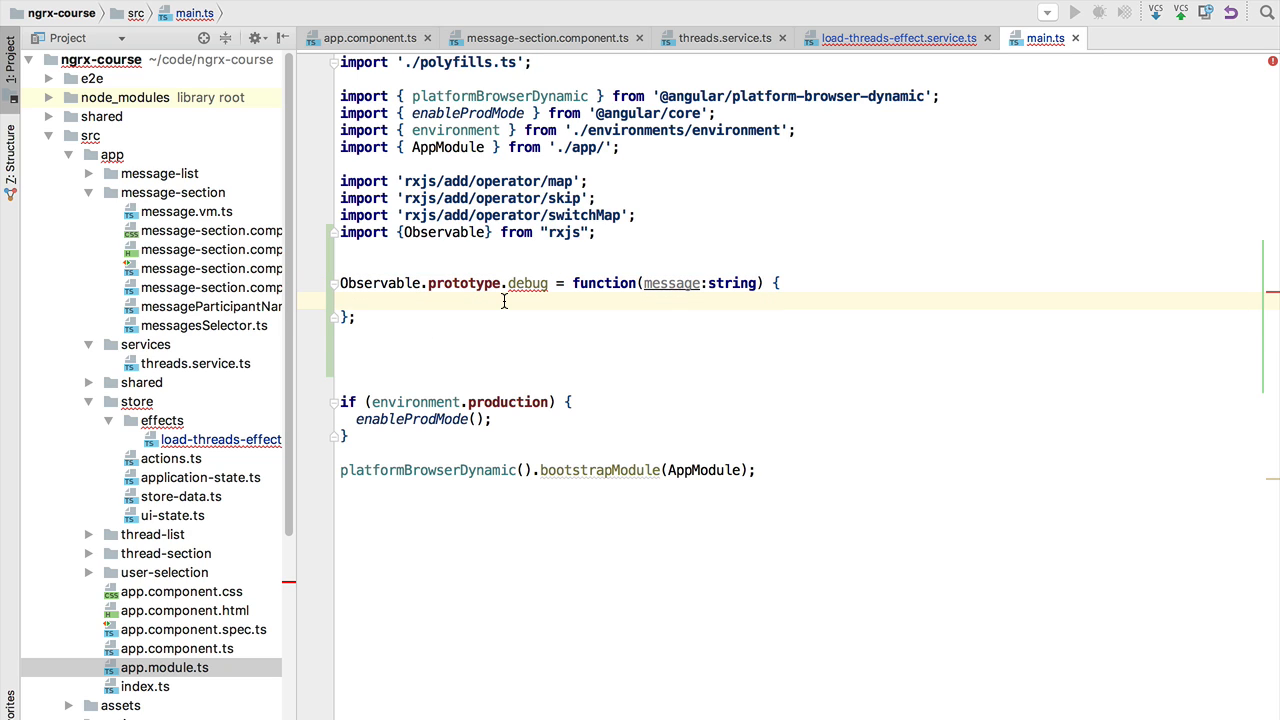
Make the debug body return this.do( ) with an empty argument list
{"action": "left_click", "coordinate": [372, 300]}
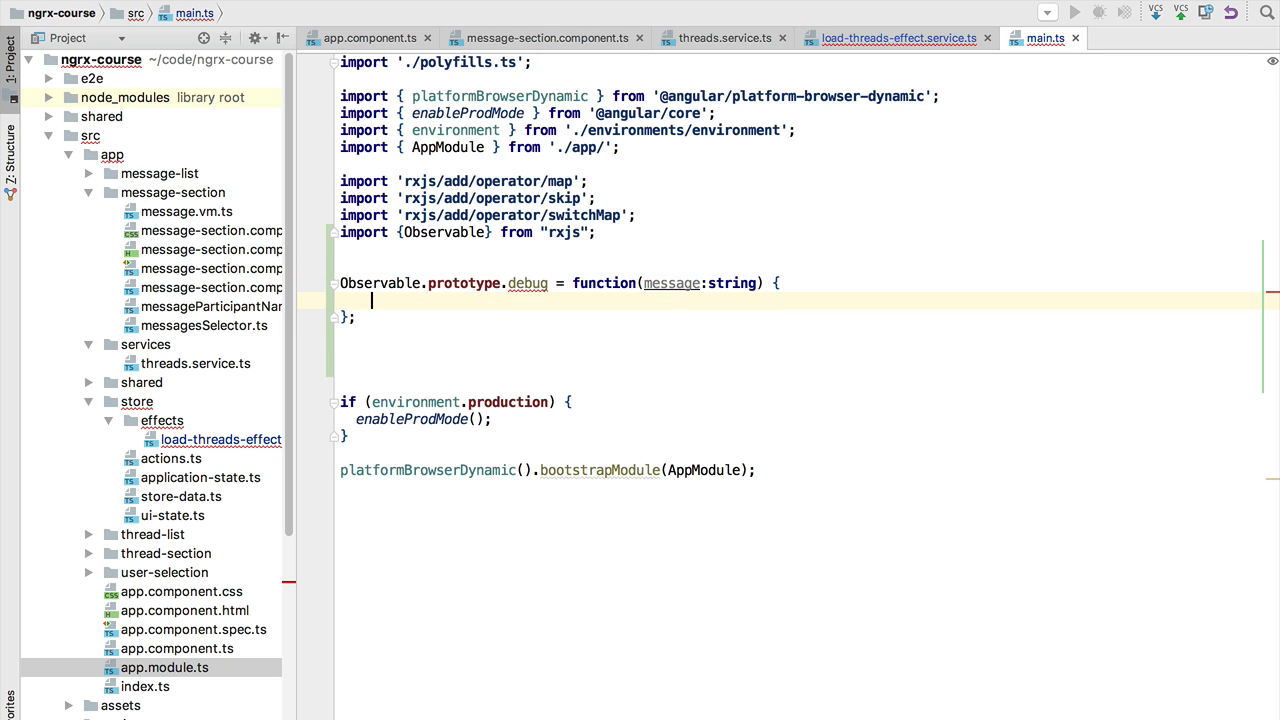
{"action": "type", "text": "re"}
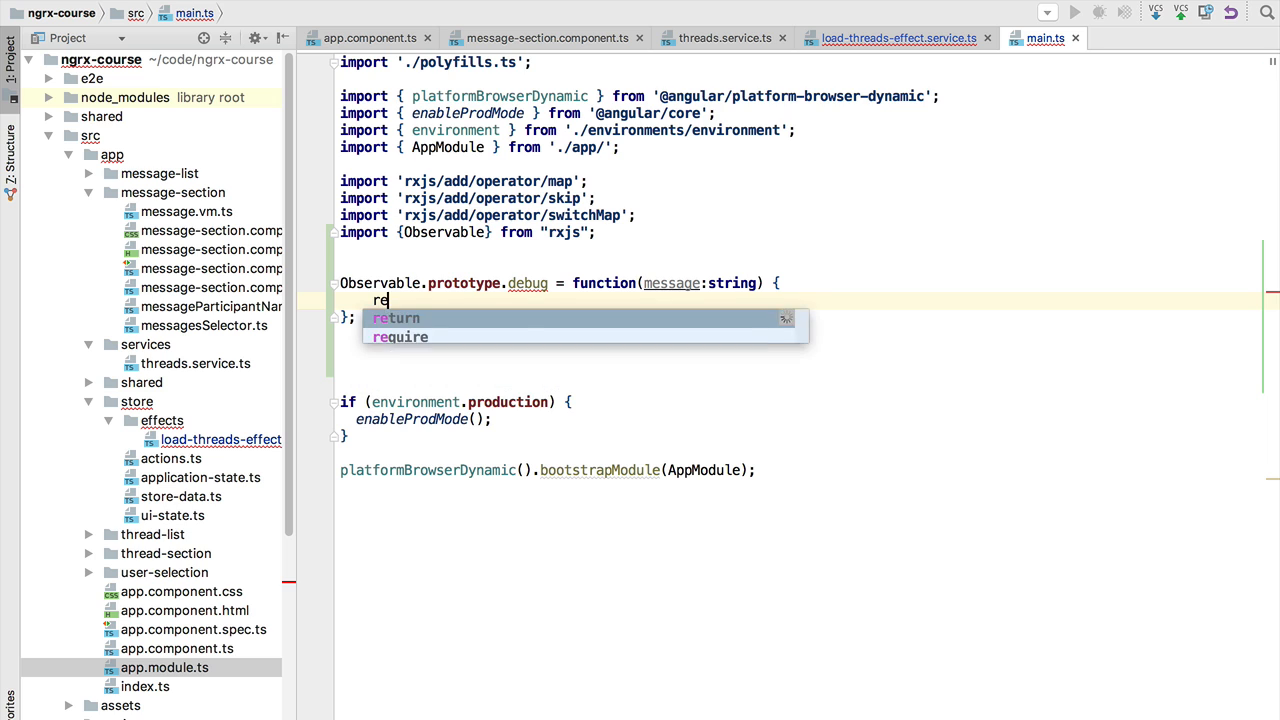
{"action": "type", "text": "turn this."}
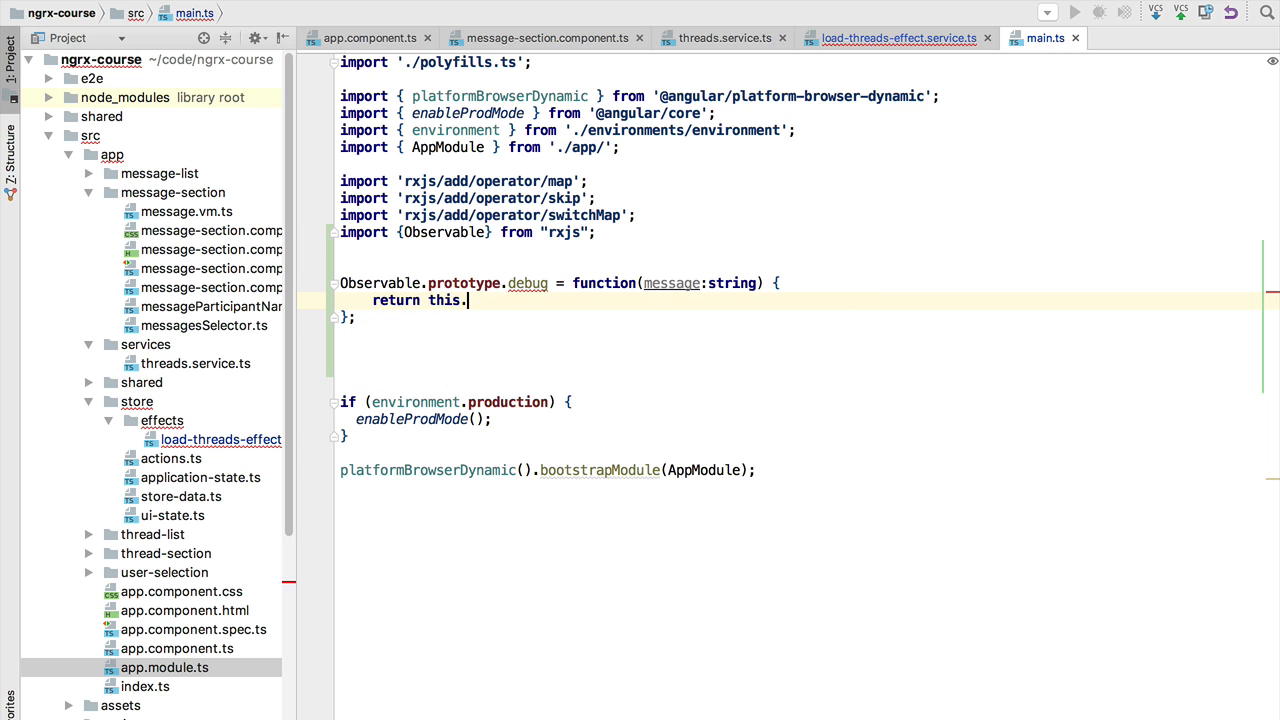
{"action": "type", "text": "do()"}
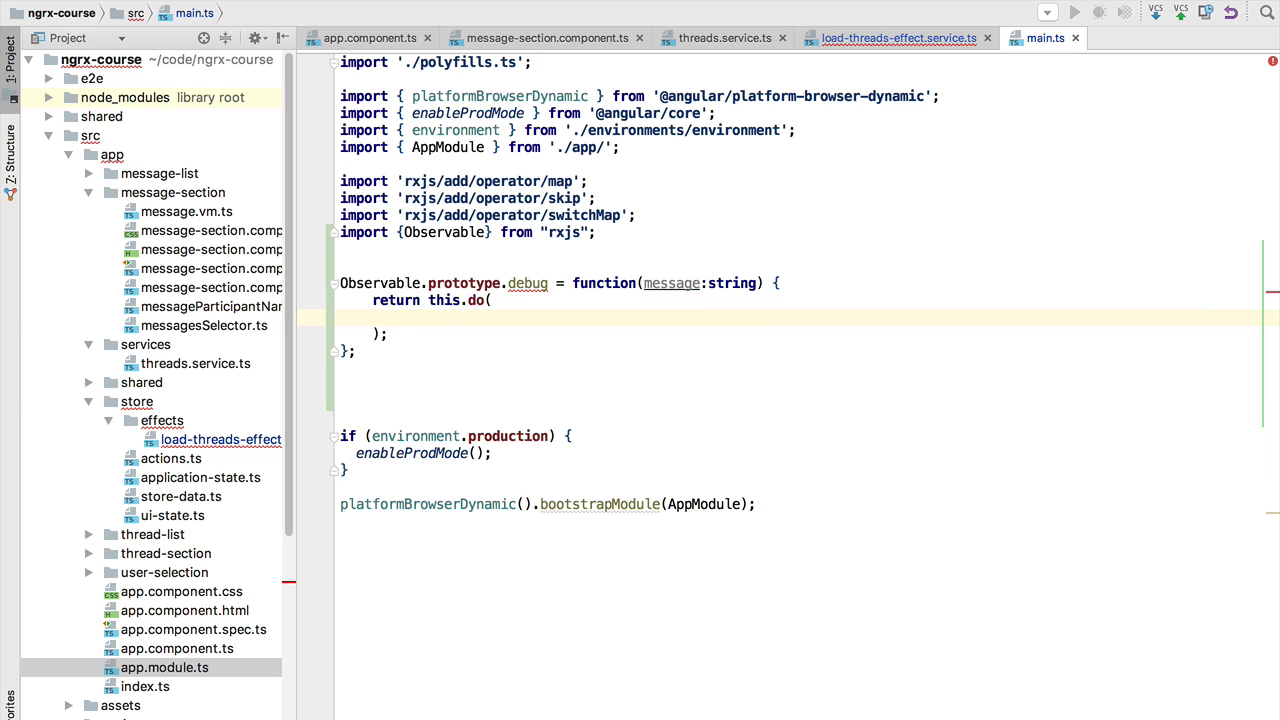
{"action": "left_click", "coordinate": [404, 316]}
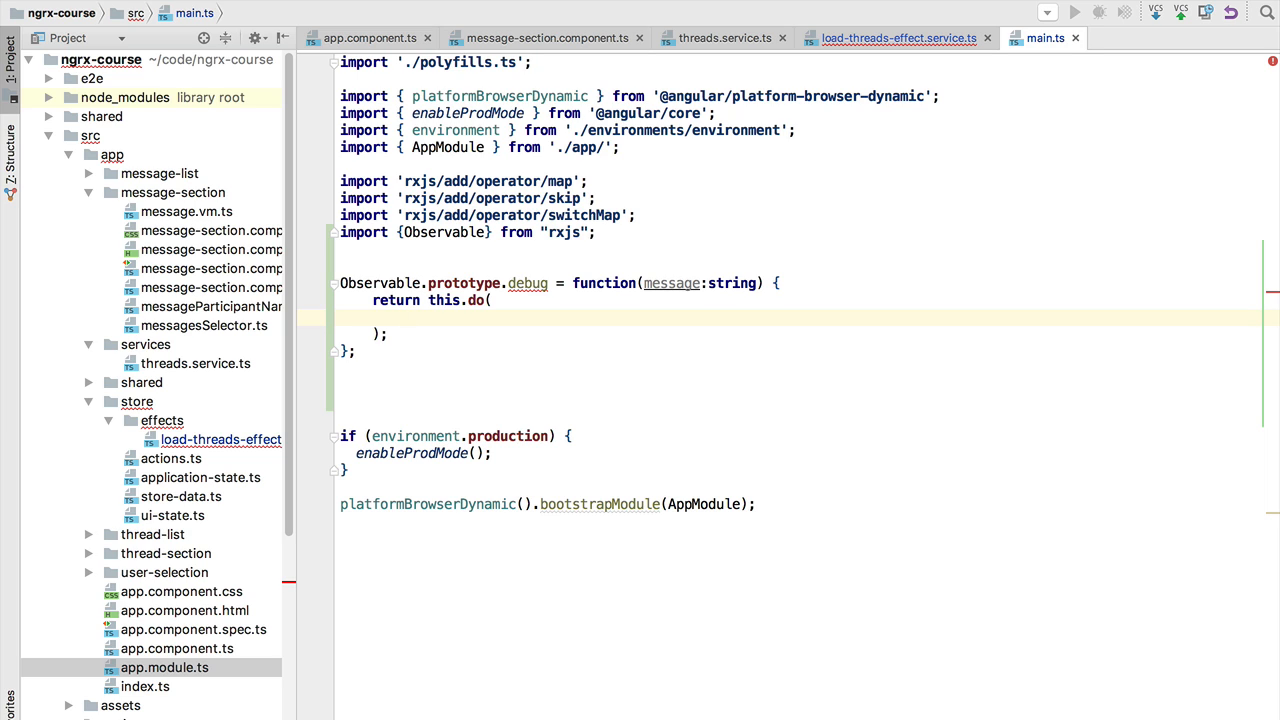
Pass do a one-line arrow nextValue => console.log(message, nextValue)
{"action": "left_click", "coordinate": [404, 318]}
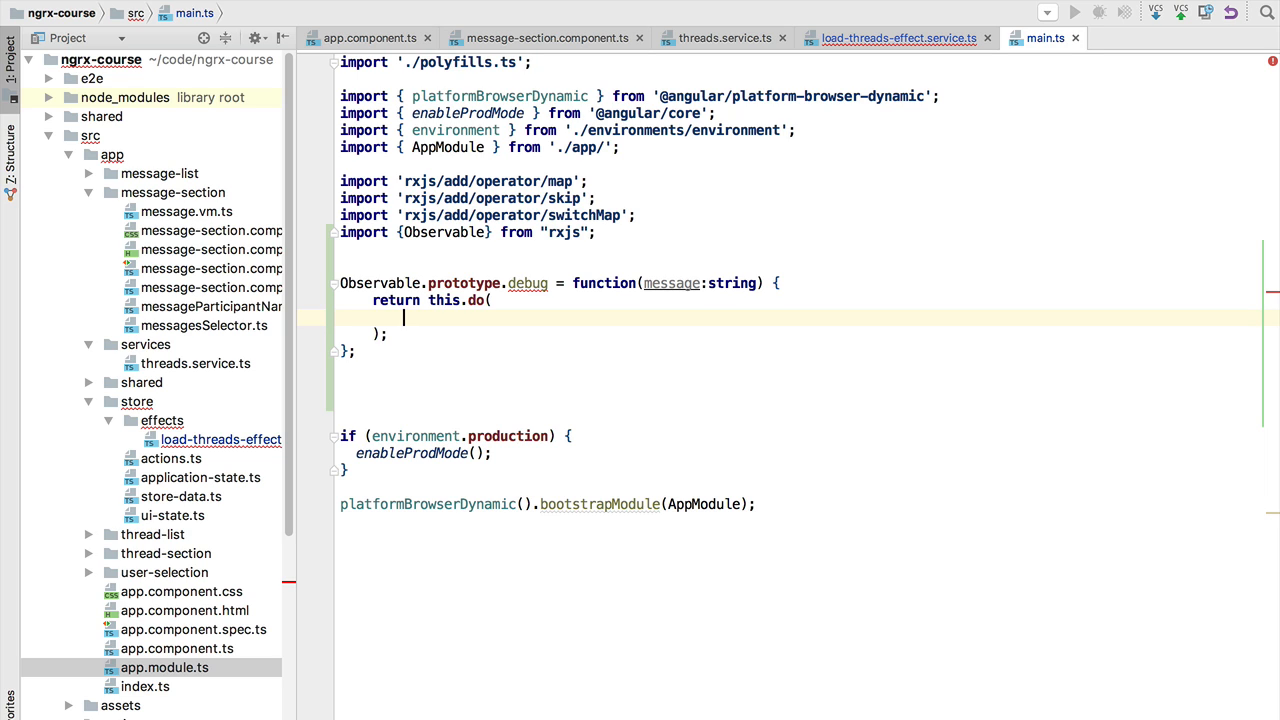
{"action": "type", "text": "nextValue"}
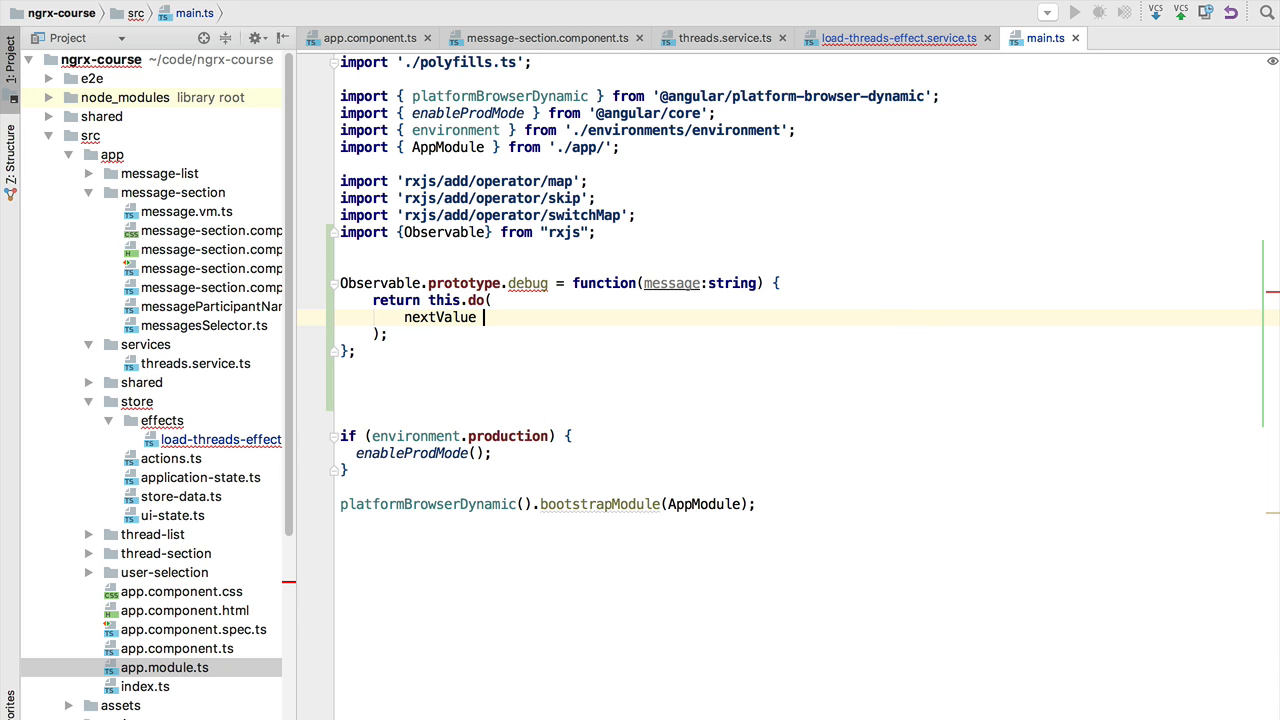
{"action": "type", "text": "=> {"}
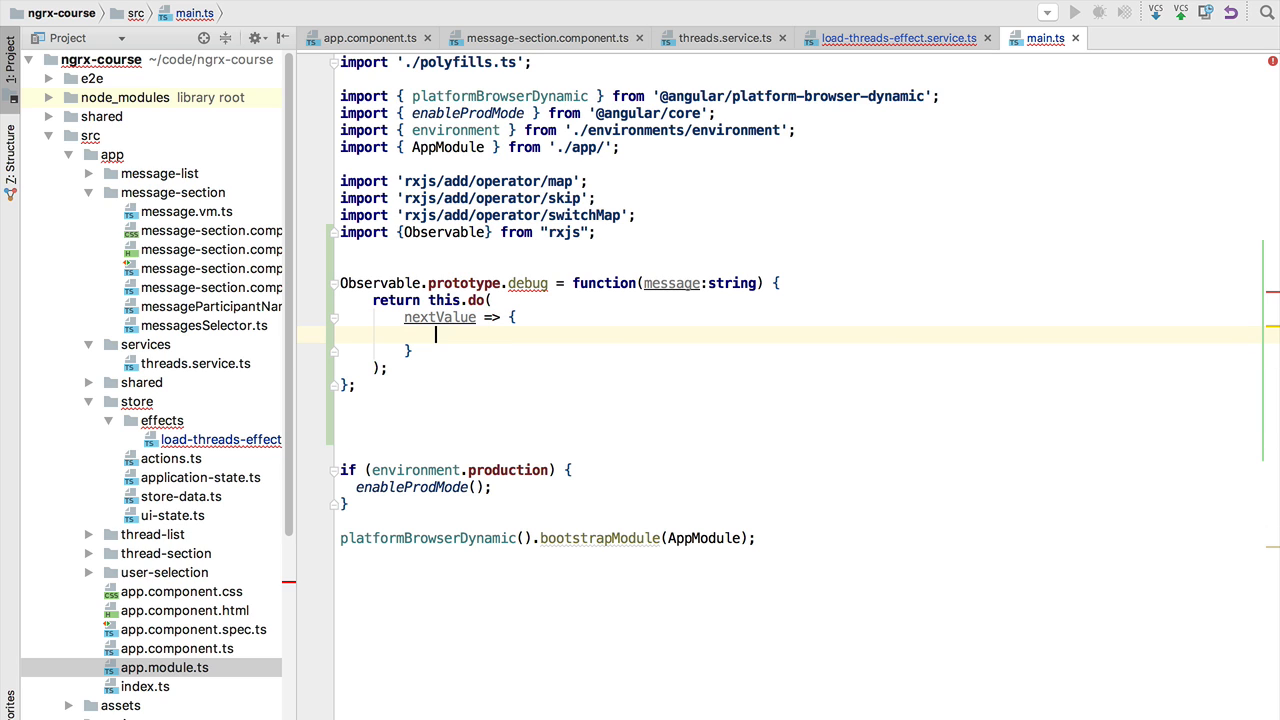
{"action": "type", "text": "console.log()"}
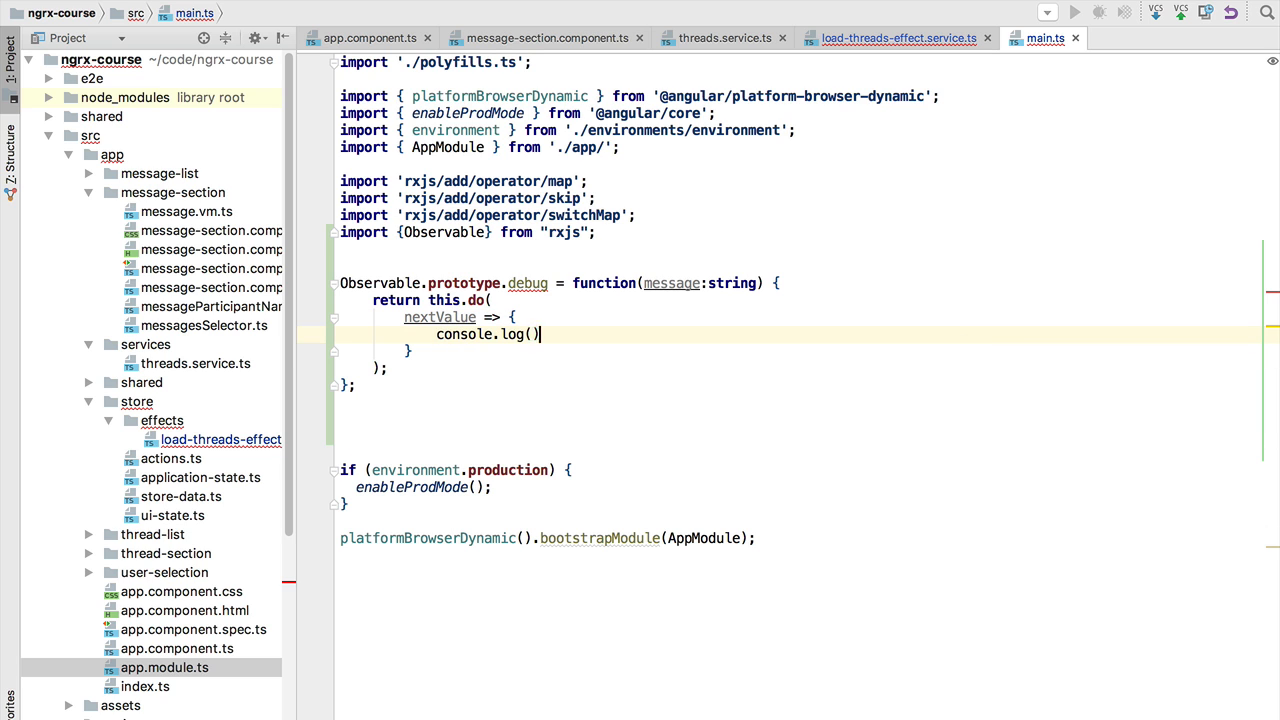
{"action": "type", "text": "message"}
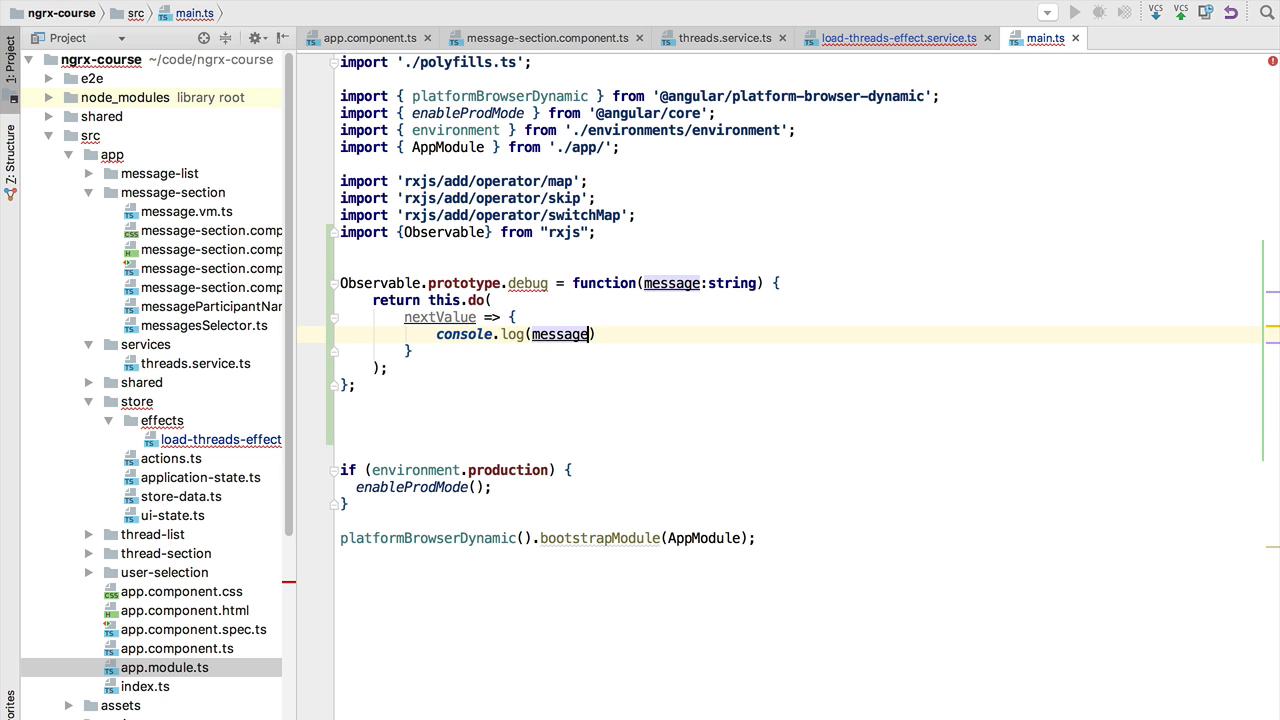
{"action": "type", "text": ", nextValue"}
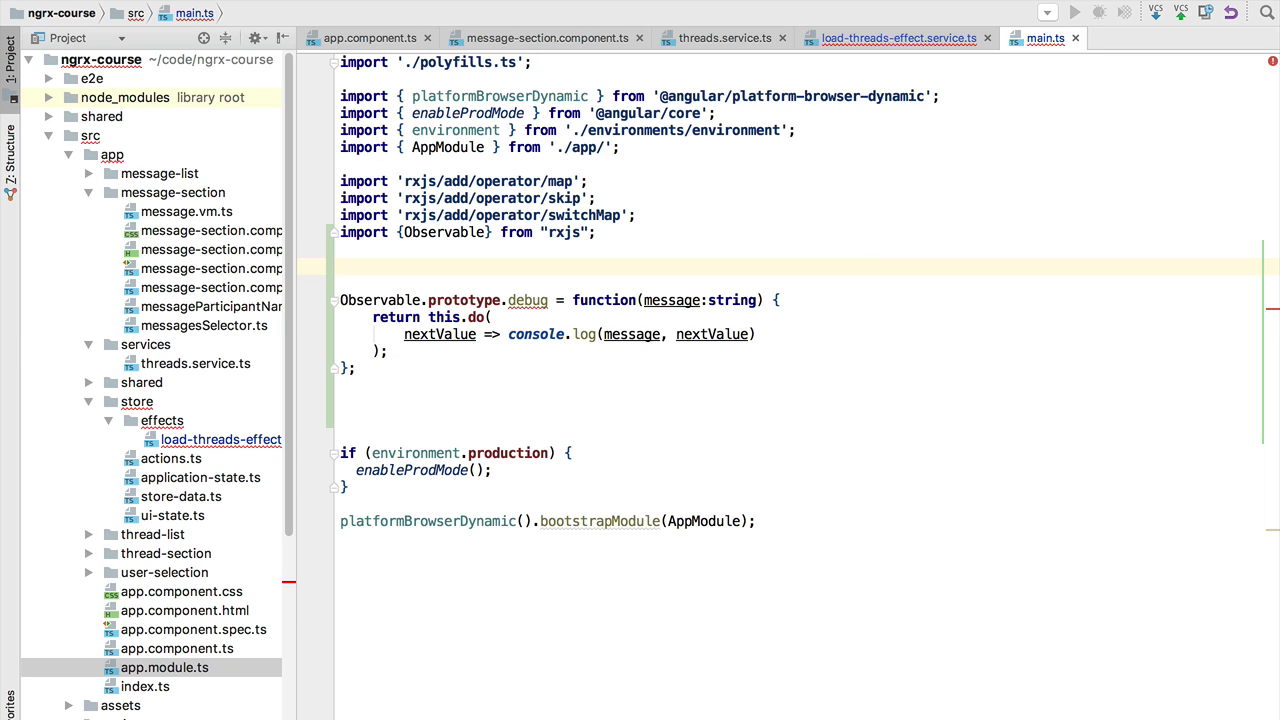
Declare const debuggerOn = true; above the operator
{"action": "type", "text": "const"}
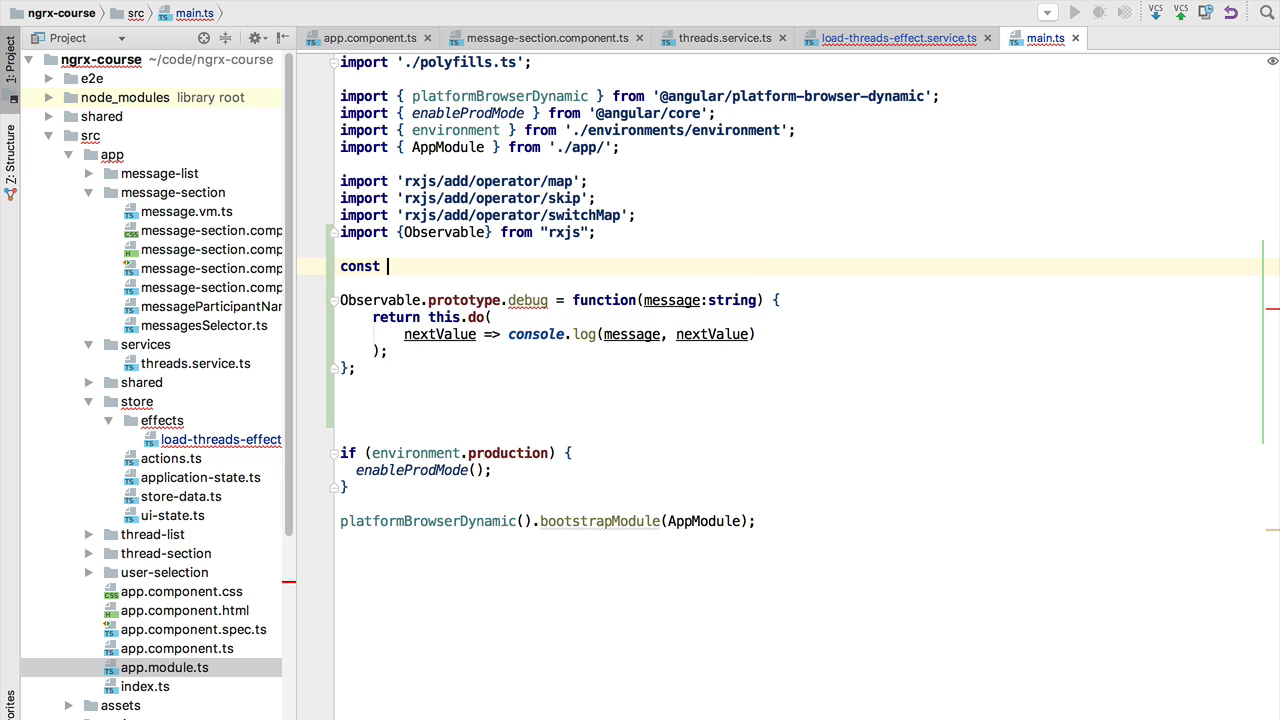
{"action": "type", "text": "debug"}
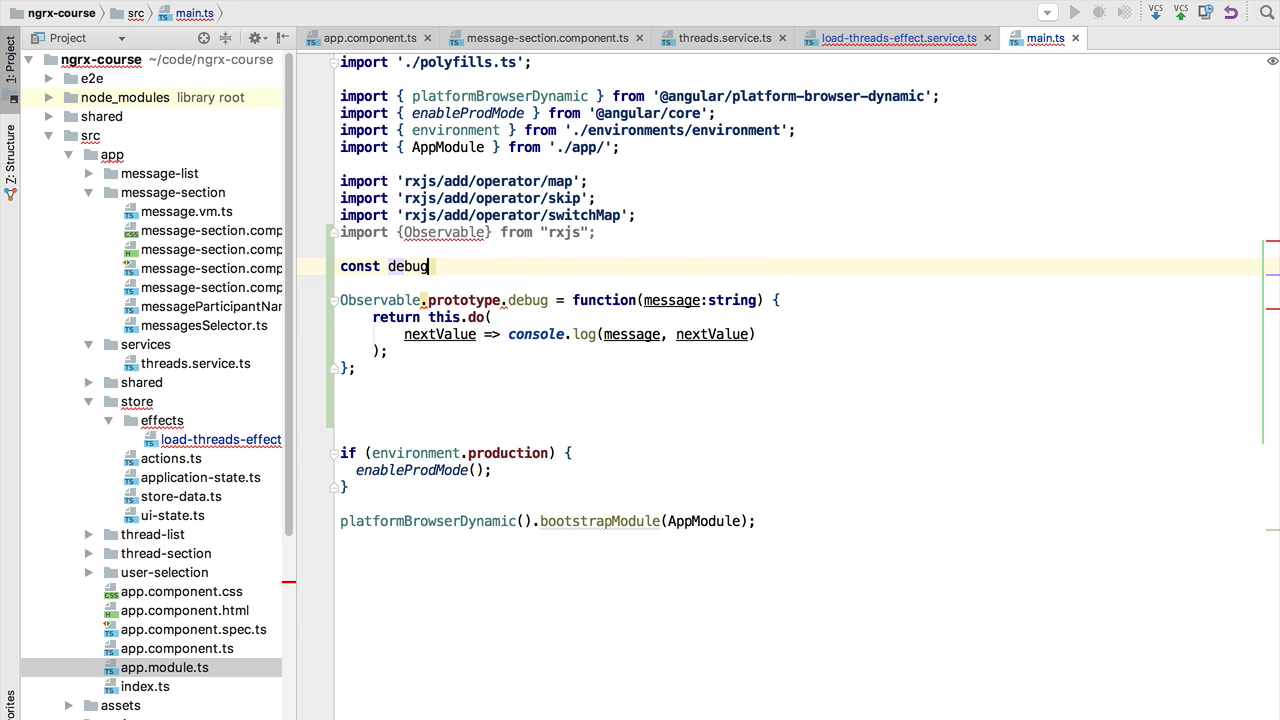
{"action": "type", "text": "gerOn = true;"}
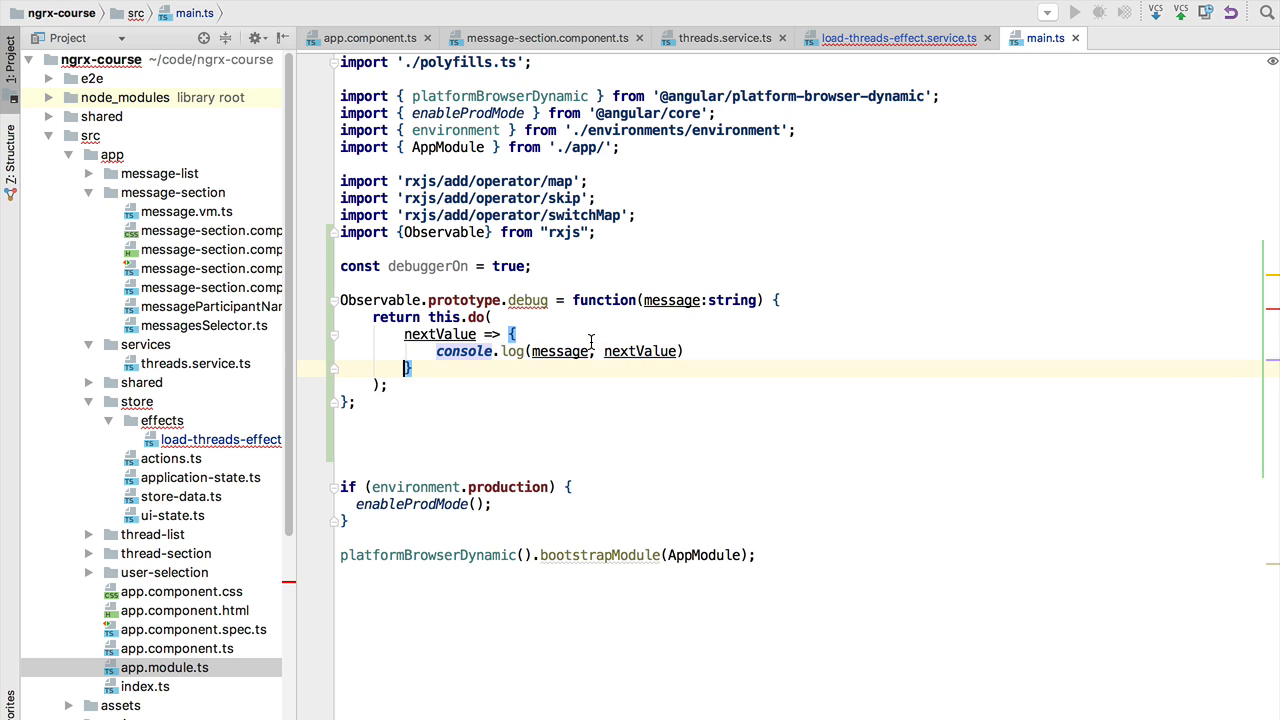
Wrap console.log(message, nextValue) in an if (debuggerOn) check
{"action": "type", "text": "if () {"}
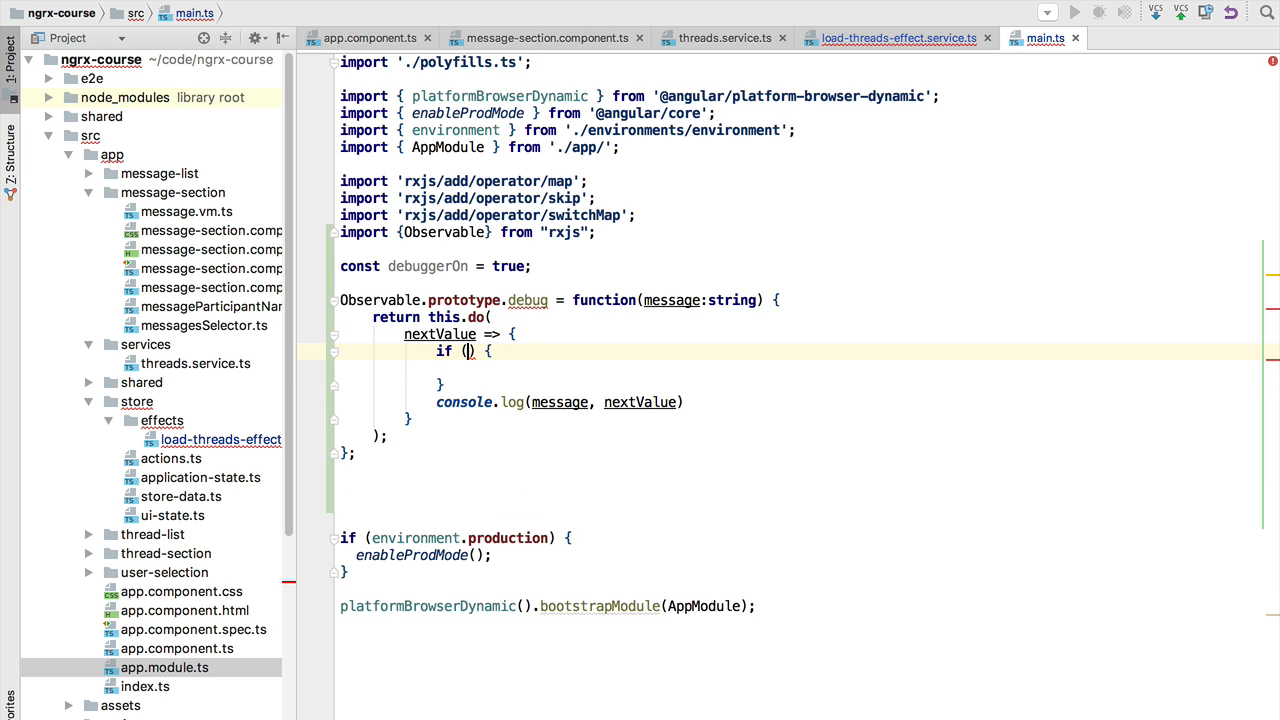
{"action": "type", "text": "debuggerOn"}
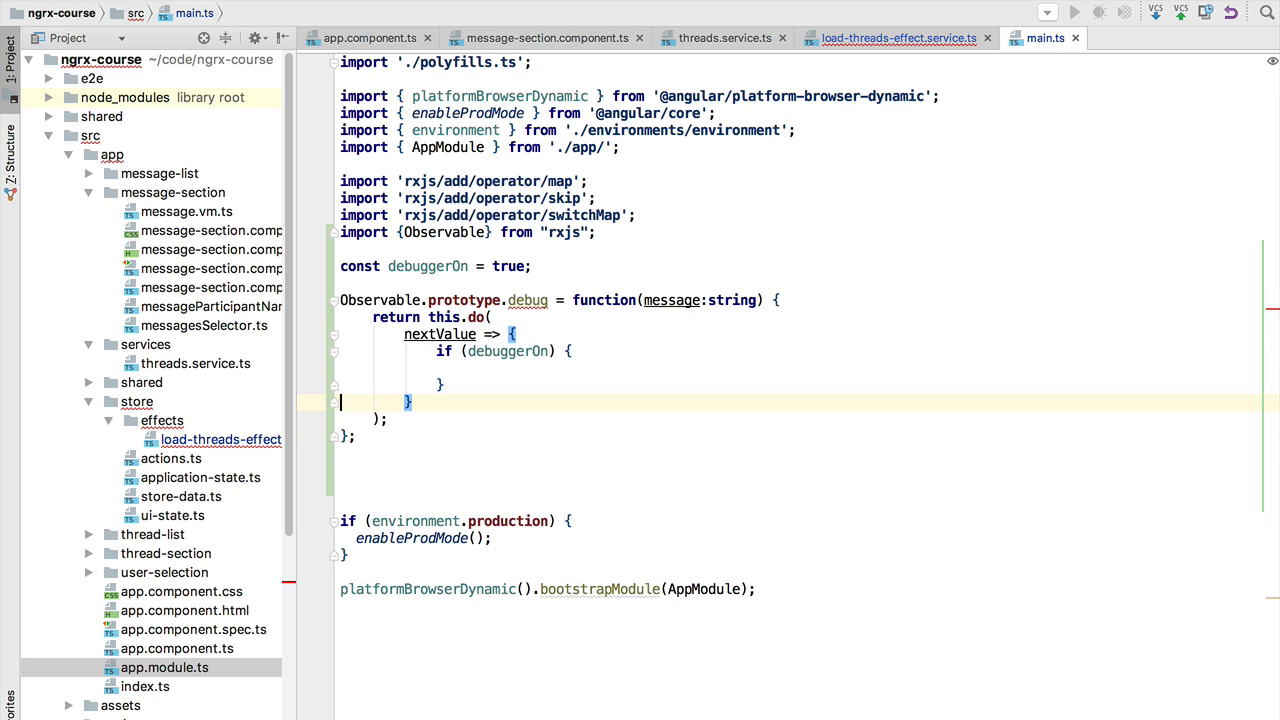
{"action": "type", "text": "console.log(message, nextValue)"}
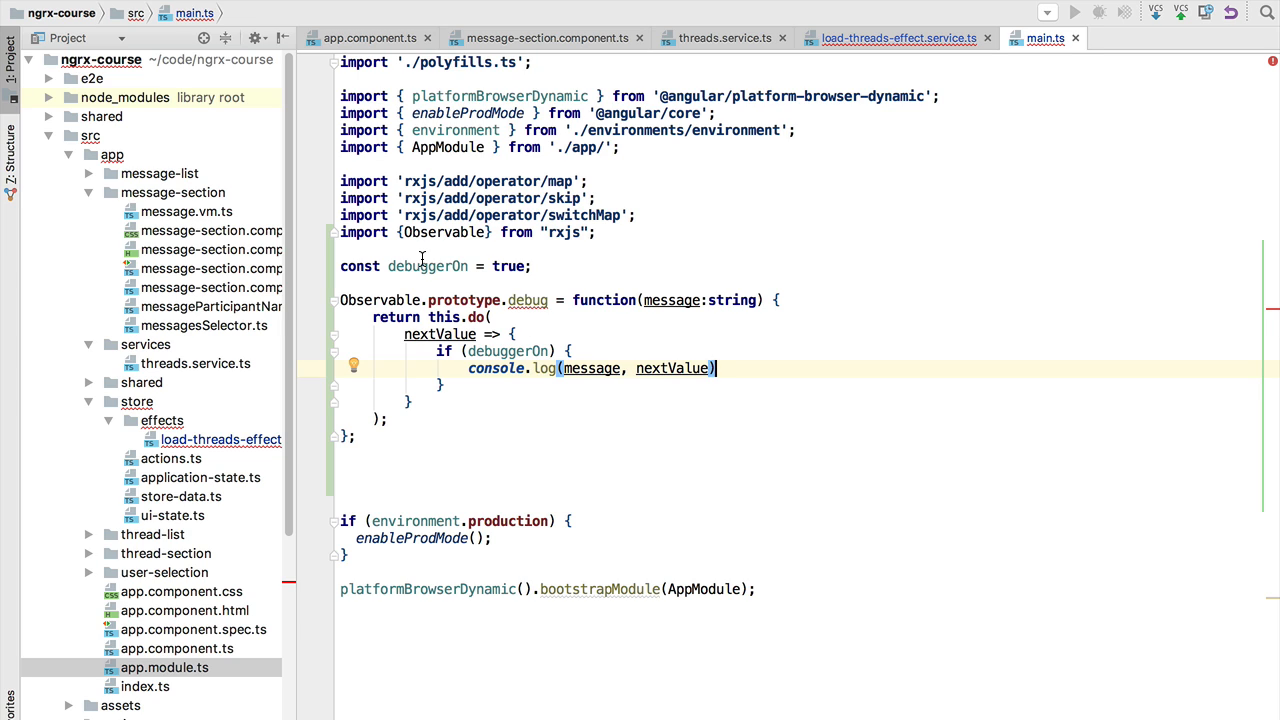
{"action": "mouse_move", "coordinate": [508, 262]}
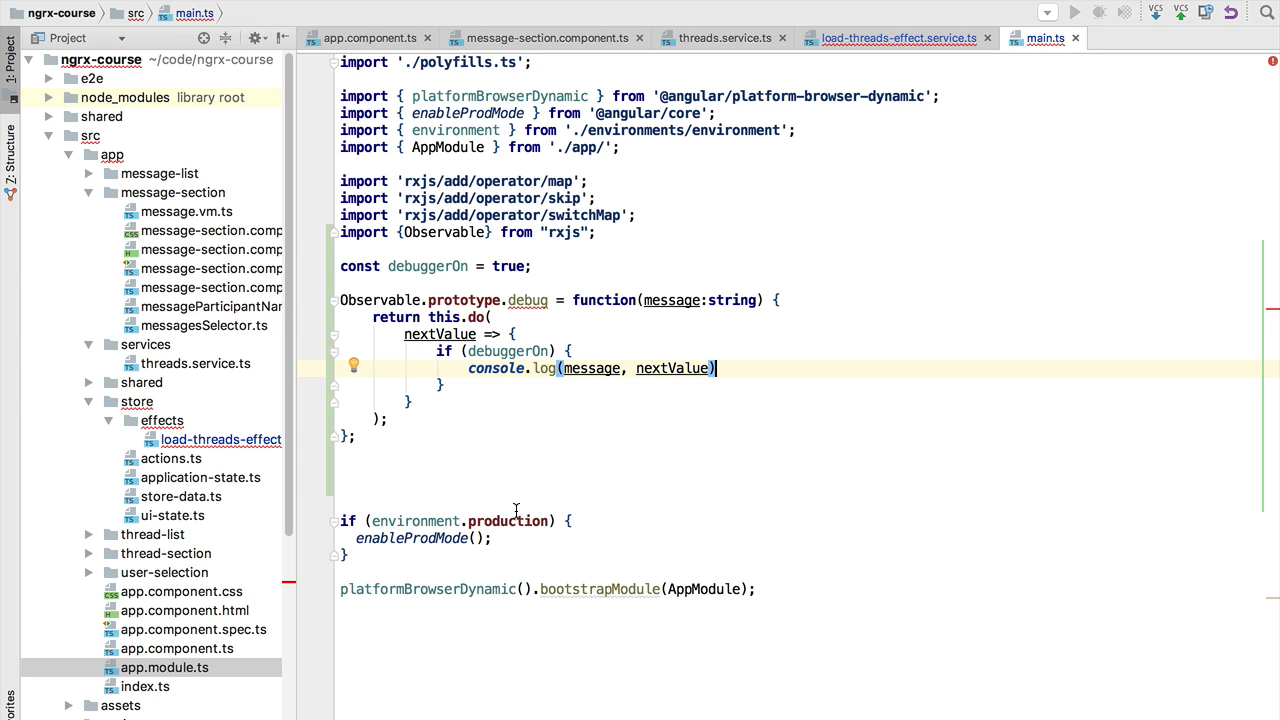
Add an error handler logging console.error(message, error) when debuggerOn is true
{"action": "double_click", "coordinate": [458, 520]}
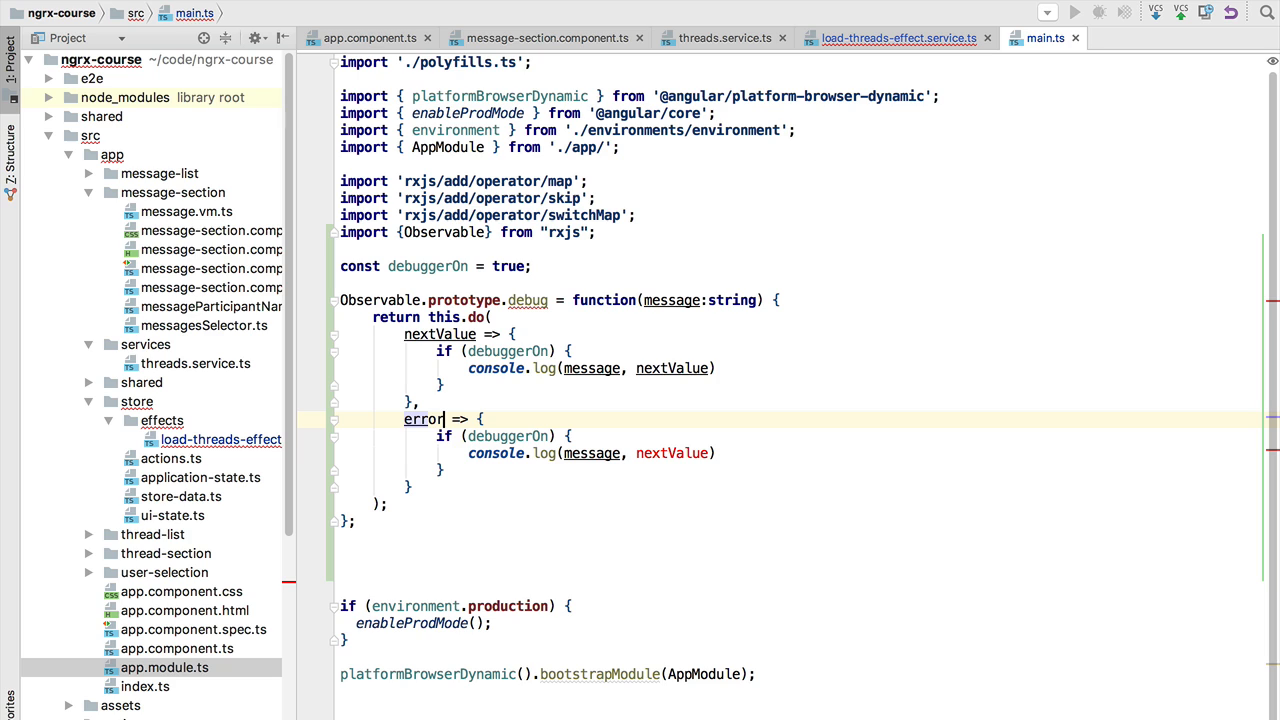
{"action": "double_click", "coordinate": [672, 452]}
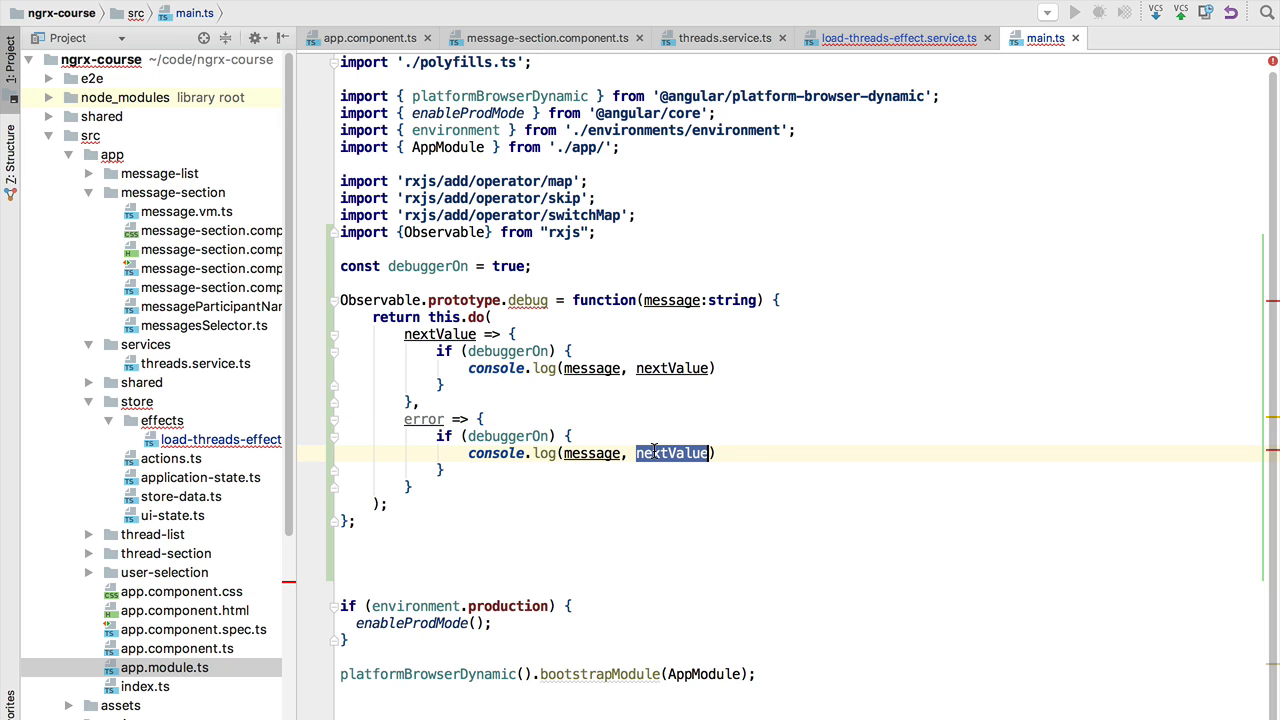
{"action": "type", "text": "error"}
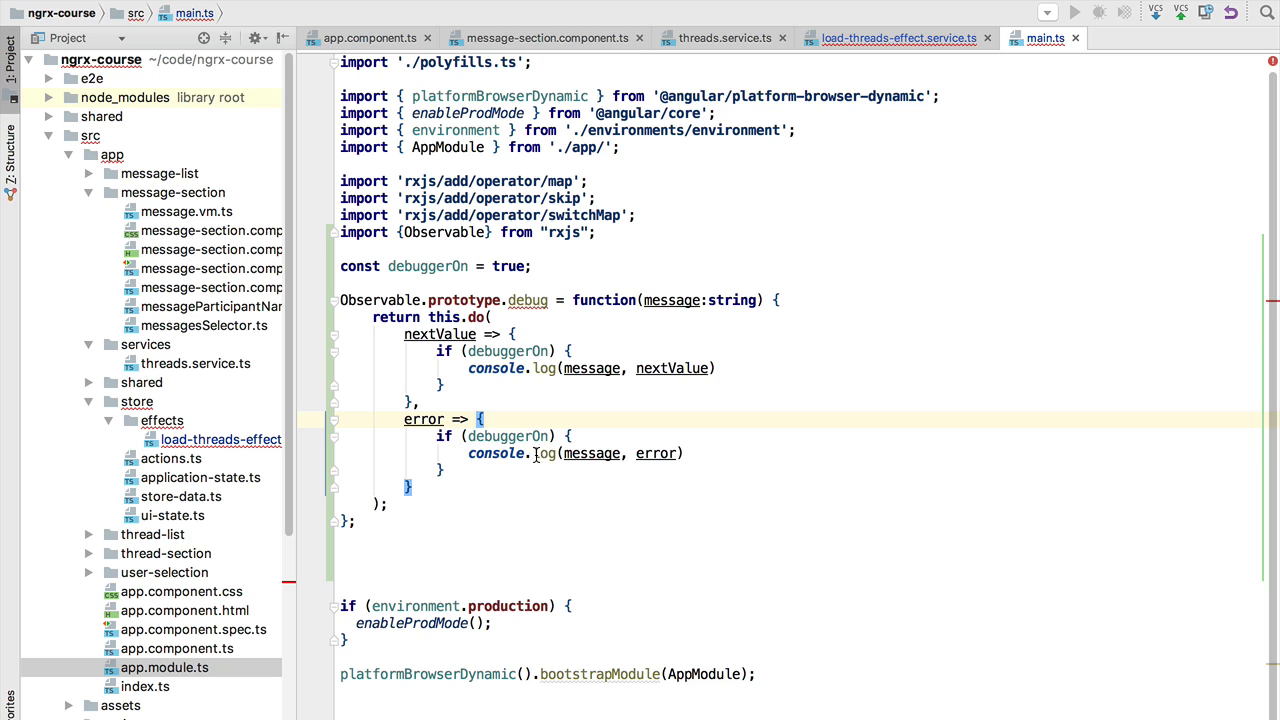
{"action": "type", "text": "error"}
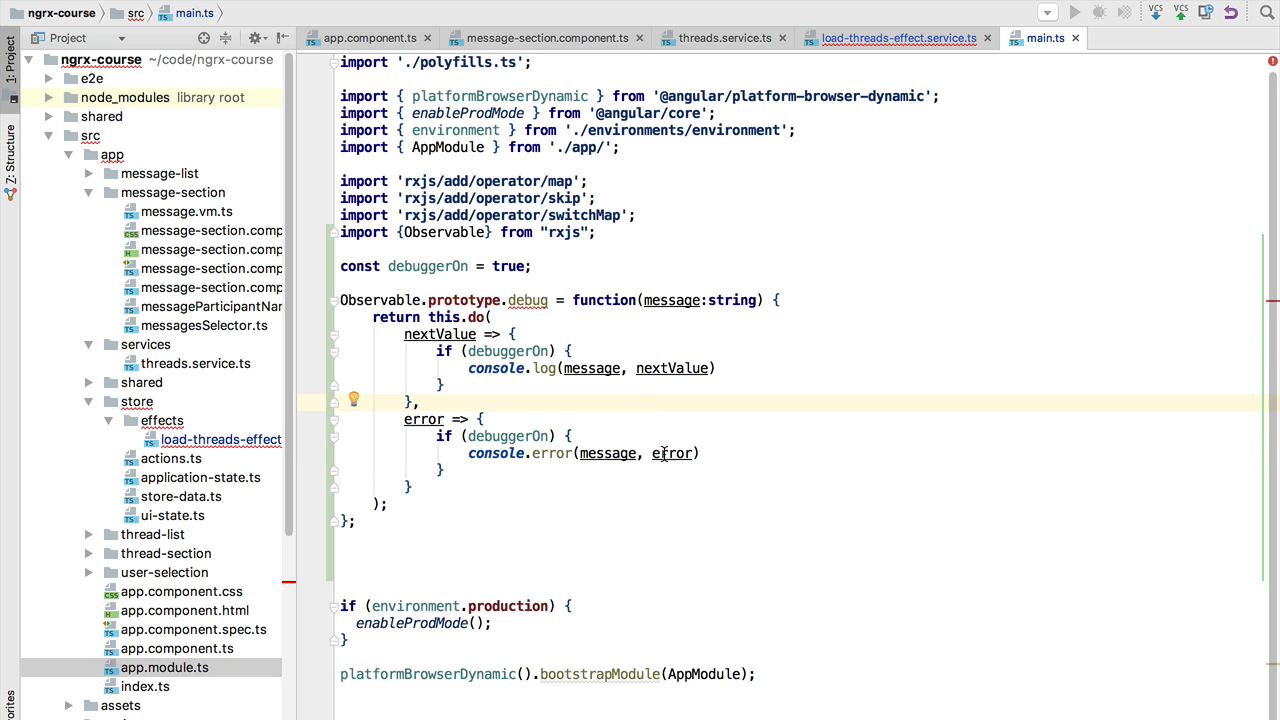
{"action": "double_click", "coordinate": [672, 452]}
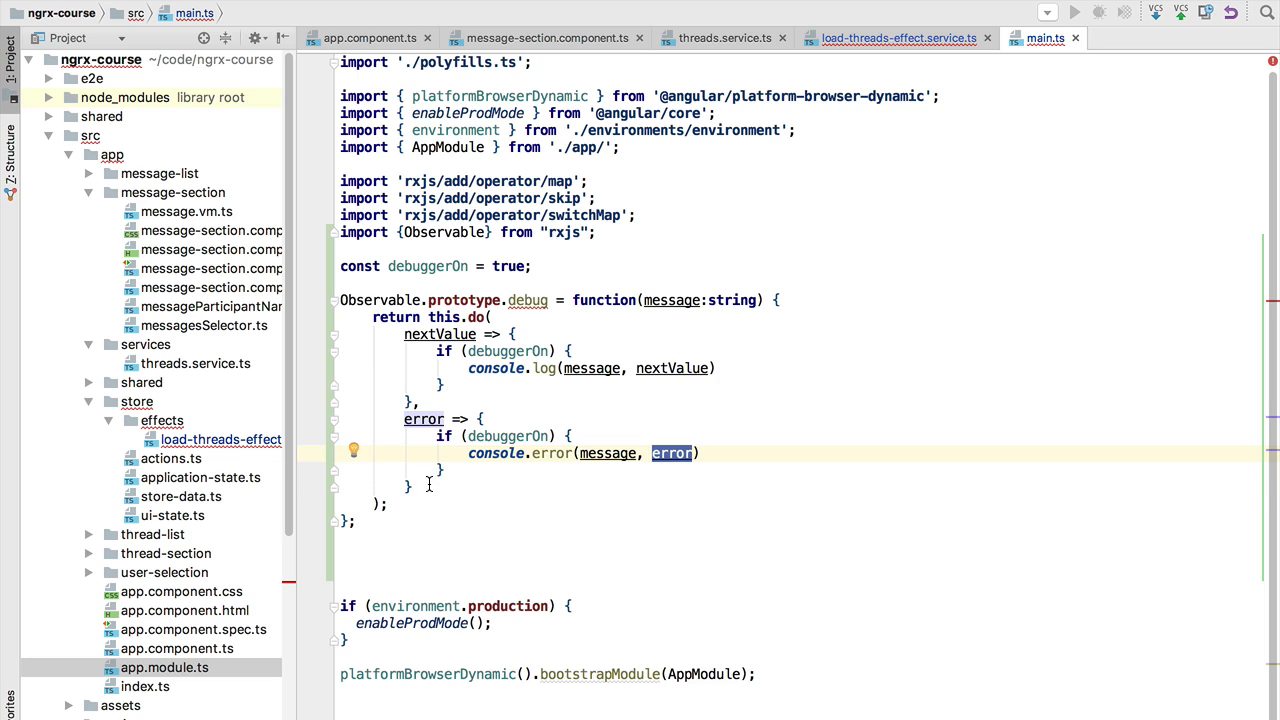
Add a completion handler logging "Observable completed - " with the message via console.error
{"action": "left_click_drag", "start_coordinate": [404, 420], "coordinate": [410, 488]}
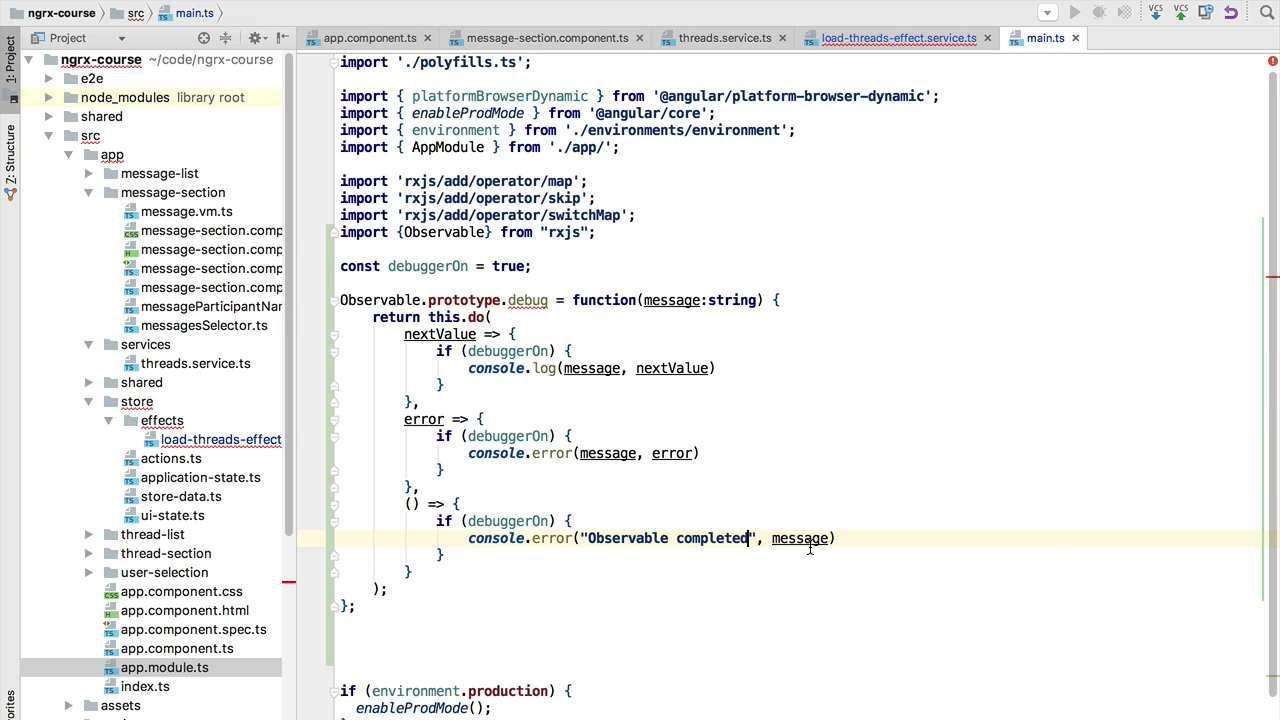
{"action": "type", "text": "-"}
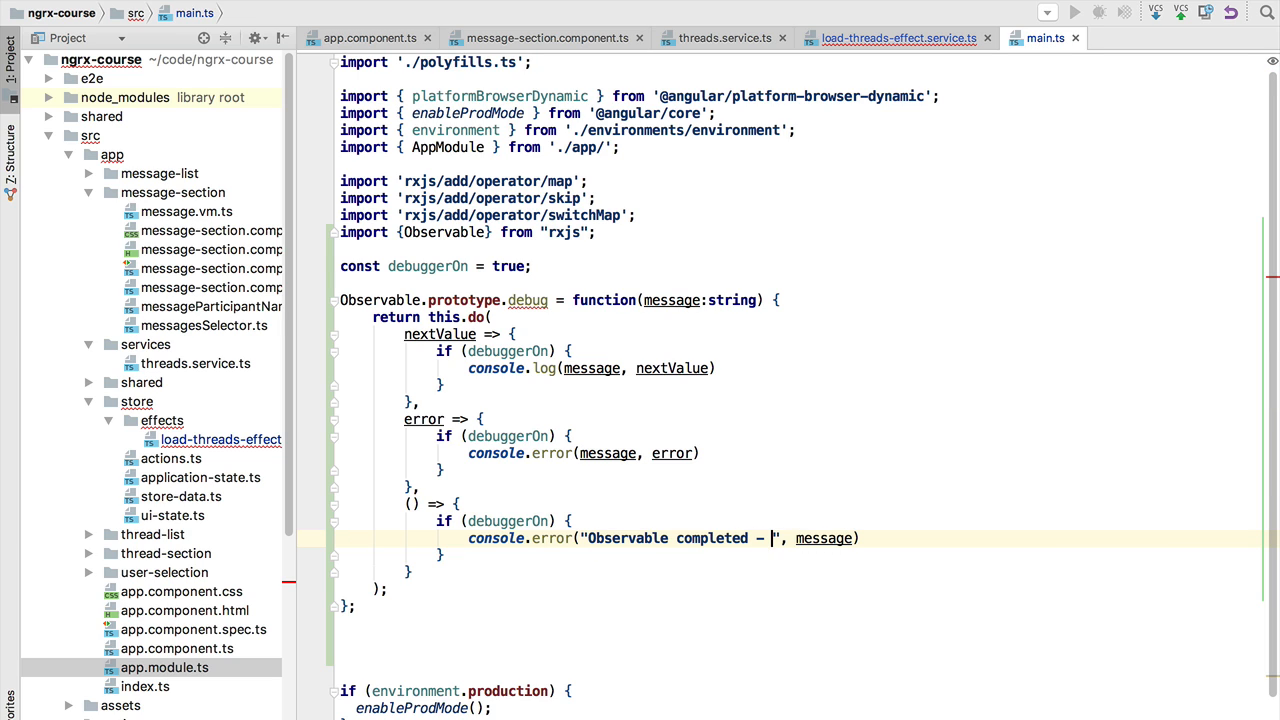
{"action": "double_click", "coordinate": [824, 538]}
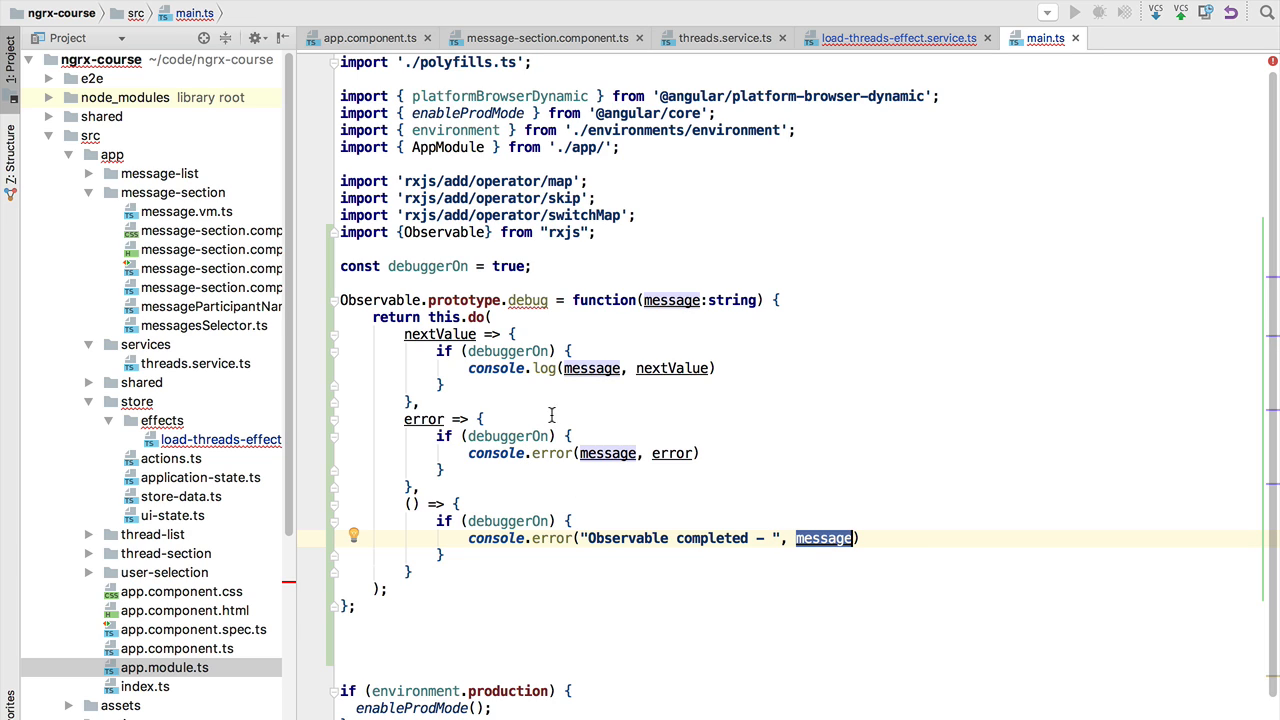
{"action": "mouse_move", "coordinate": [532, 302]}
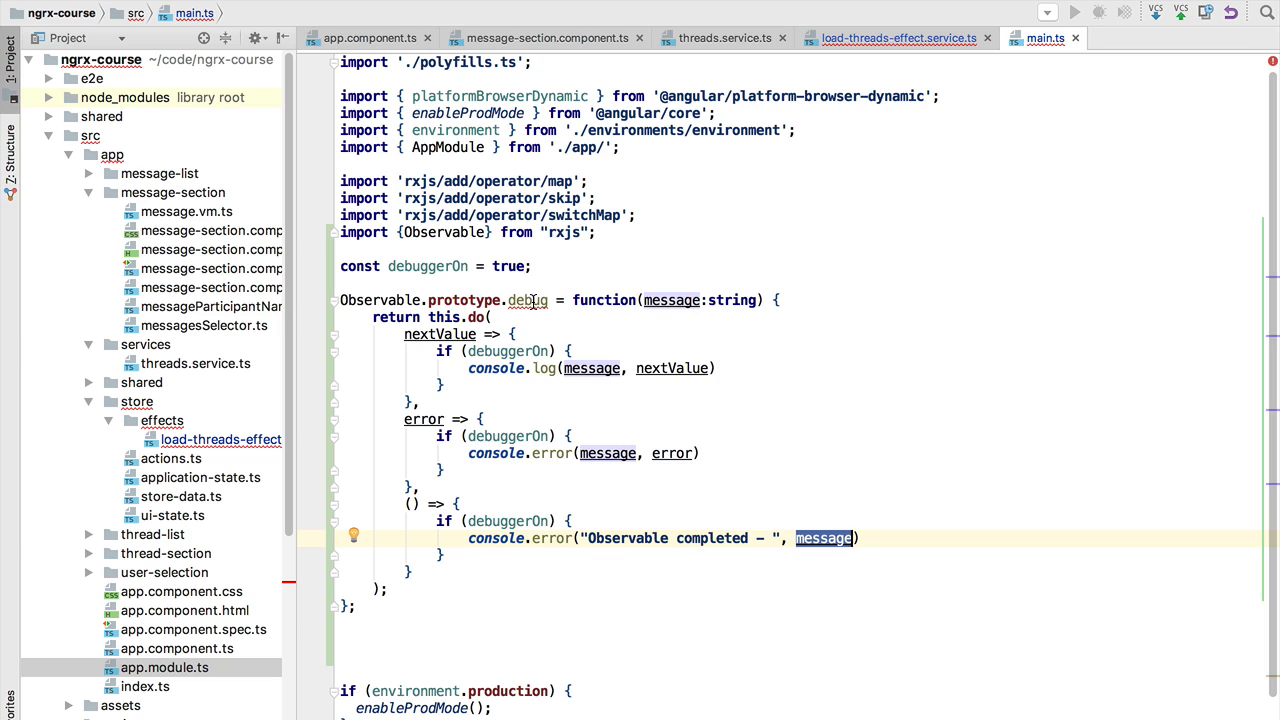
{"action": "mouse_move", "coordinate": [528, 300]}
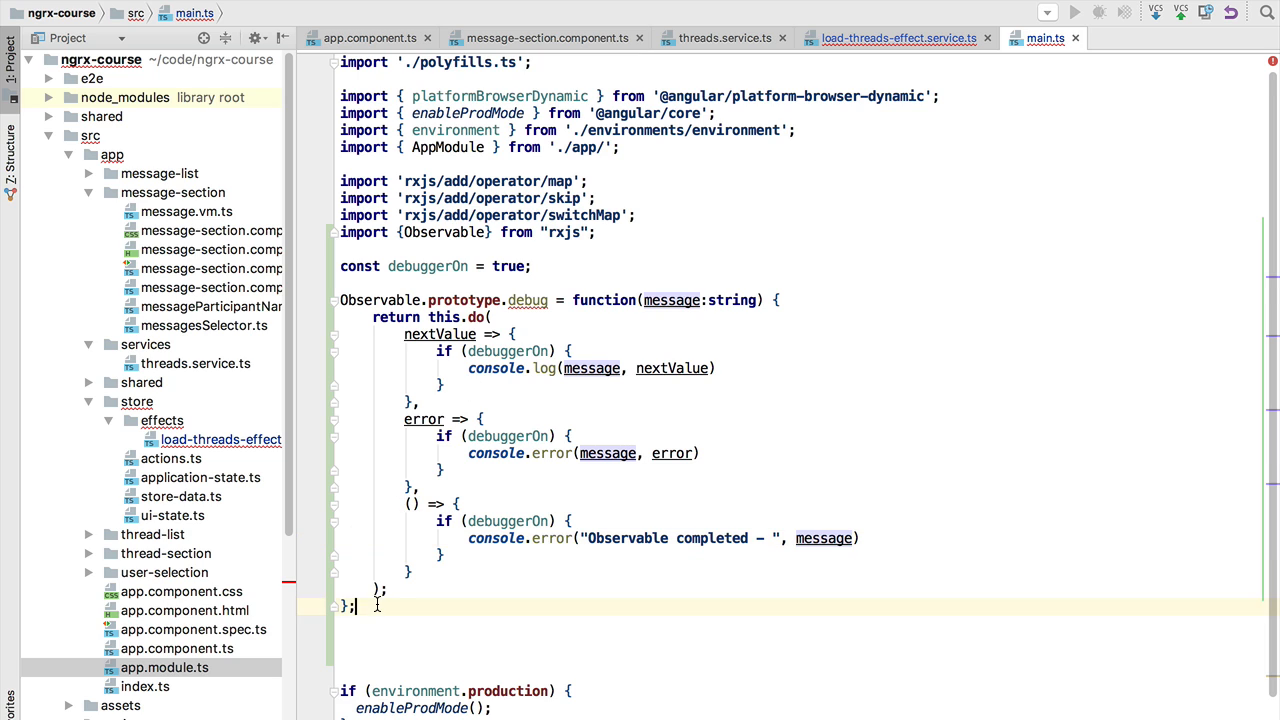
{"action": "scroll", "scroll_direction": "down", "scroll_amount": 3}
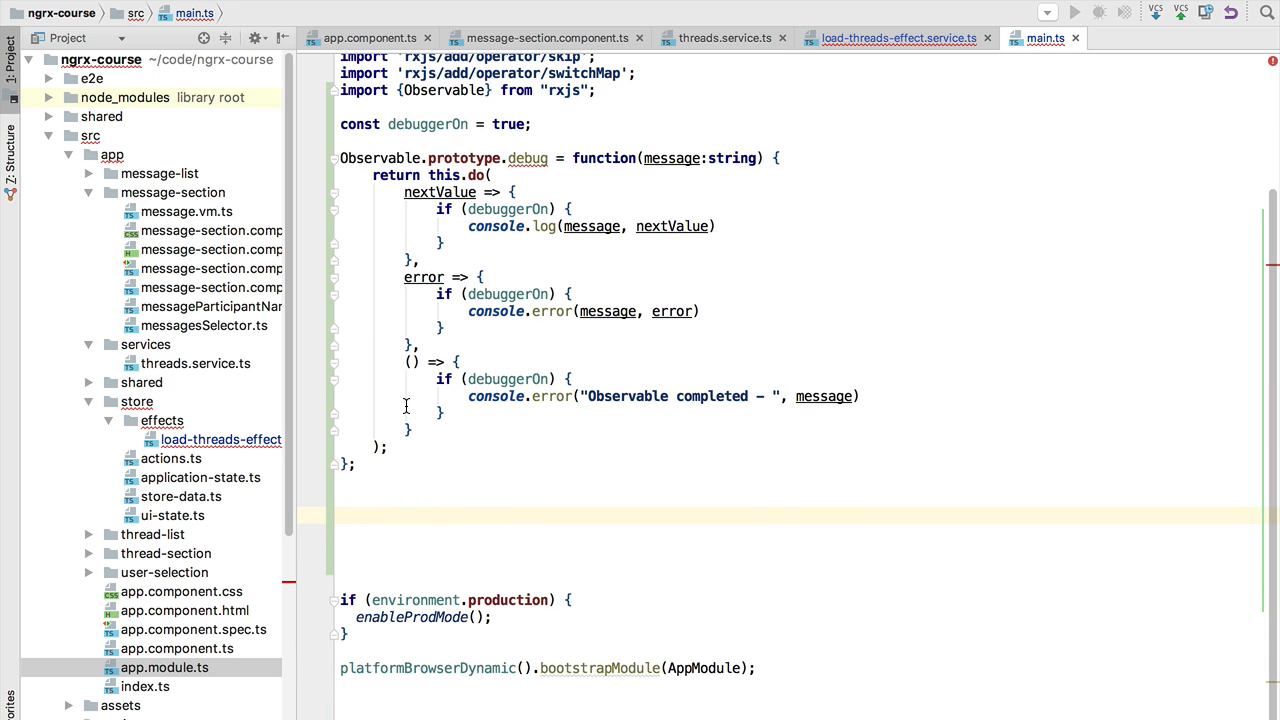
Write an empty declare module 'rxjs/Observable' { } block below the operator
{"action": "type", "text": "d"}
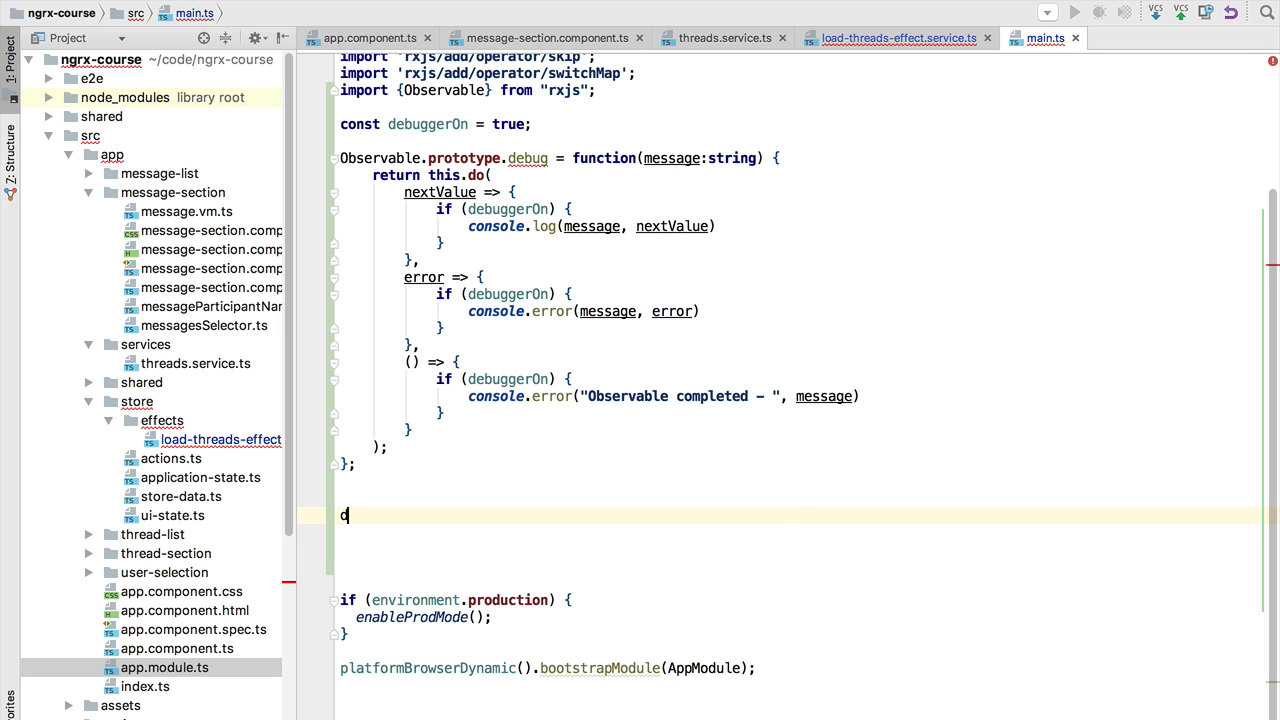
{"action": "type", "text": "eclare"}
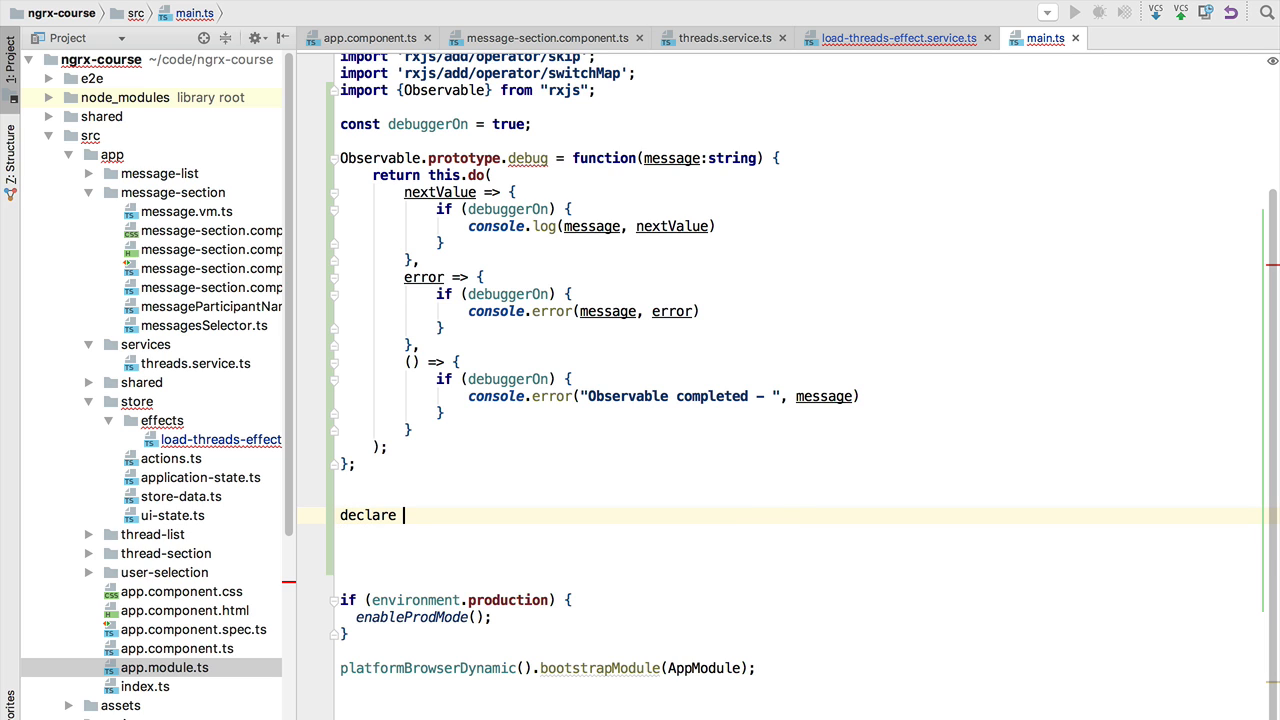
{"action": "type", "text": "module"}
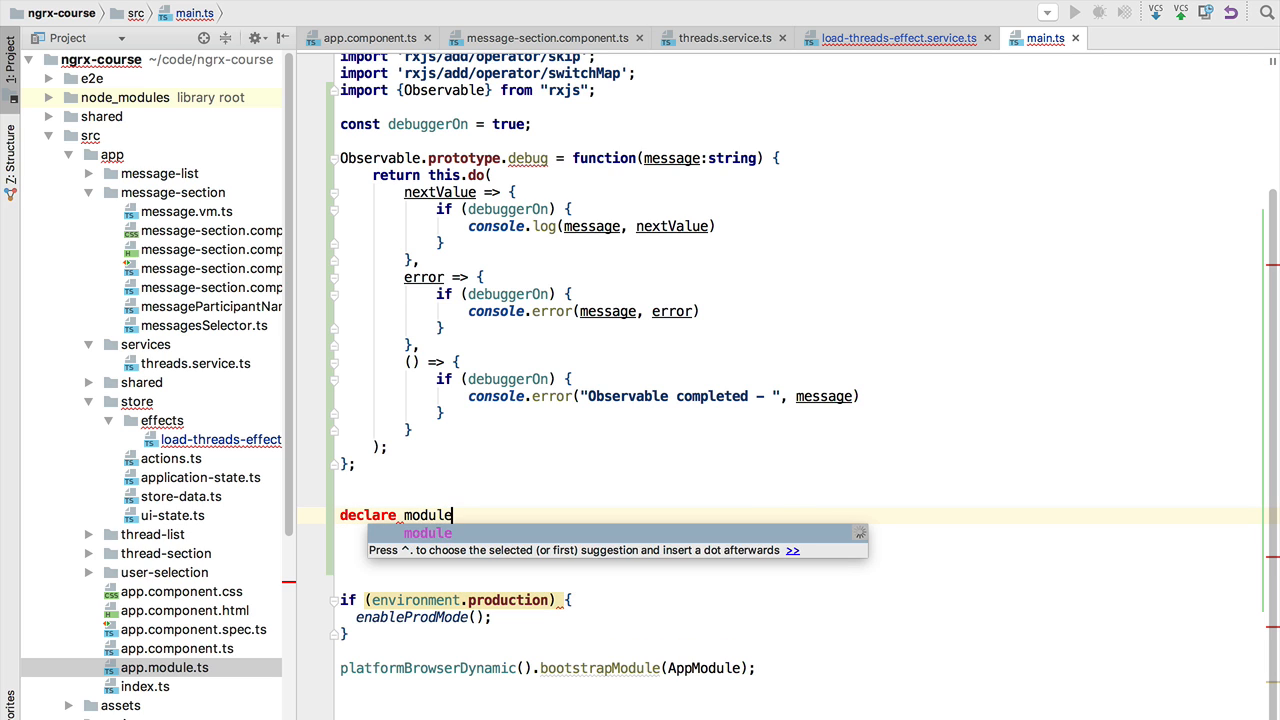
{"action": "type", "text": "'"}
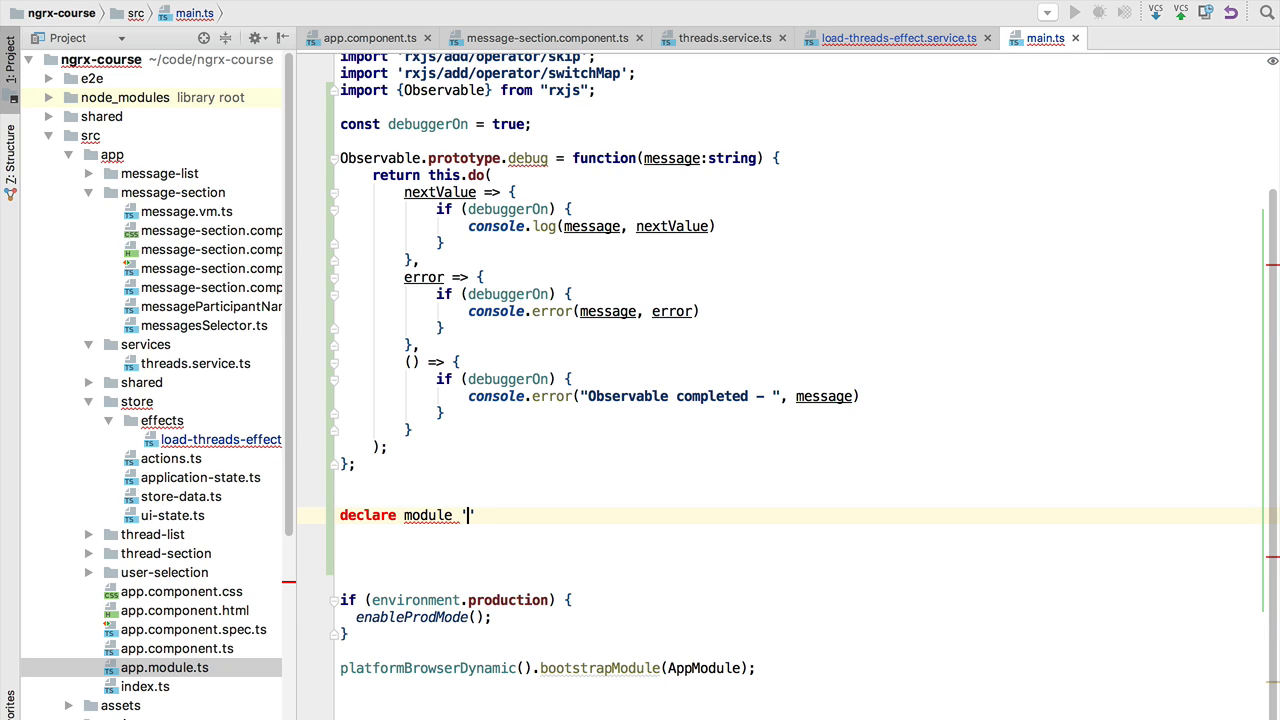
{"action": "type", "text": "rxjs"}
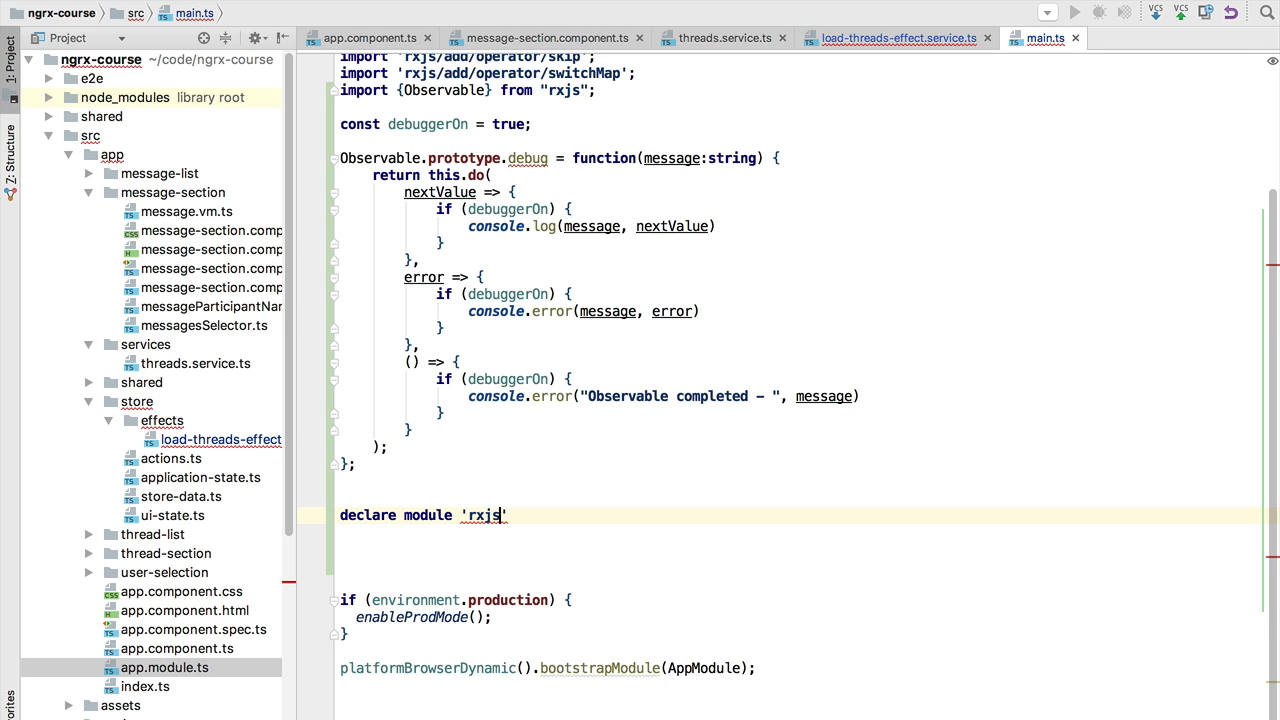
{"action": "type", "text": "/"}
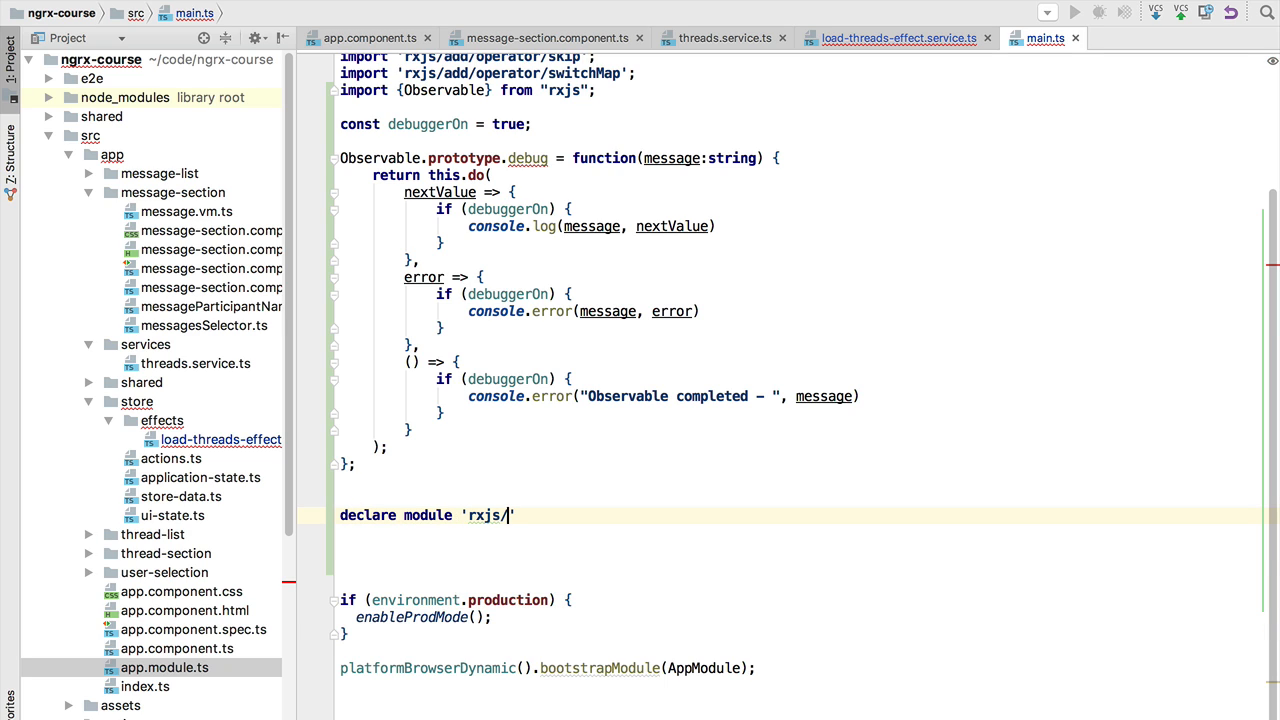
{"action": "type", "text": "Observable"}
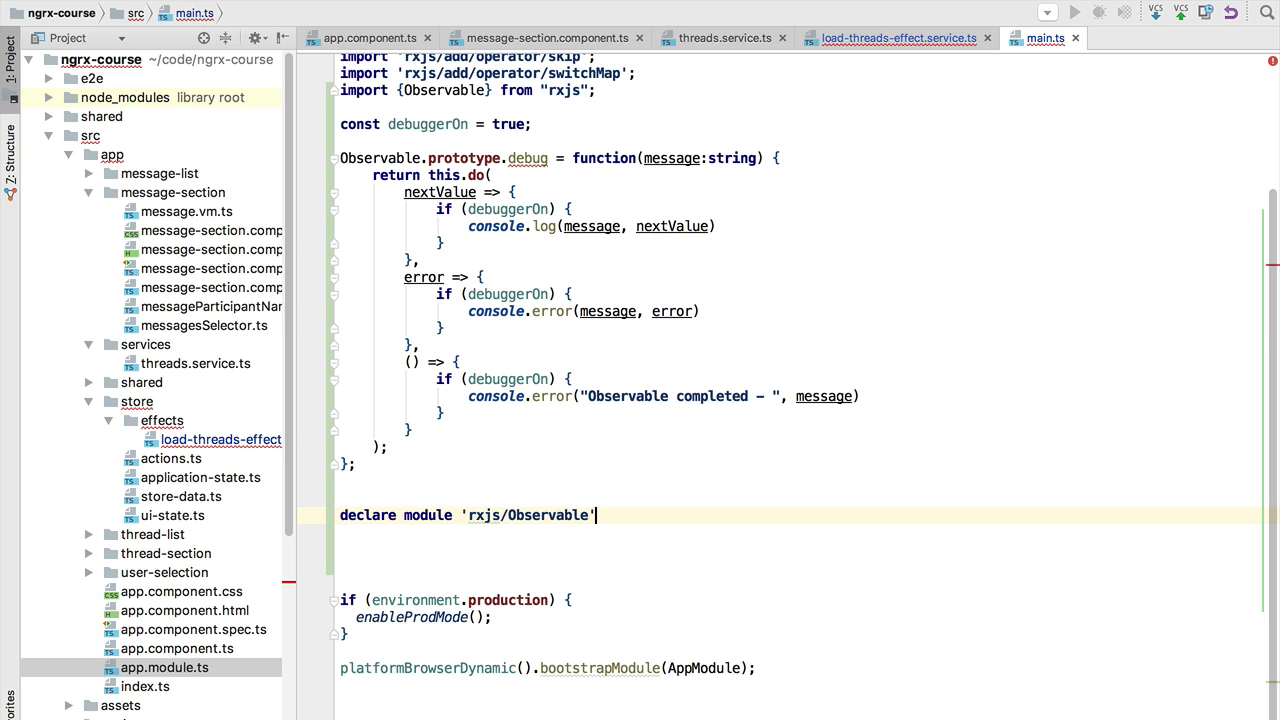
{"action": "type", "text": "{"}
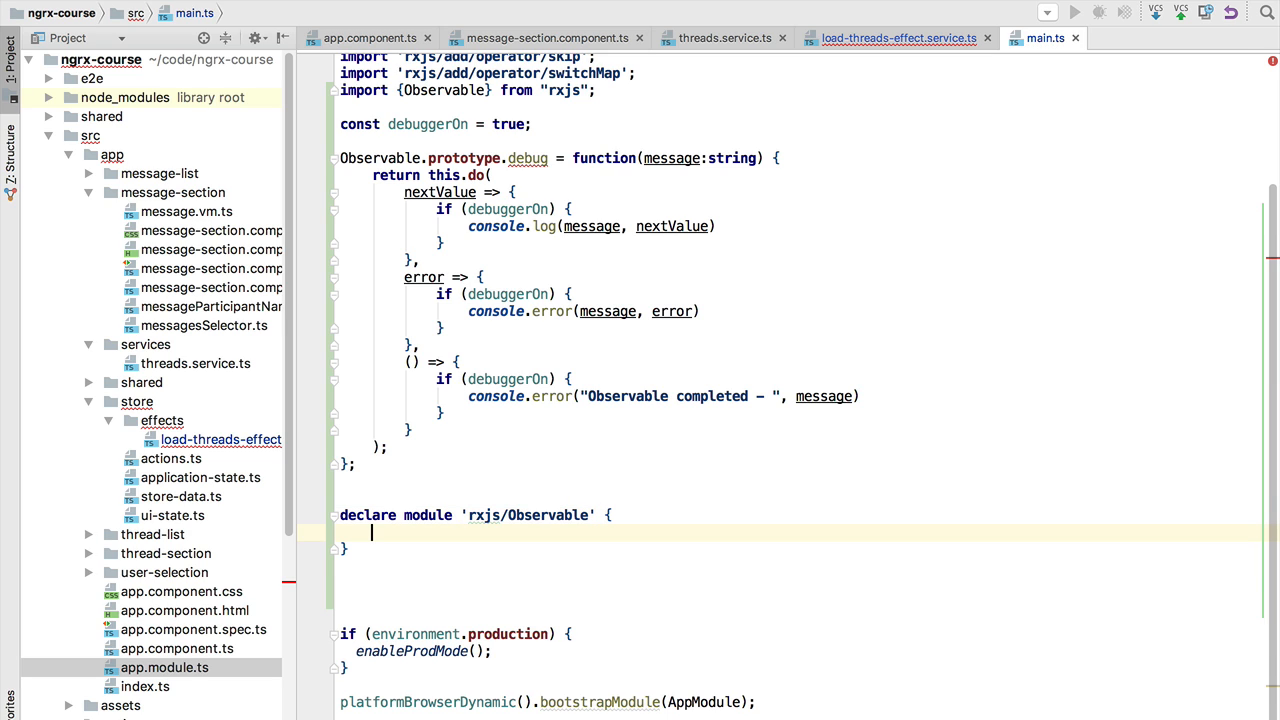
{"action": "scroll", "scroll_direction": "down", "scroll_amount": 3}
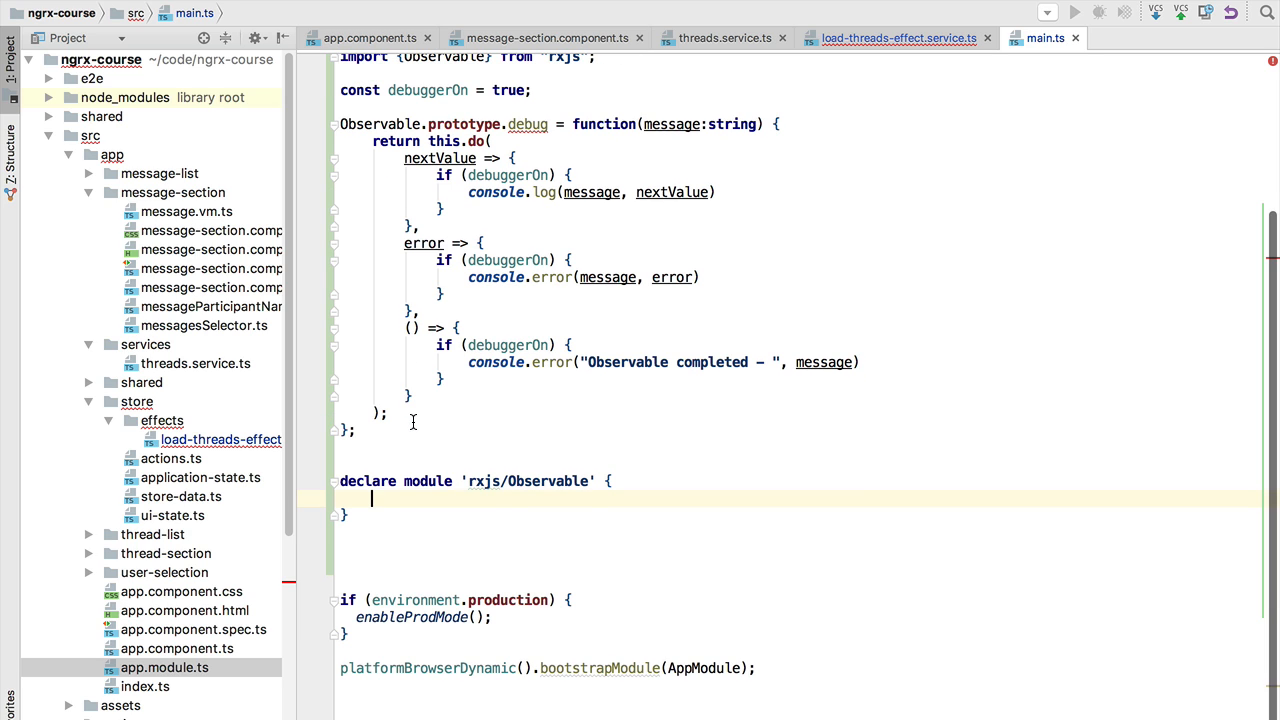
{"action": "mouse_move", "coordinate": [476, 480]}
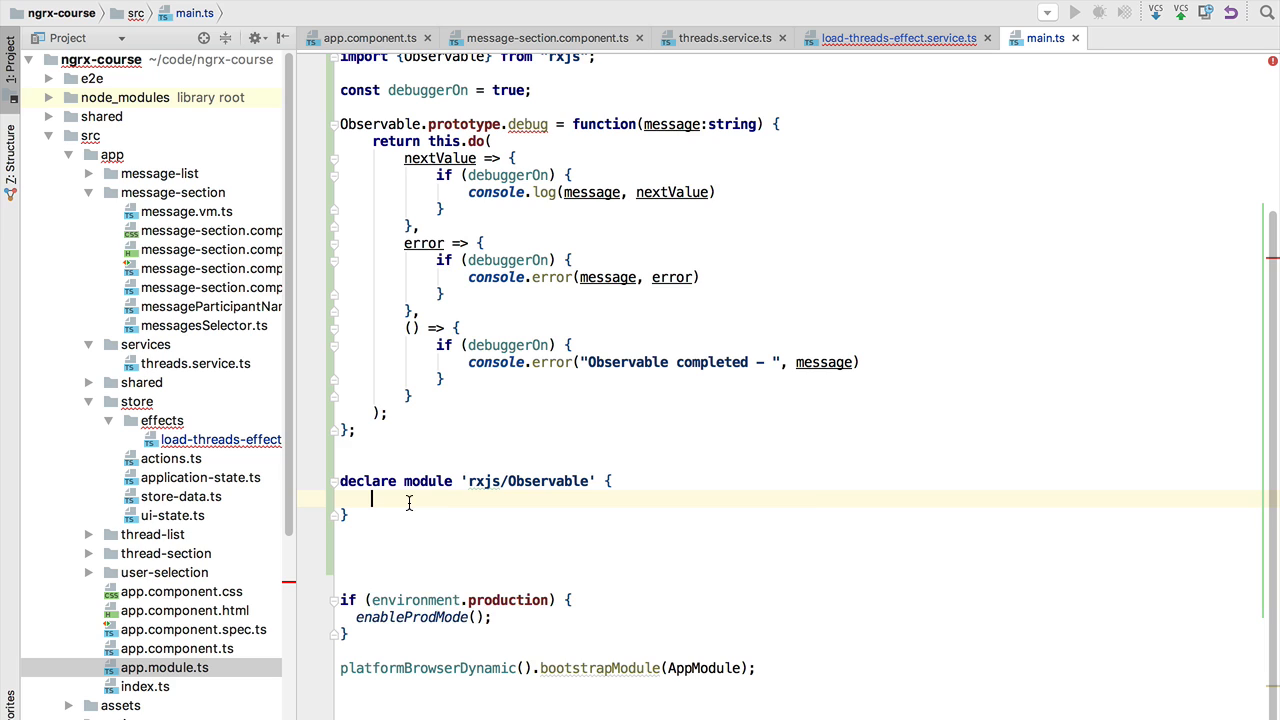
Inside the module, start an interface Observable<T> block
{"action": "type", "text": "interface"}
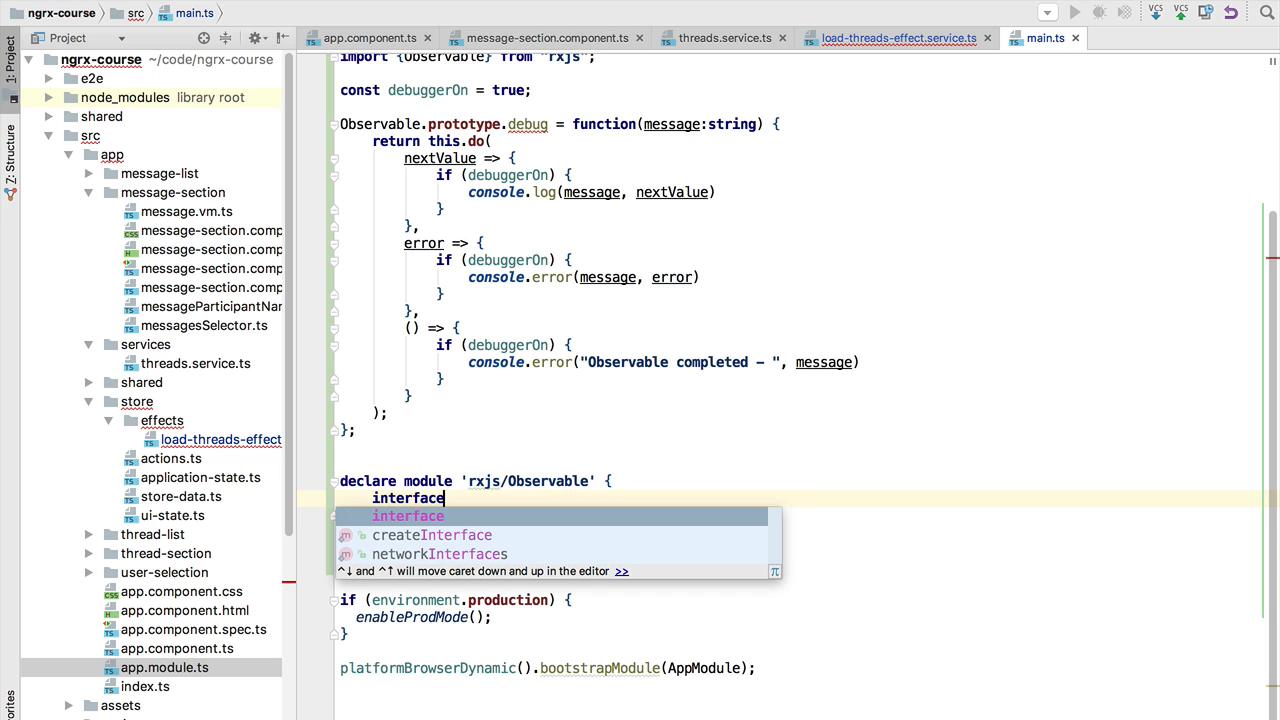
{"action": "type", "text": "Obser"}
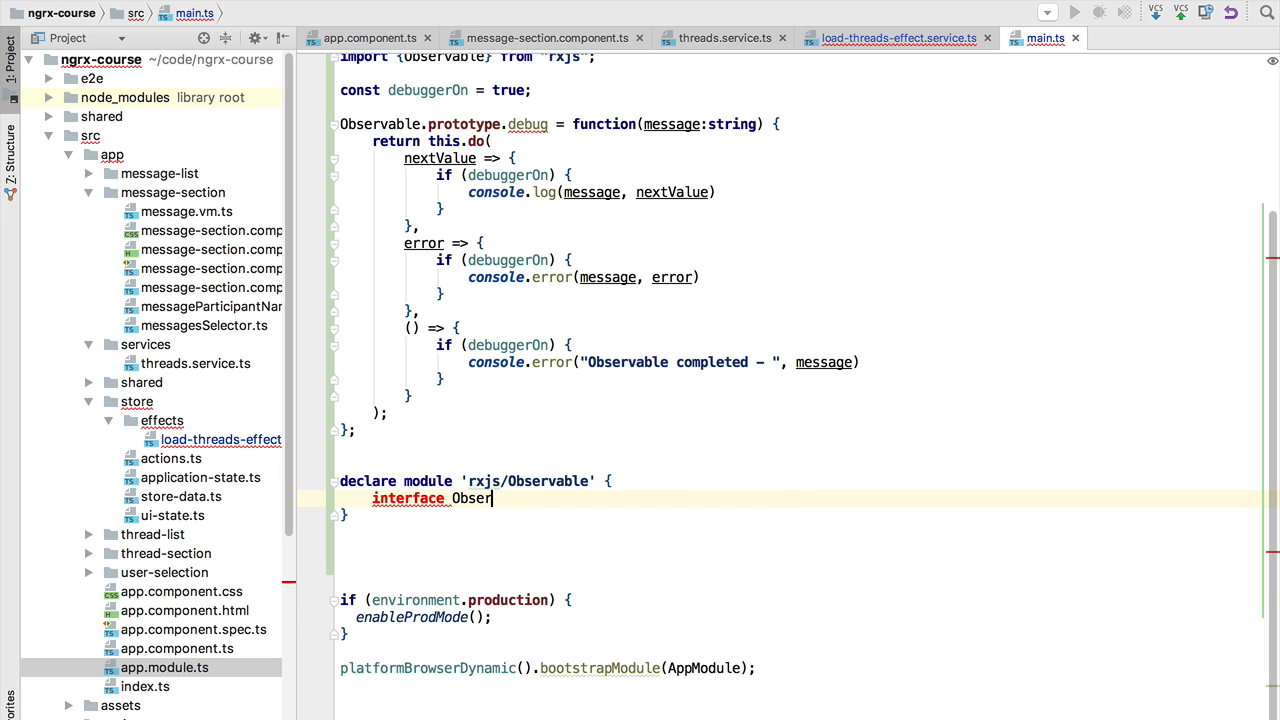
{"action": "type", "text": "vable<"}
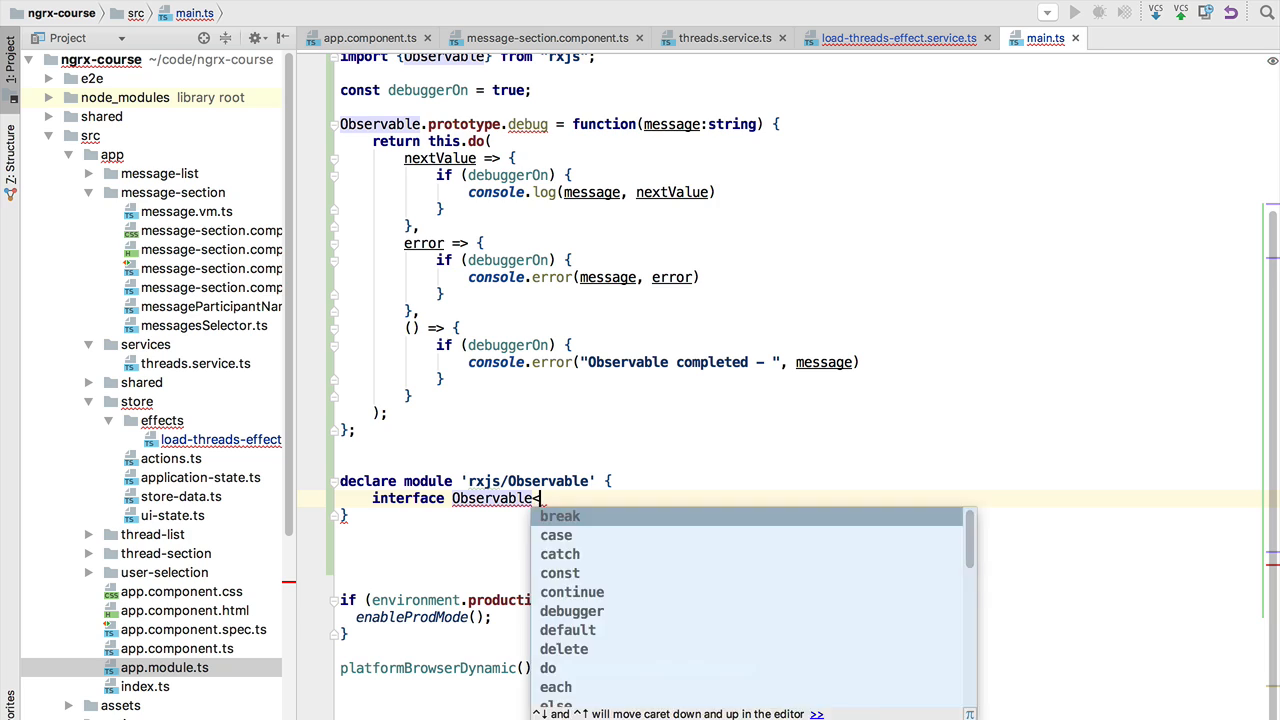
{"action": "type", "text": "T> {"}
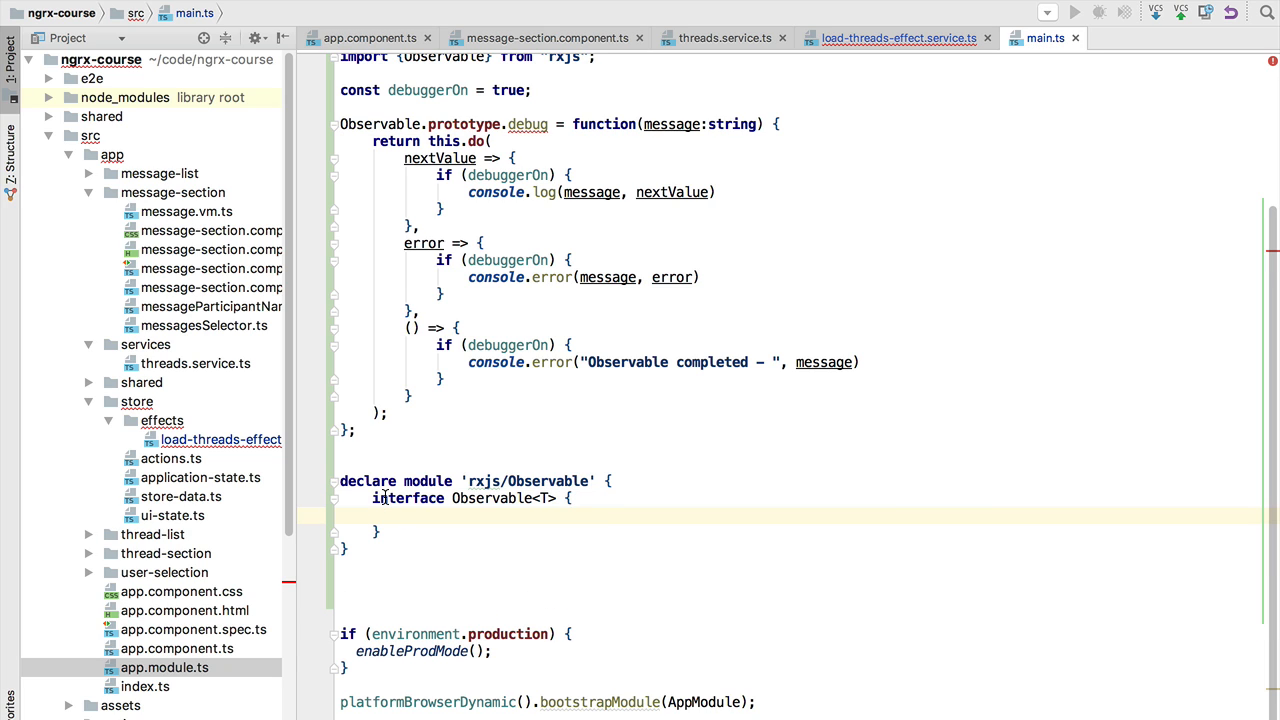
Declare debug: (...any) => Observable<T> in the interface
{"action": "type", "text": "debug"}
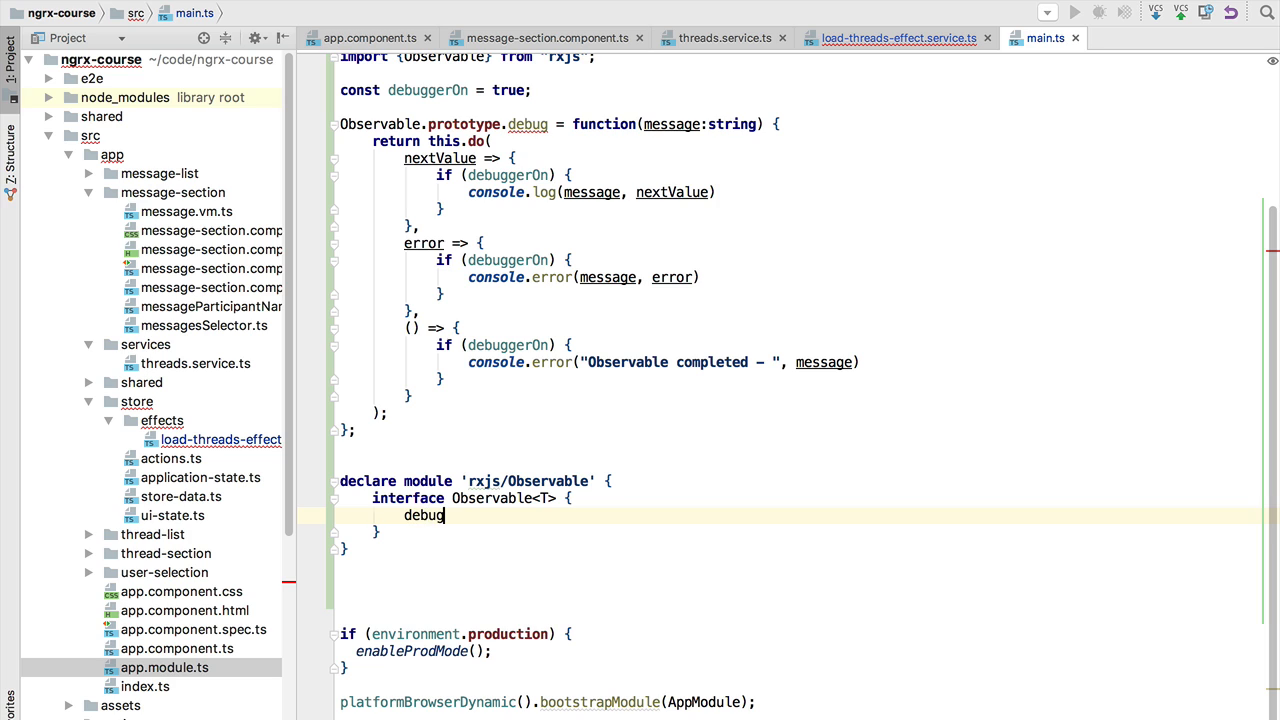
{"action": "type", "text": ":"}
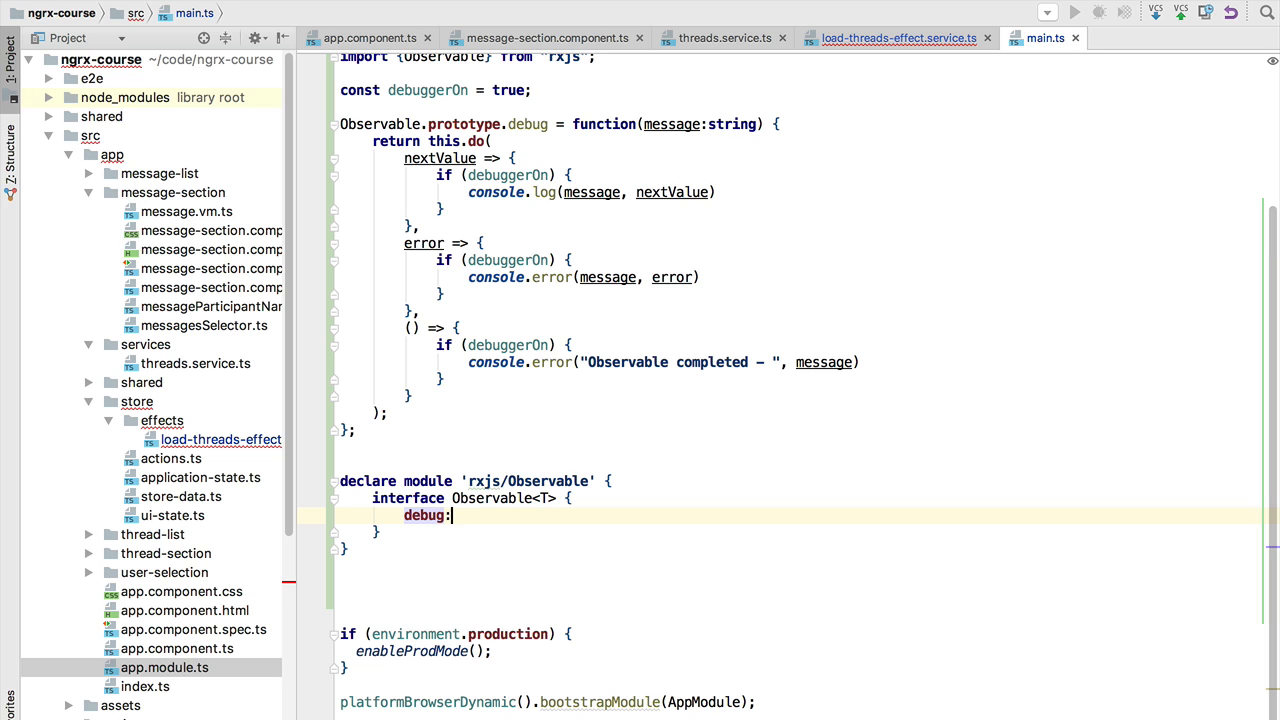
{"action": "type", "text": "()"}
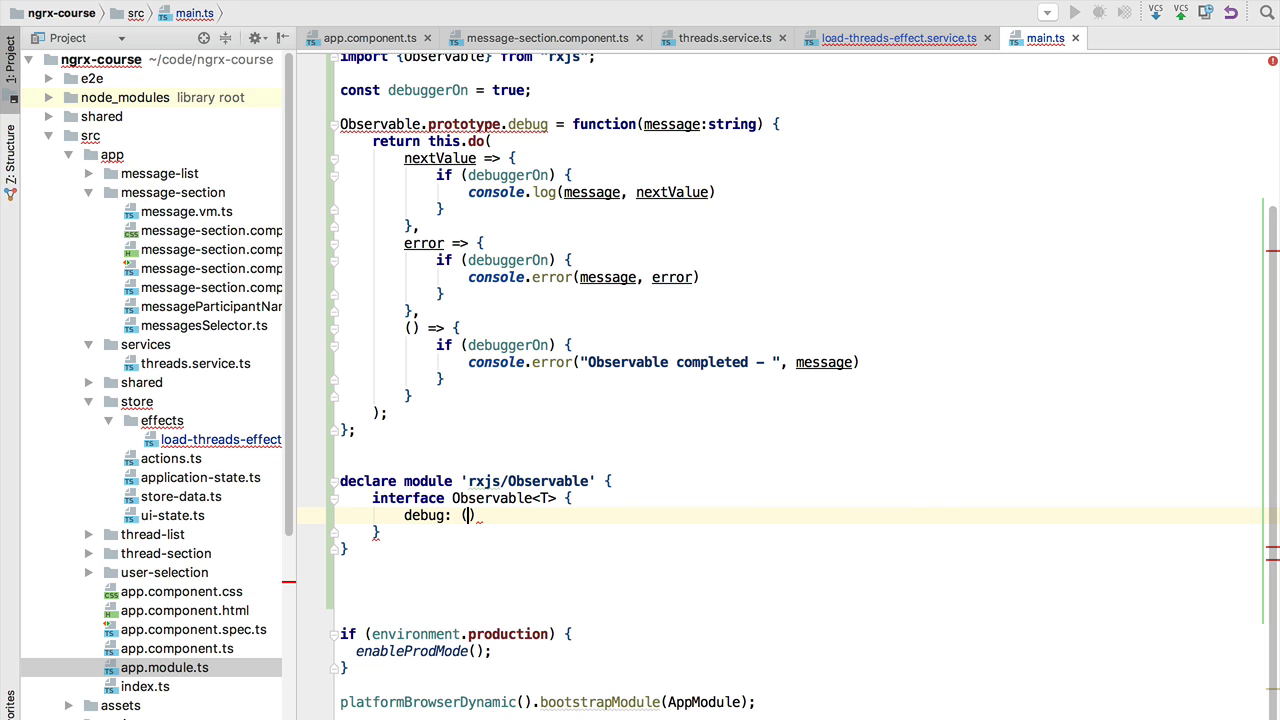
{"action": "type", "text": "...any"}
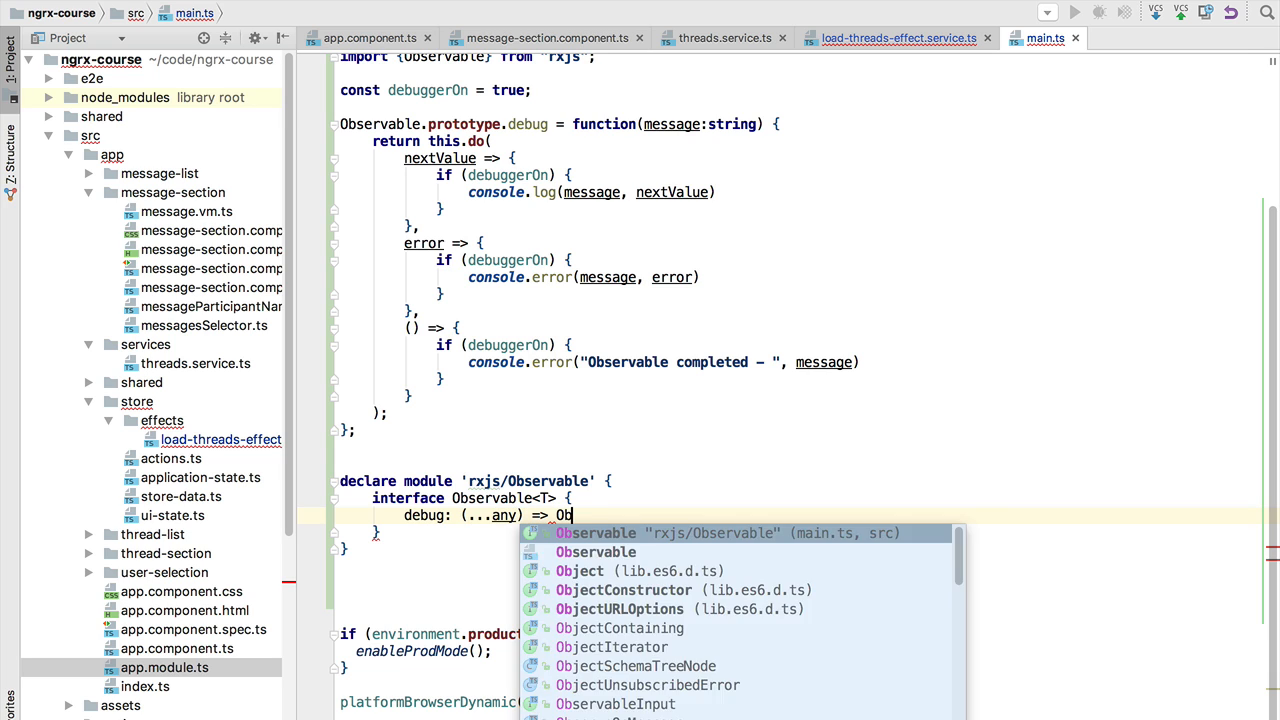
{"action": "type", "text": "er"}
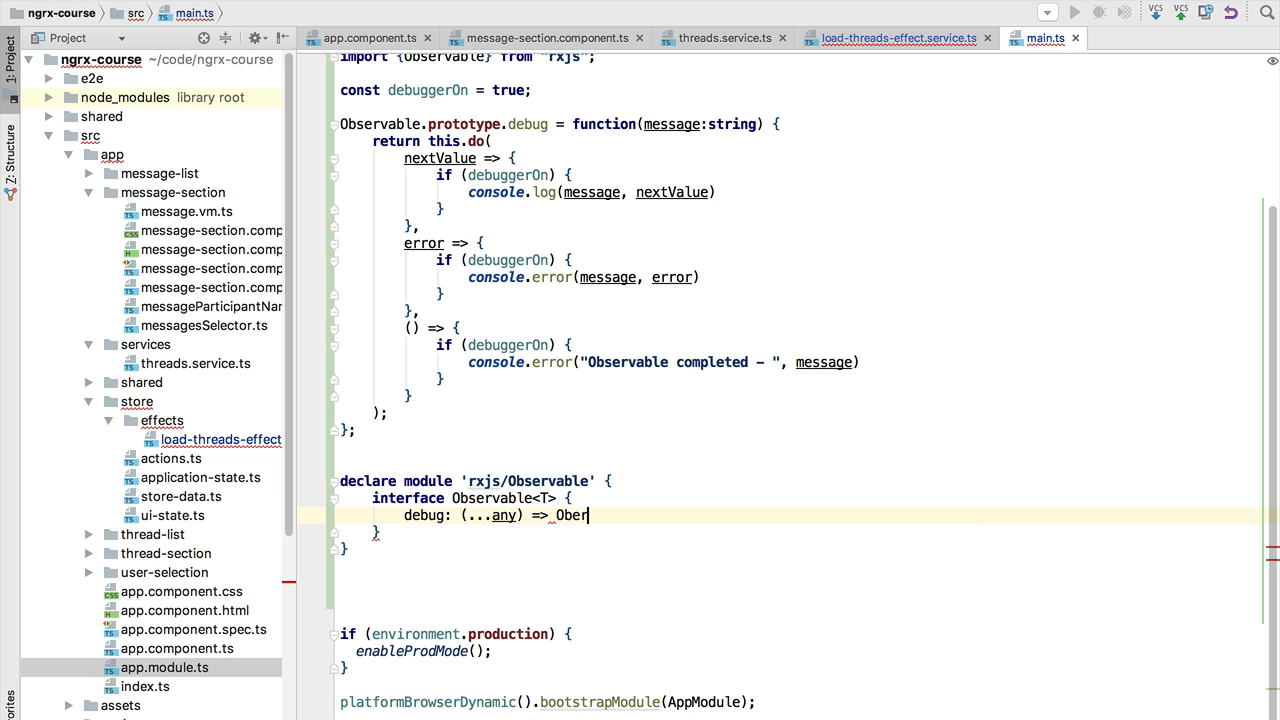
{"action": "type", "text": "Observable<T>"}
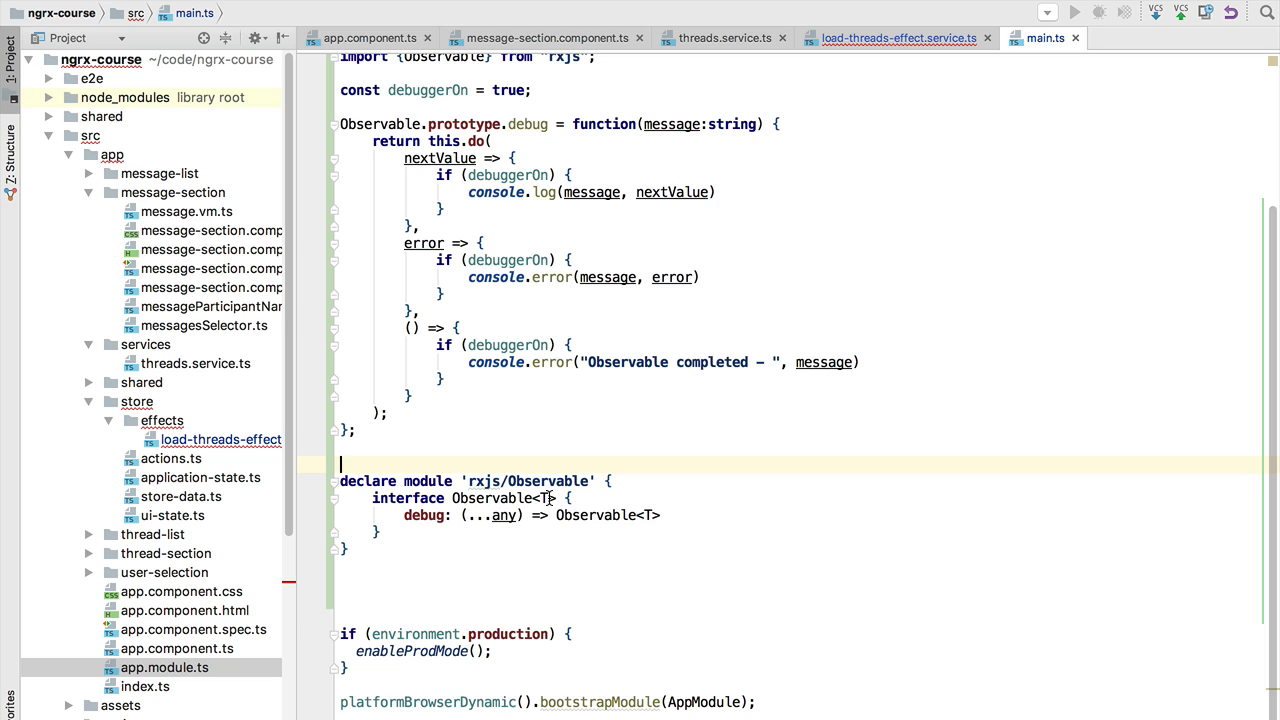
{"action": "mouse_move", "coordinate": [524, 124]}
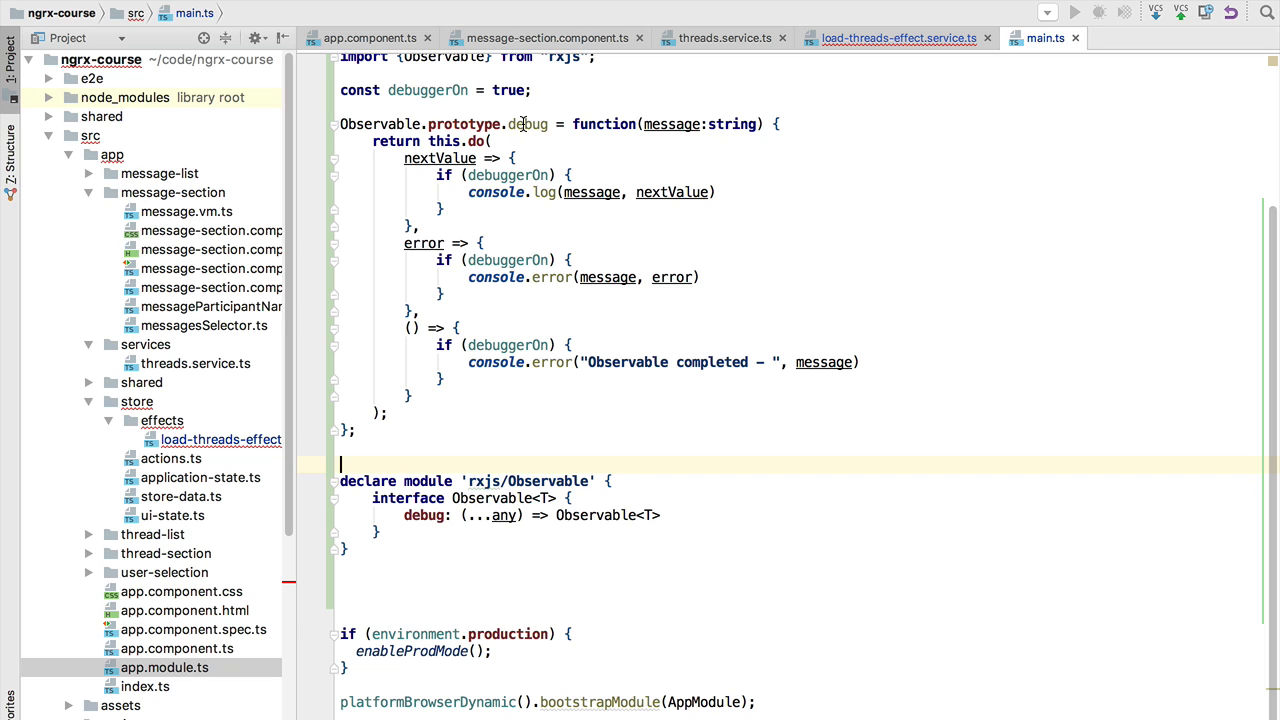
Highlight the debug identifier in the prototype and the interface to review it
{"action": "double_click", "coordinate": [528, 124]}
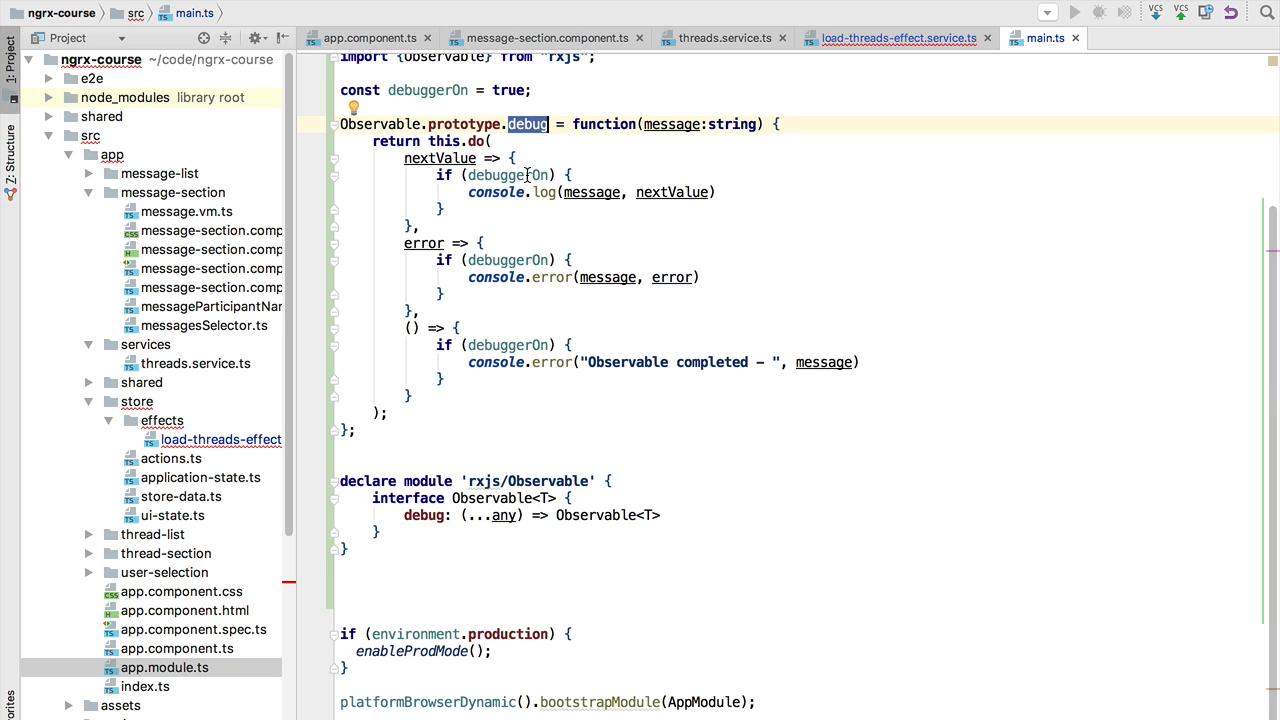
{"action": "mouse_move", "coordinate": [564, 162]}
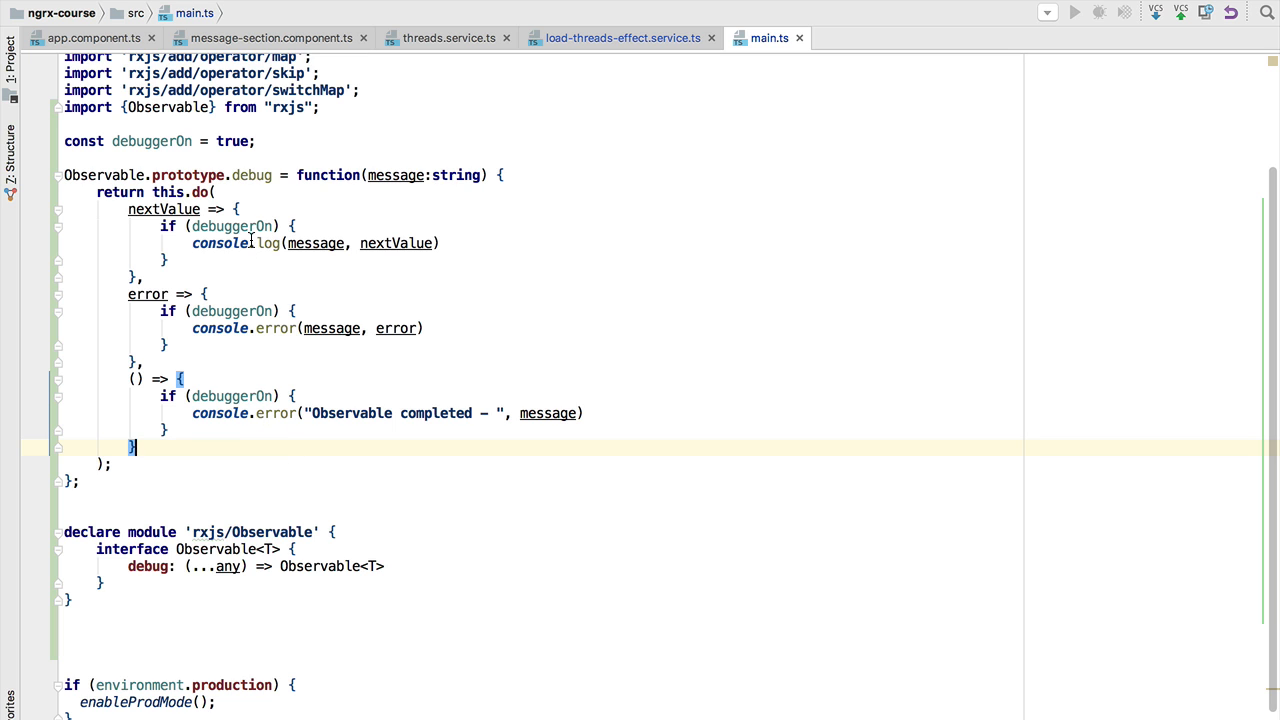
{"action": "double_click", "coordinate": [252, 176]}
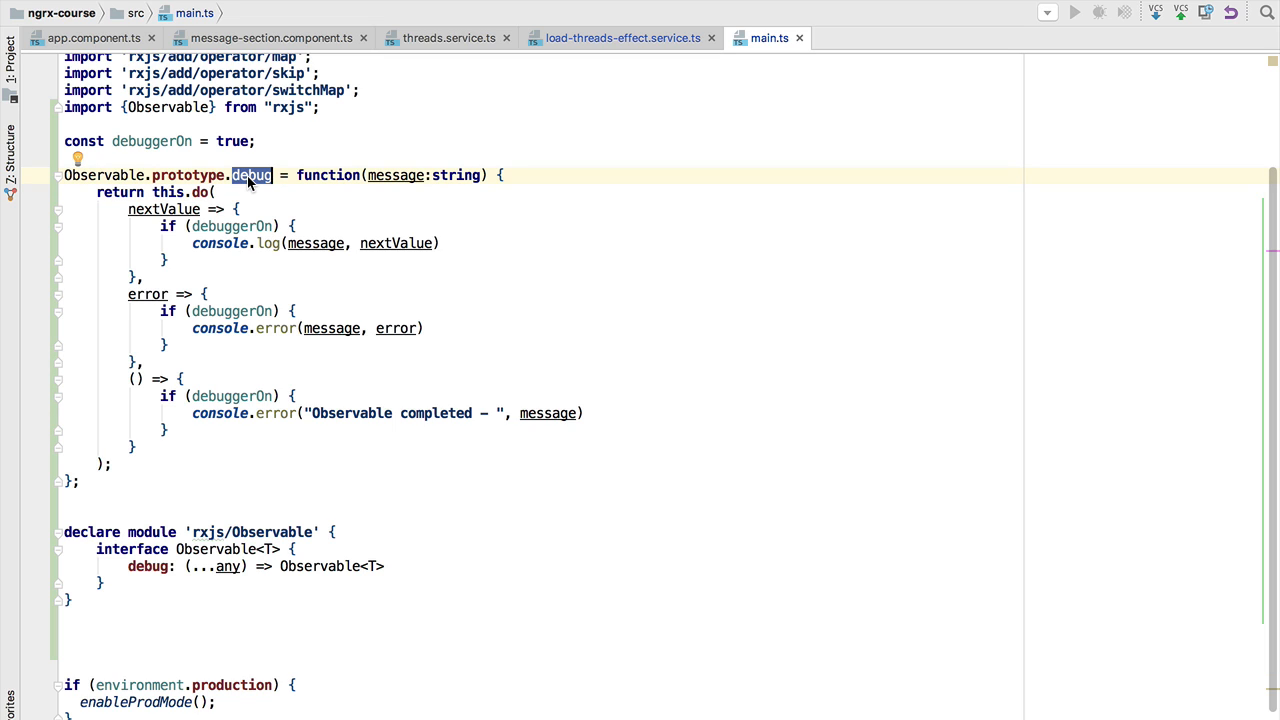
{"action": "mouse_move", "coordinate": [232, 508]}
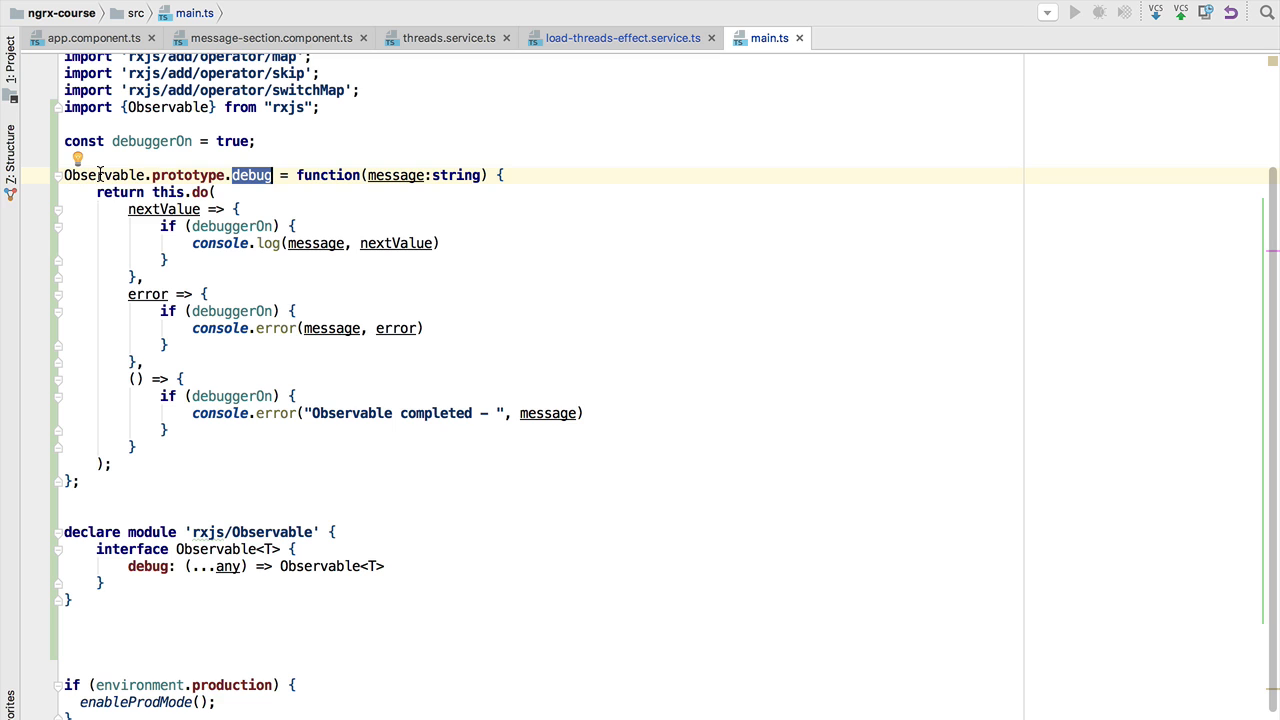
{"action": "mouse_move", "coordinate": [580, 42]}
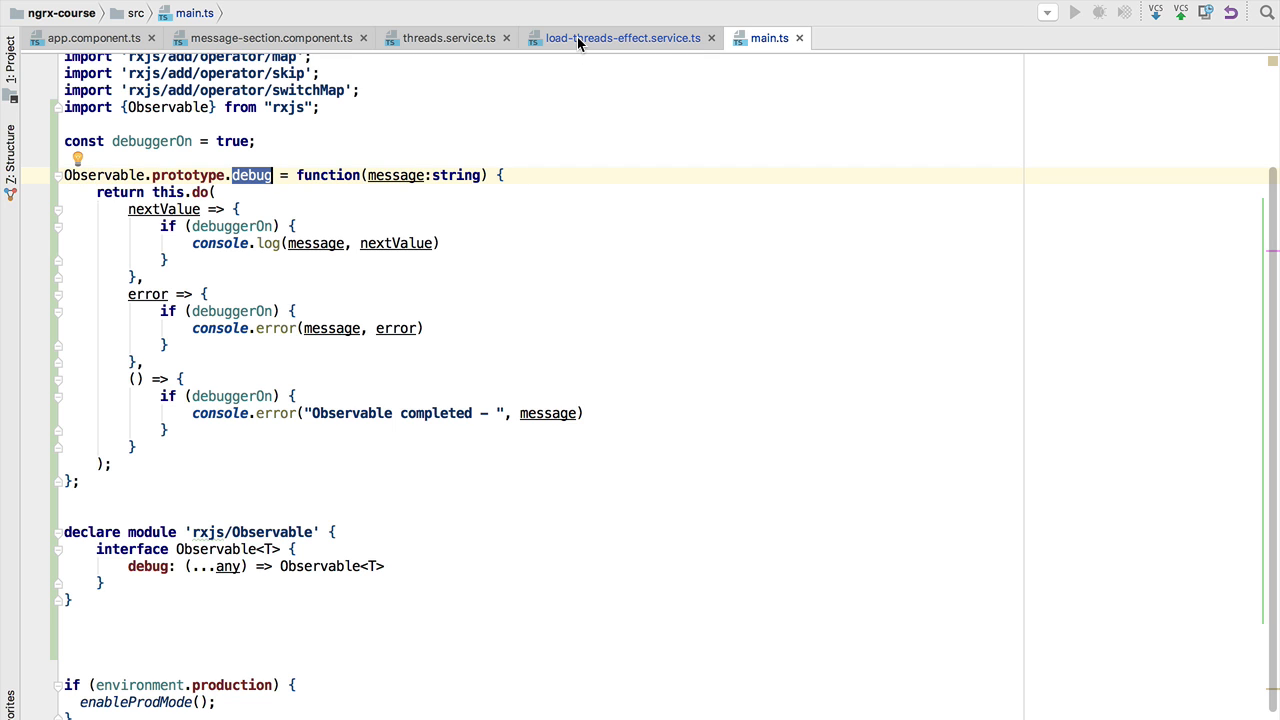
Check .debug resolves in load-threads-effect.service.ts, then return to main.ts
{"action": "left_click", "coordinate": [620, 38]}
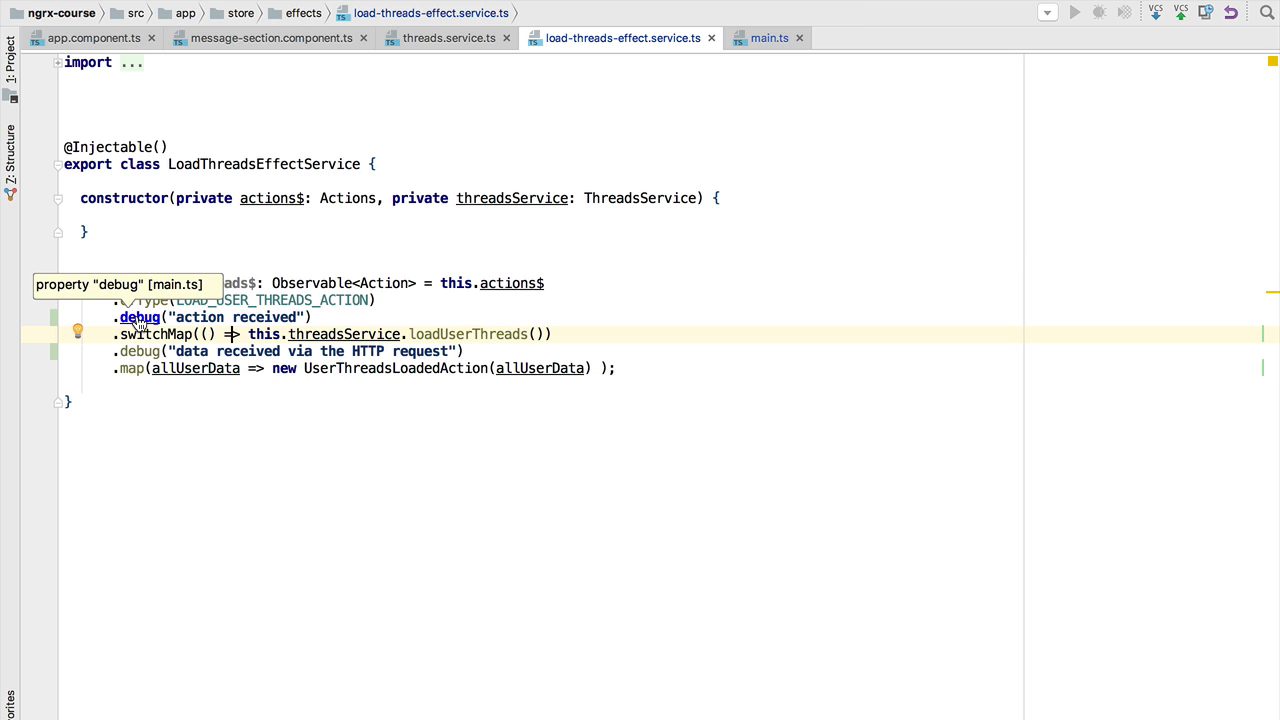
{"action": "left_click", "coordinate": [768, 38]}
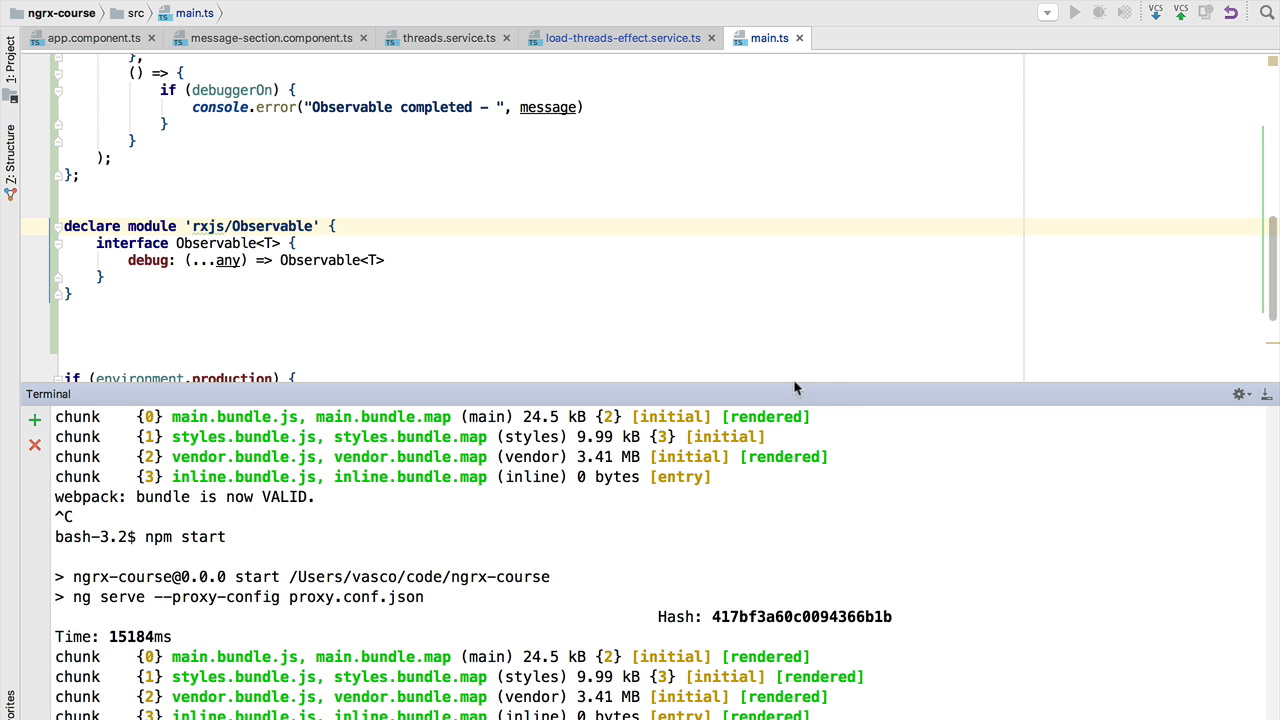
{"action": "scroll", "scroll_direction": "up", "scroll_amount": 3}
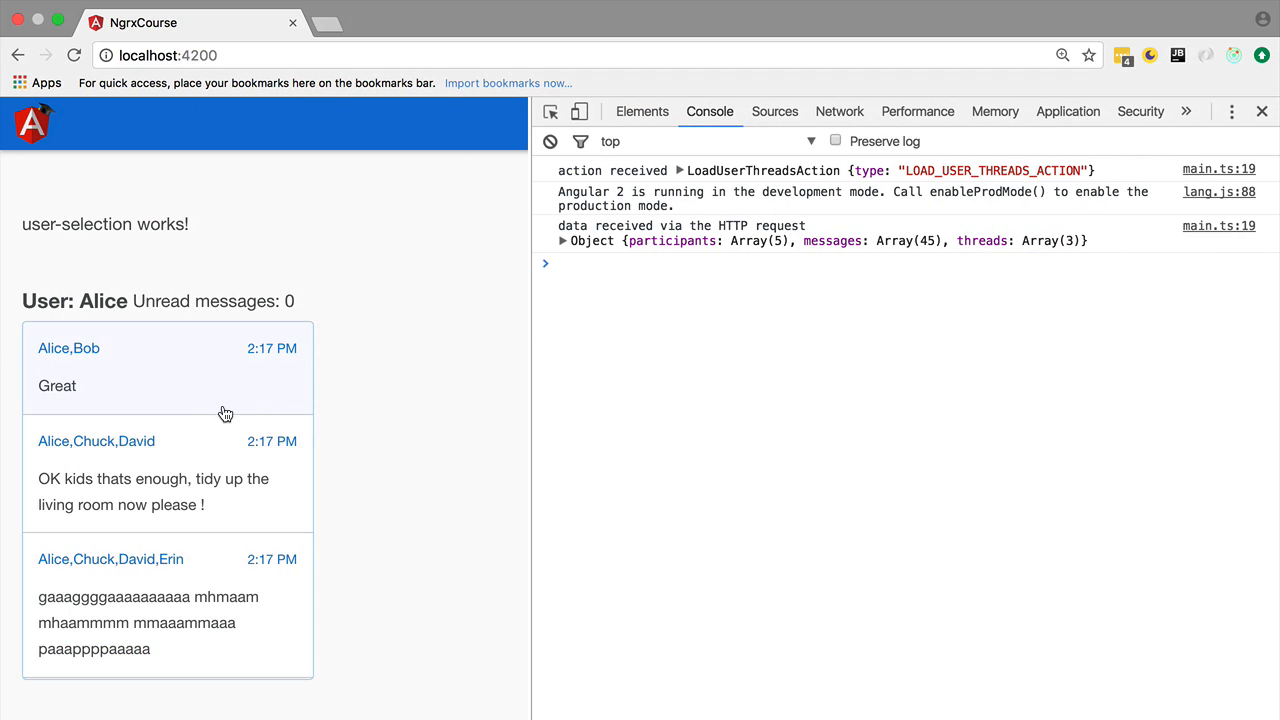
{"action": "mouse_move", "coordinate": [876, 176]}
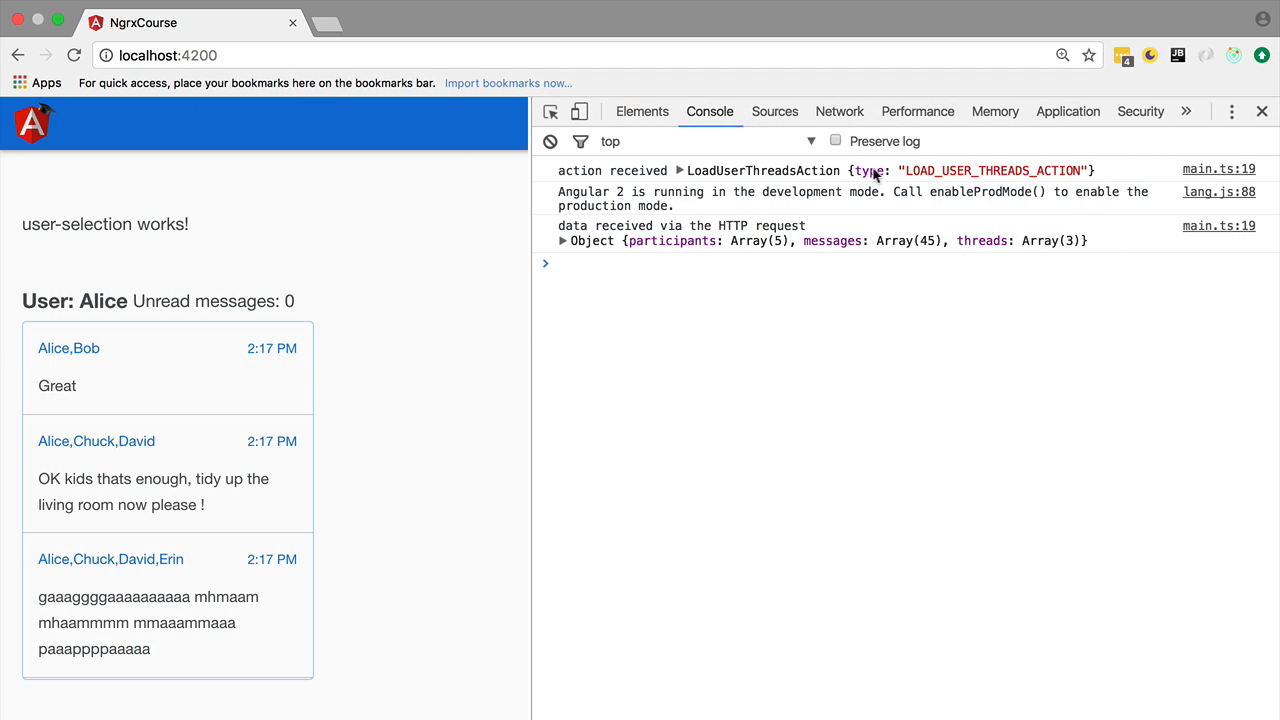
{"action": "mouse_move", "coordinate": [576, 172]}
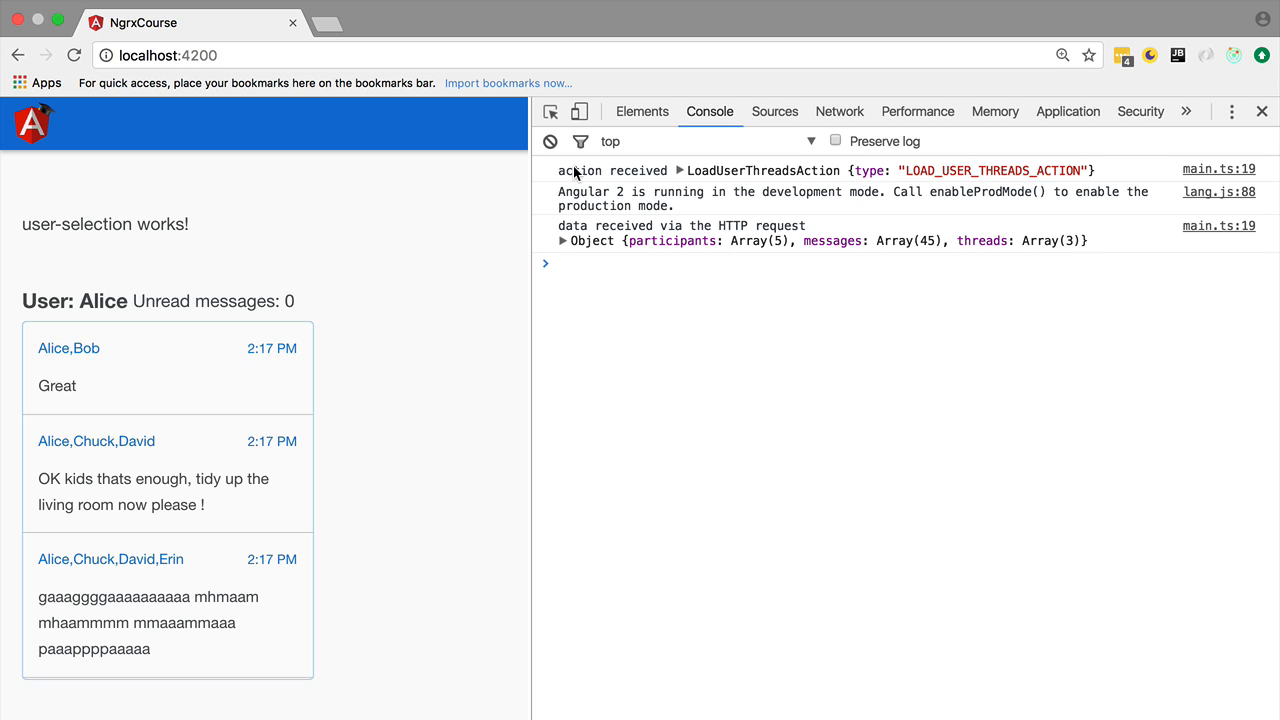
{"action": "mouse_move", "coordinate": [680, 176]}
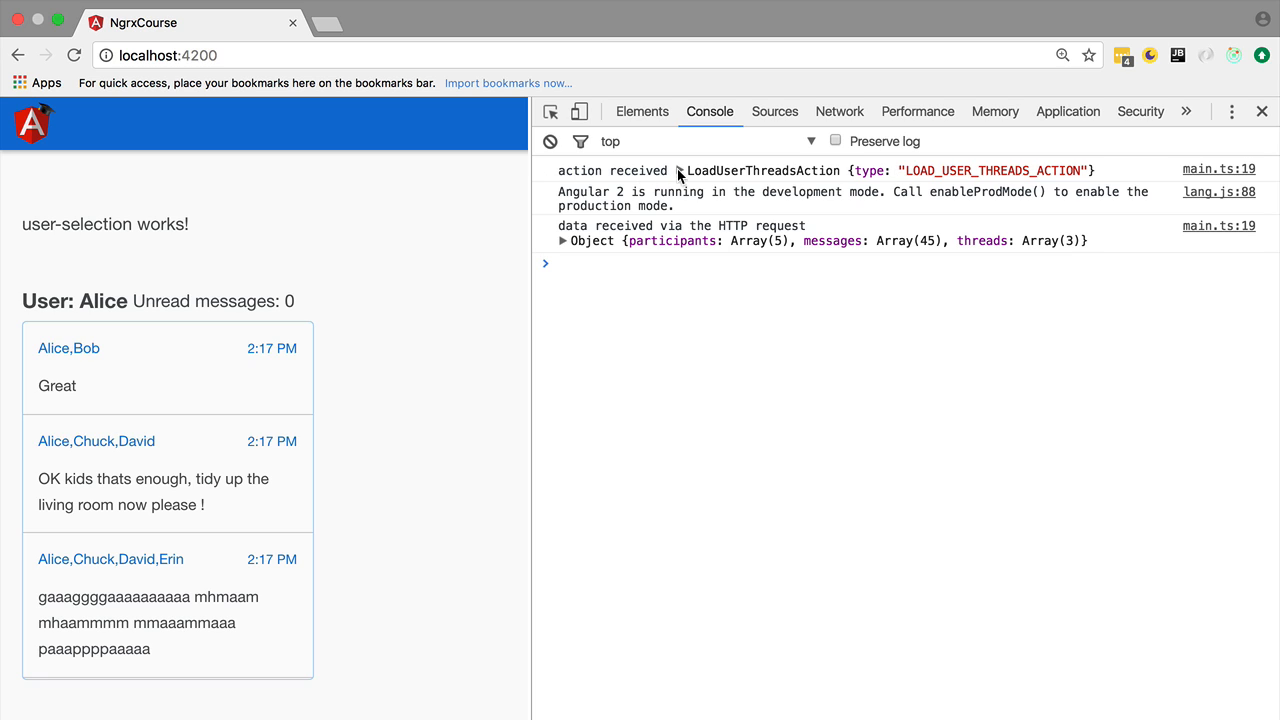
{"action": "mouse_move", "coordinate": [640, 268]}
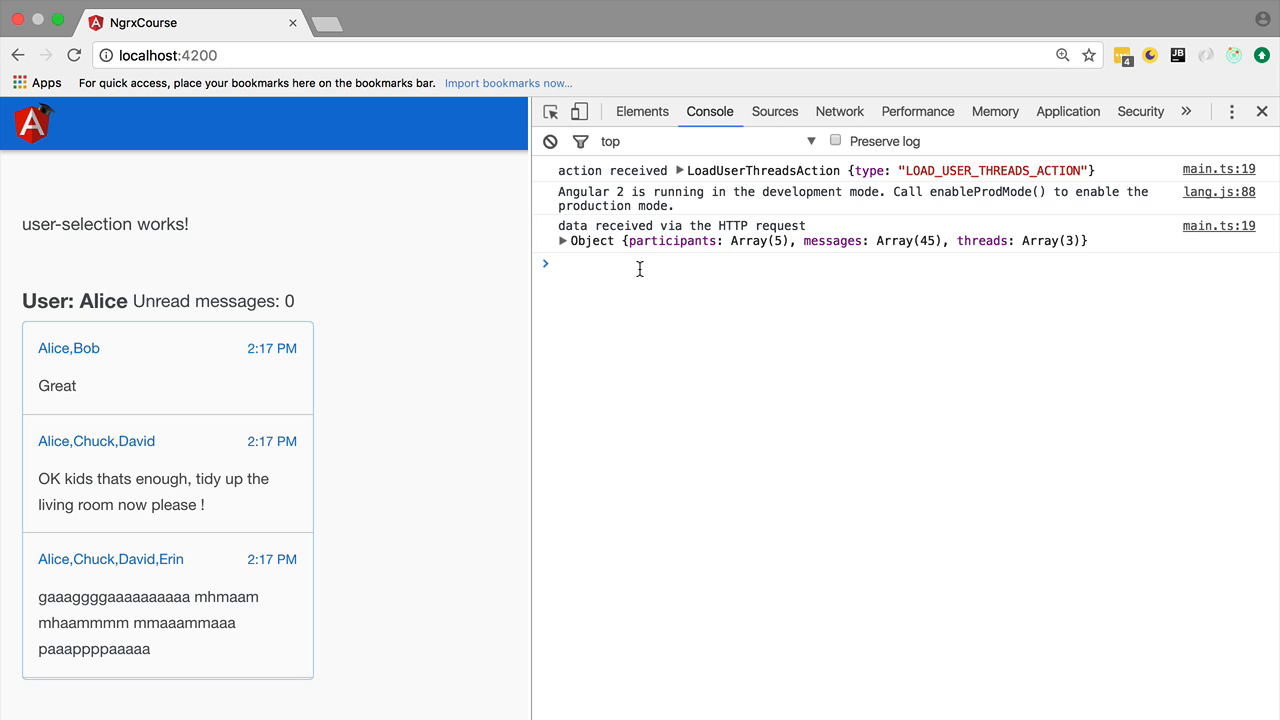
{"action": "mouse_move", "coordinate": [808, 236]}
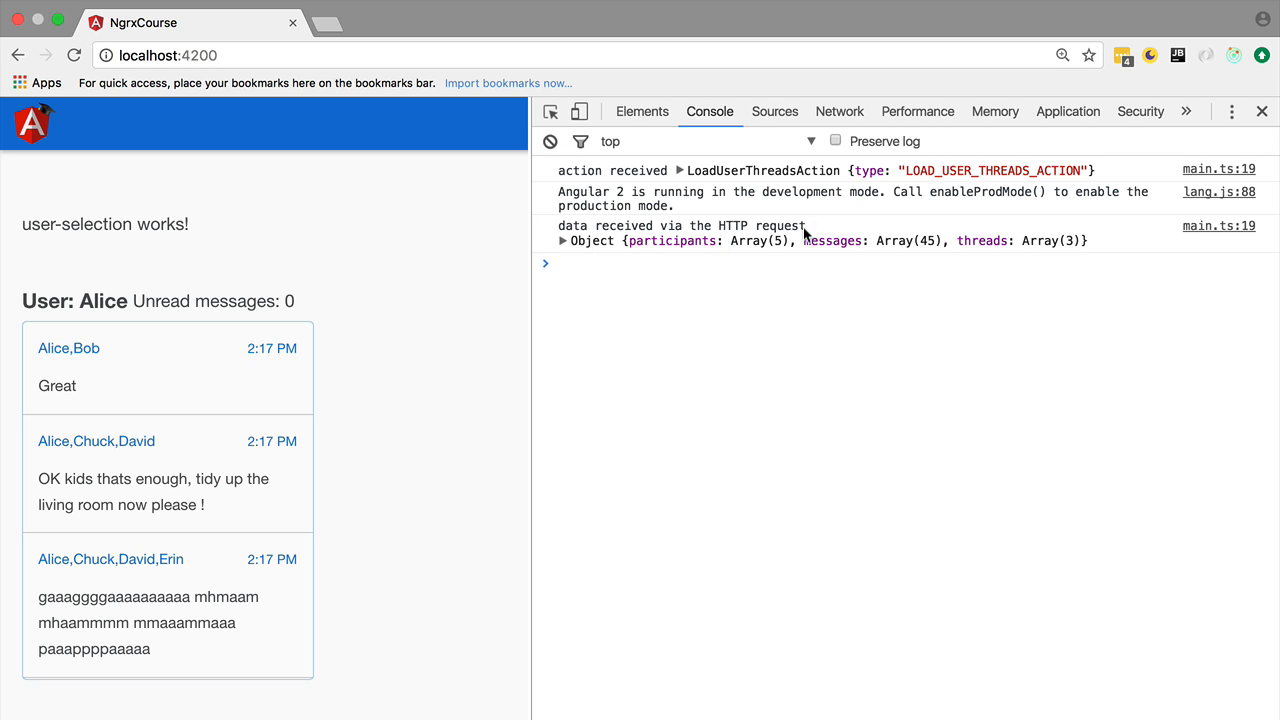
{"action": "mouse_move", "coordinate": [728, 170]}
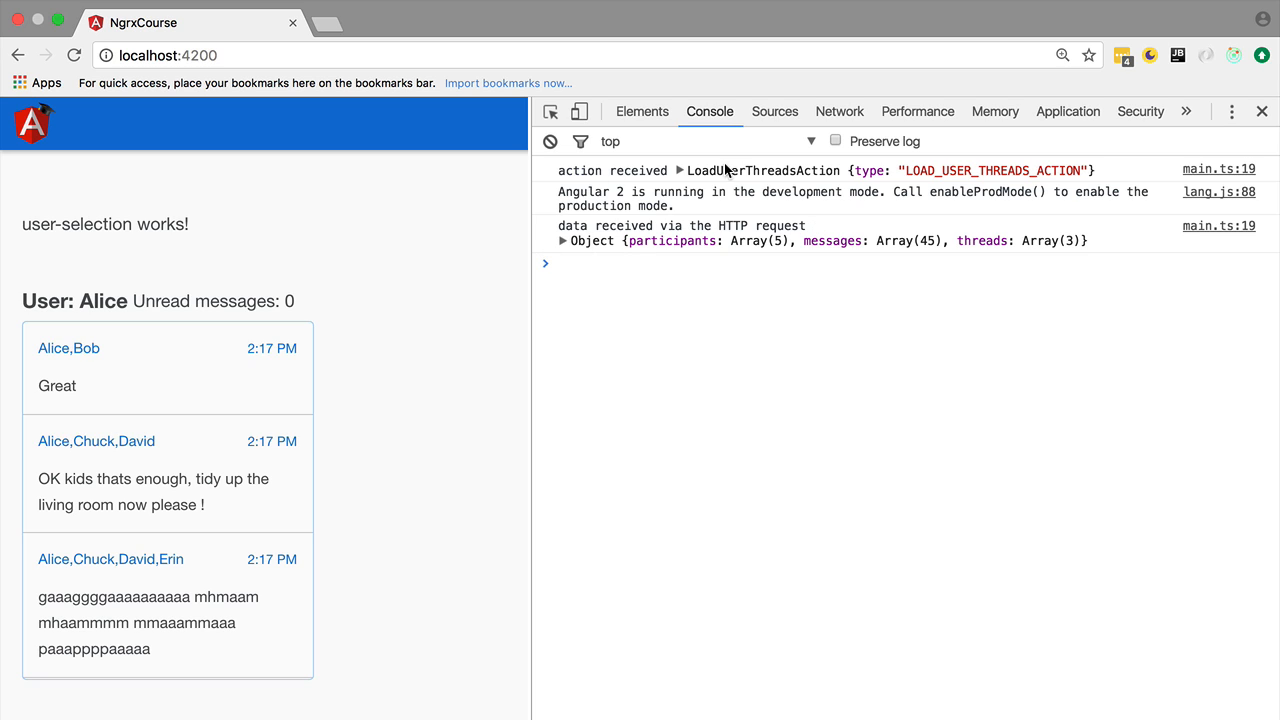
{"action": "mouse_move", "coordinate": [562, 248]}
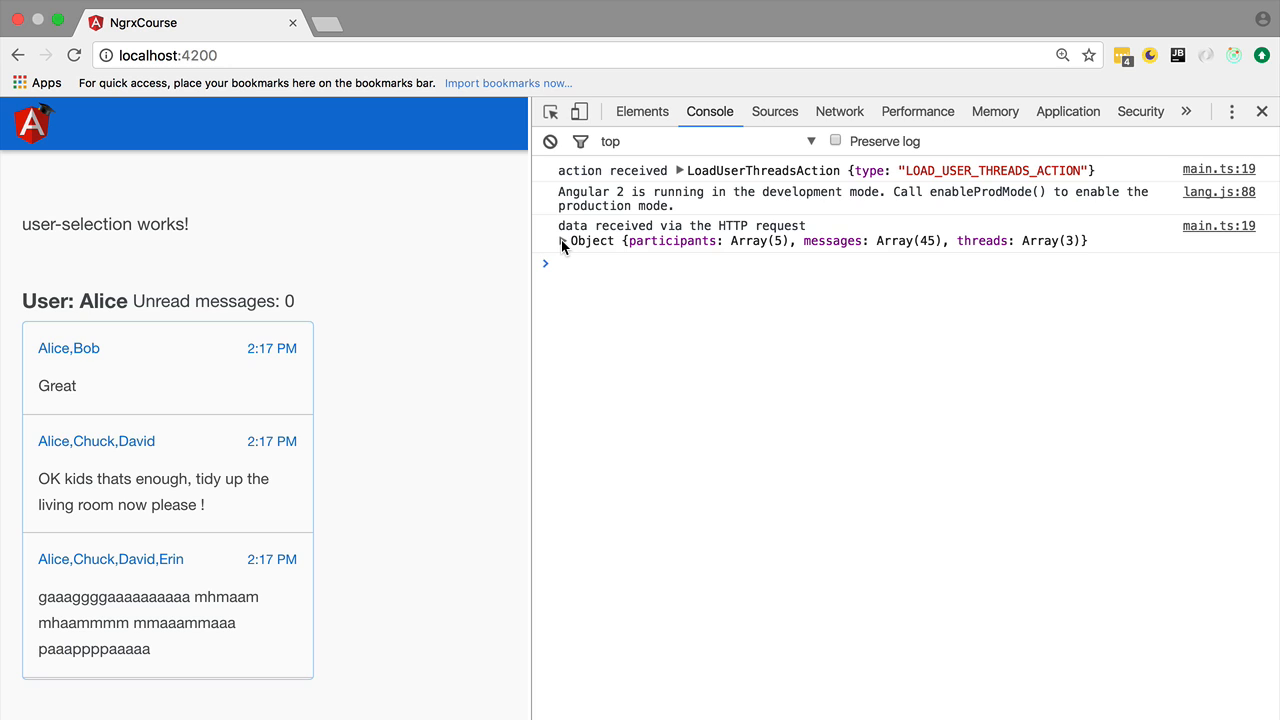
{"action": "mouse_move", "coordinate": [574, 250]}
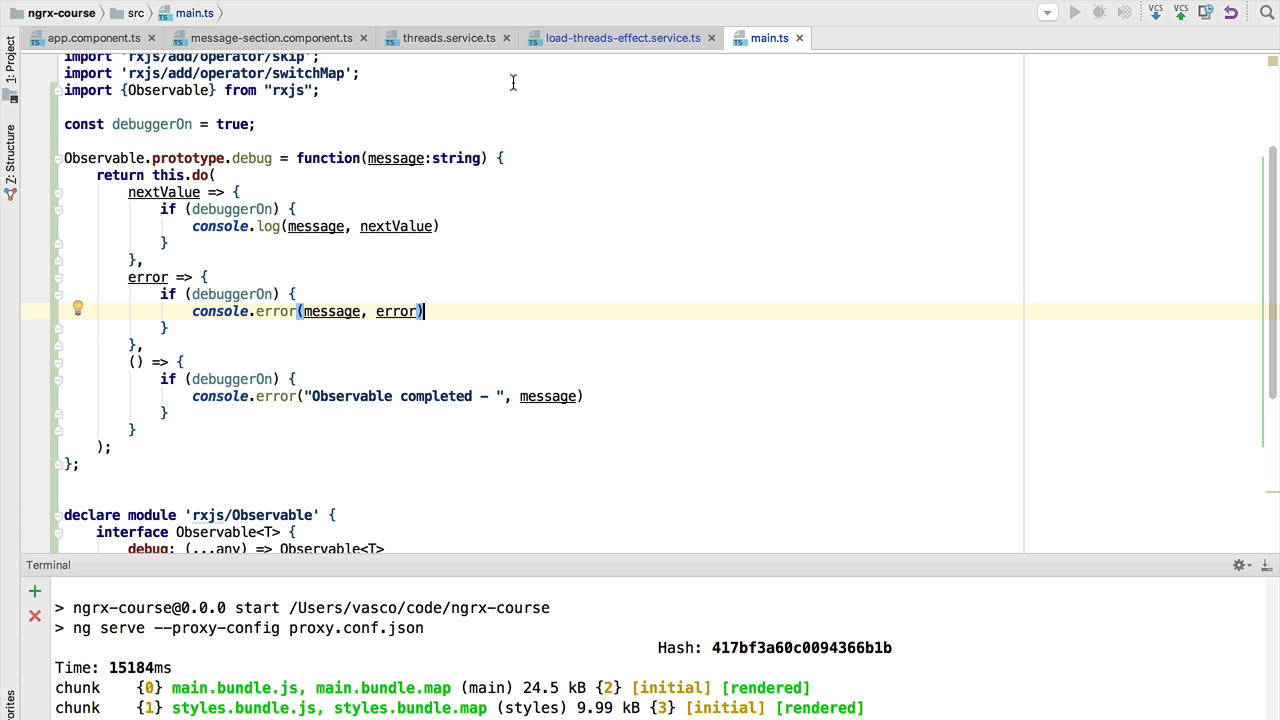
{"action": "left_click", "coordinate": [620, 38]}
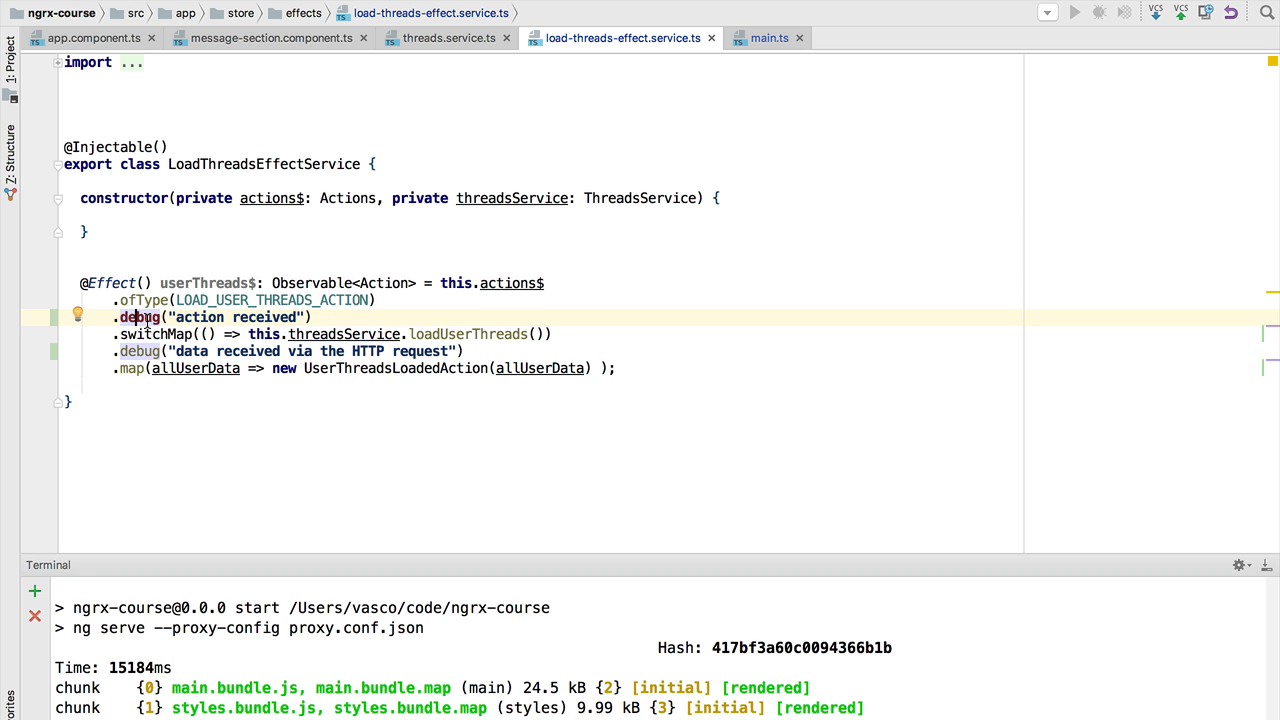
{"action": "left_click", "coordinate": [768, 38]}
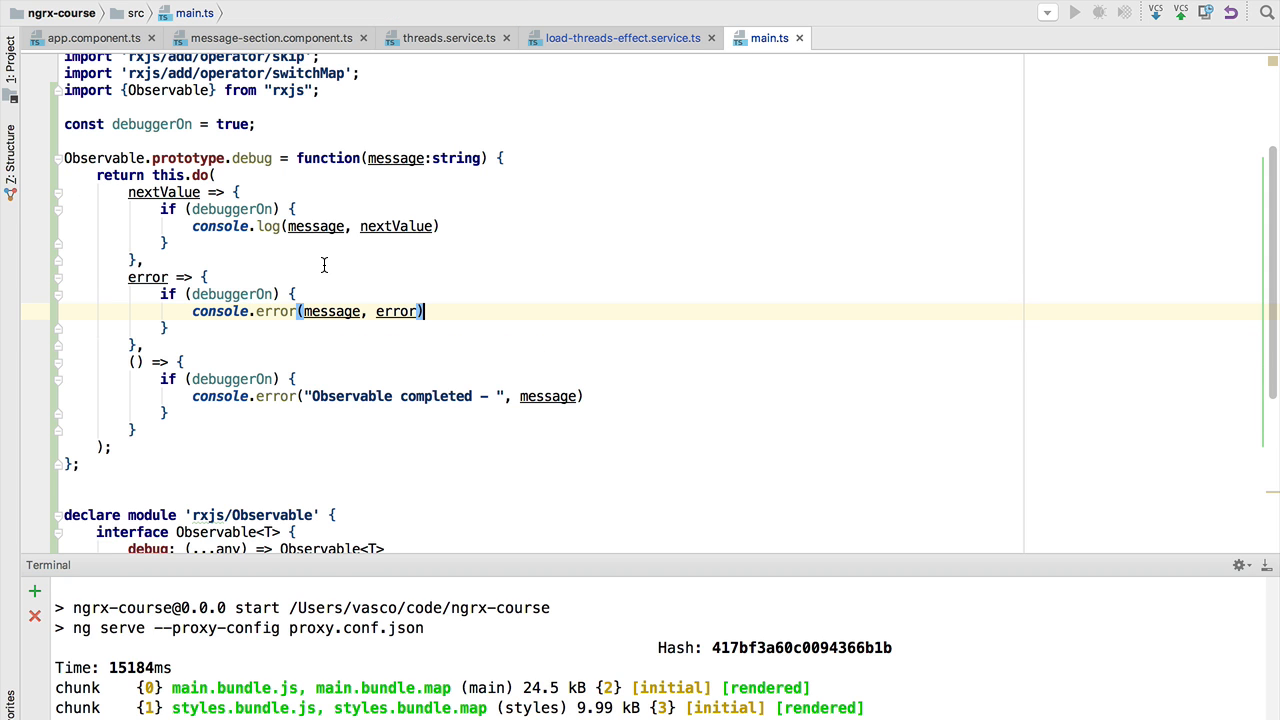